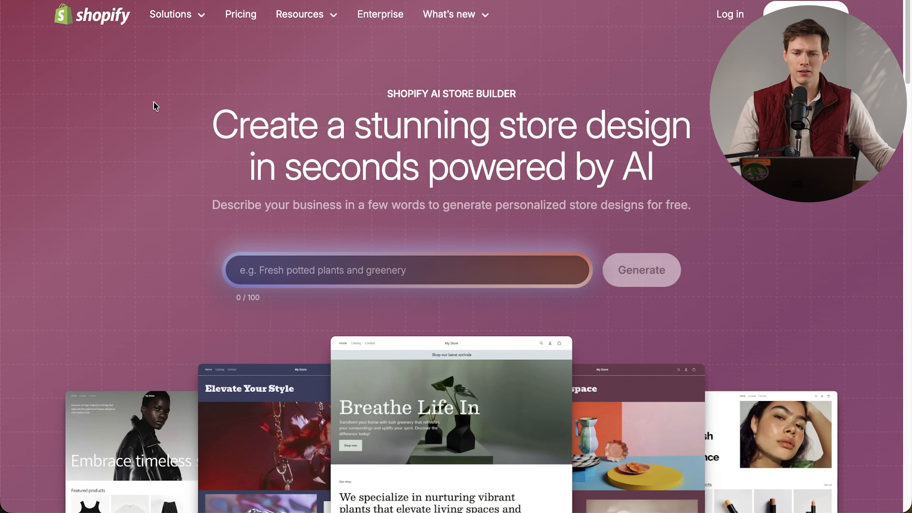
Step: Describe a pilates shop selling reformers, mats and home gym equipment named Core Align Pilates and generate designs
text(e)
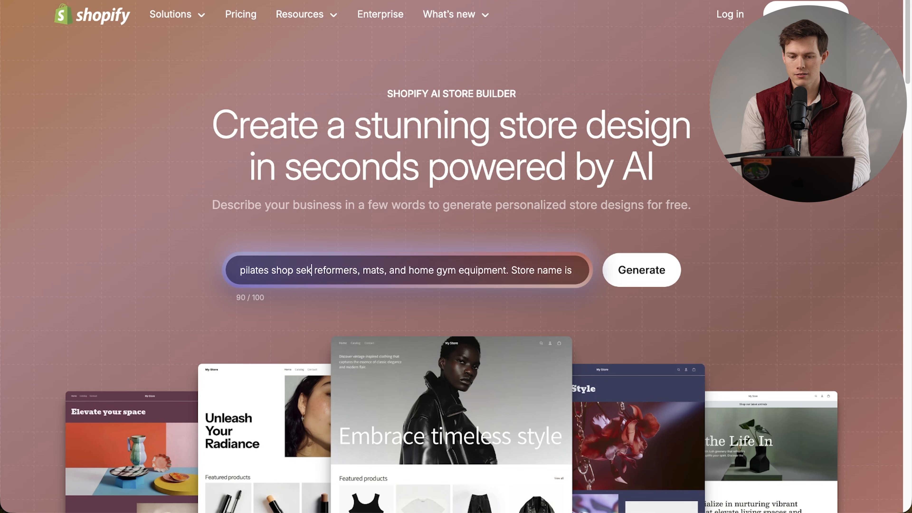
text(selling)
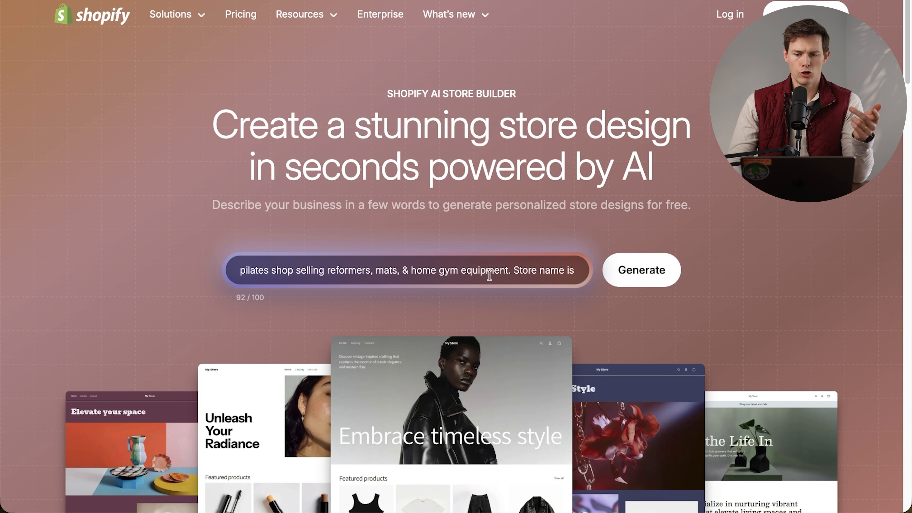
text(Core Align Pilates)
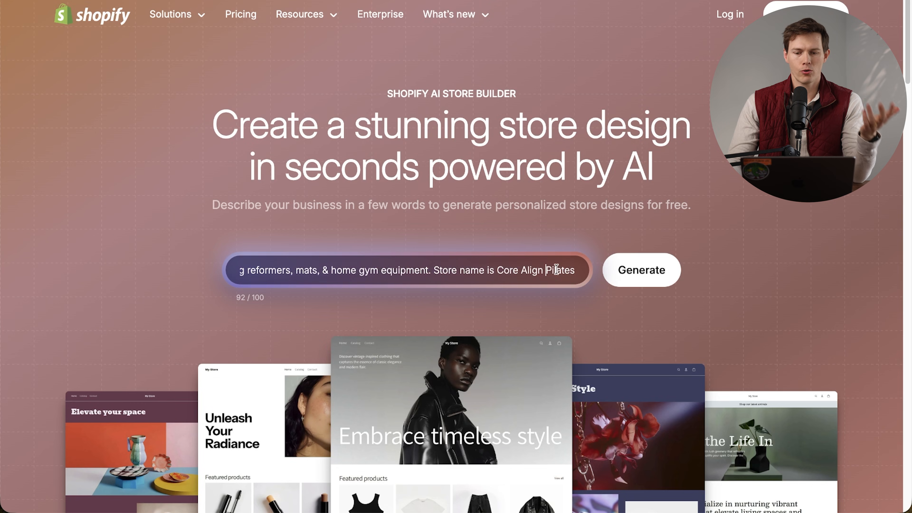
click(641, 269)
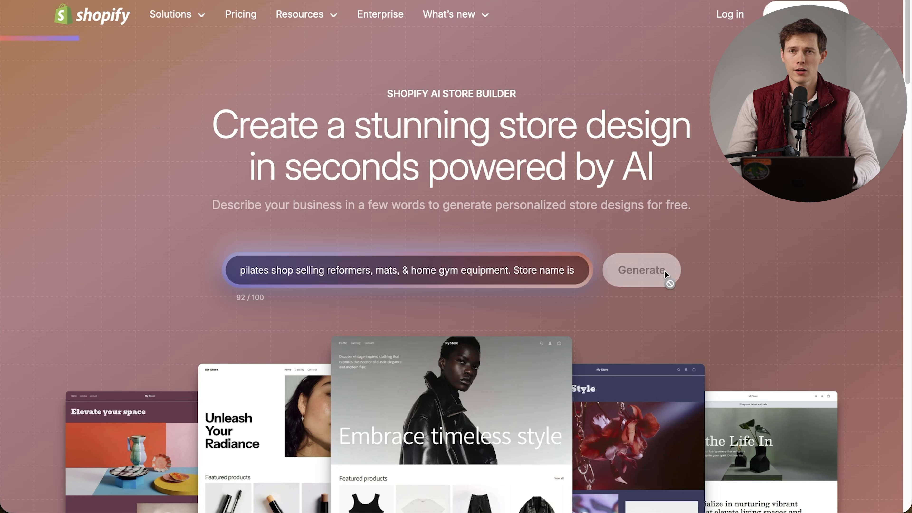
Step: Regenerate the store designs for the revised pilates shop description
click(641, 270)
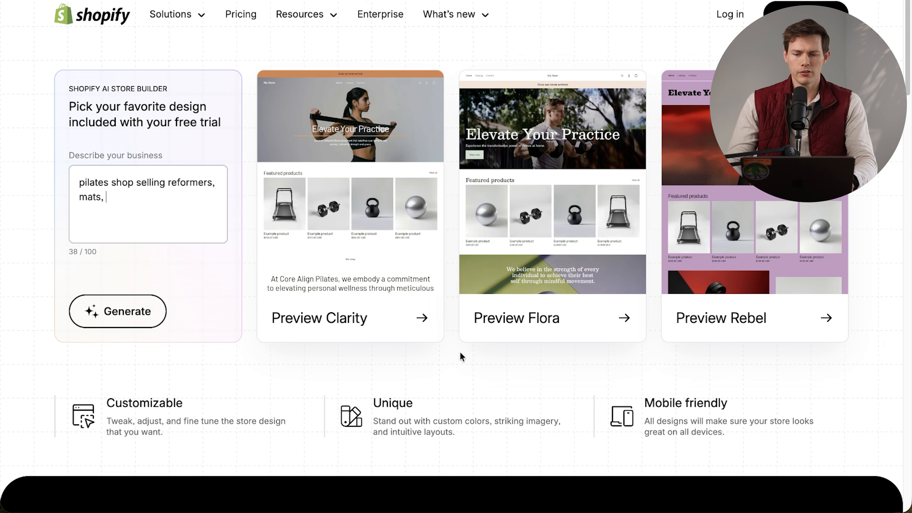
mouse_move(436, 344)
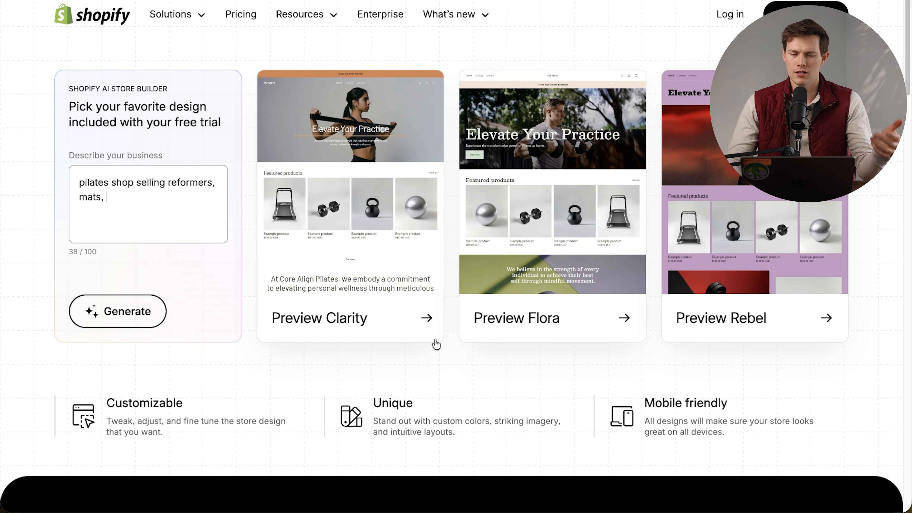
mouse_move(458, 343)
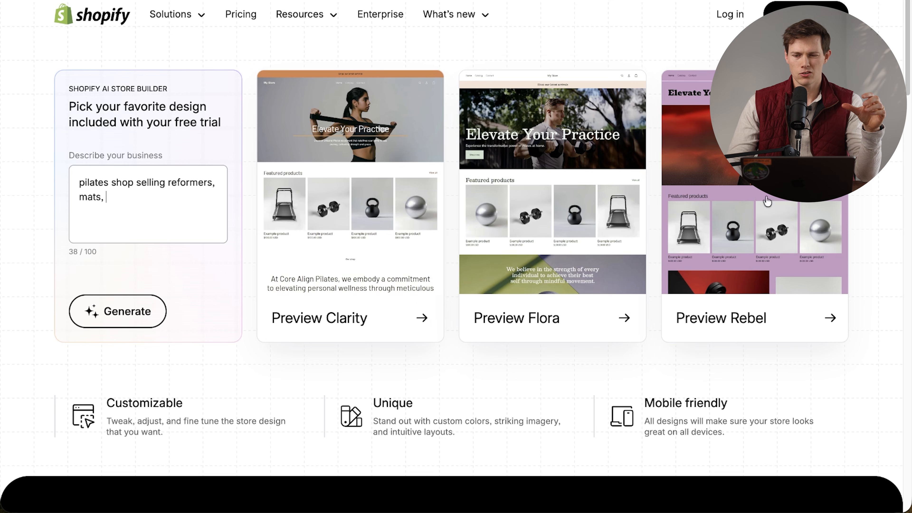
mouse_move(372, 183)
text( and pilates circles. store name is Core Align Pilates)
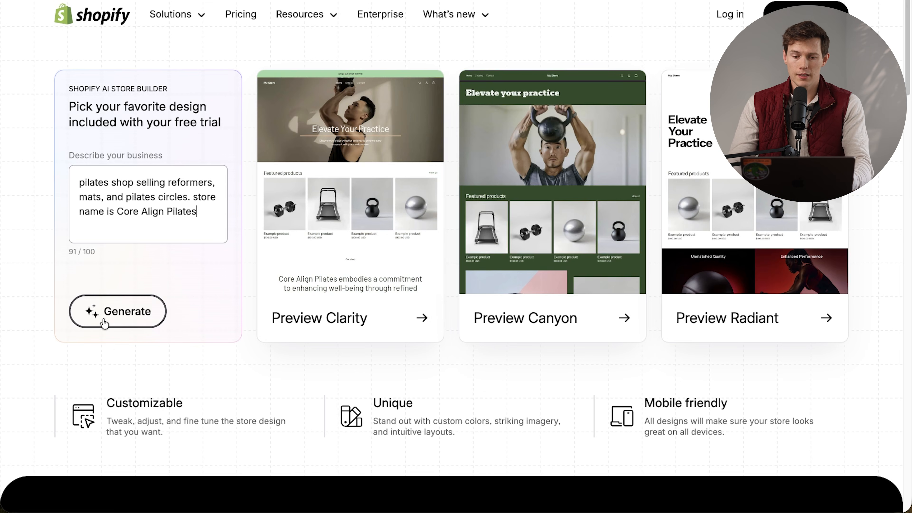
mouse_move(404, 271)
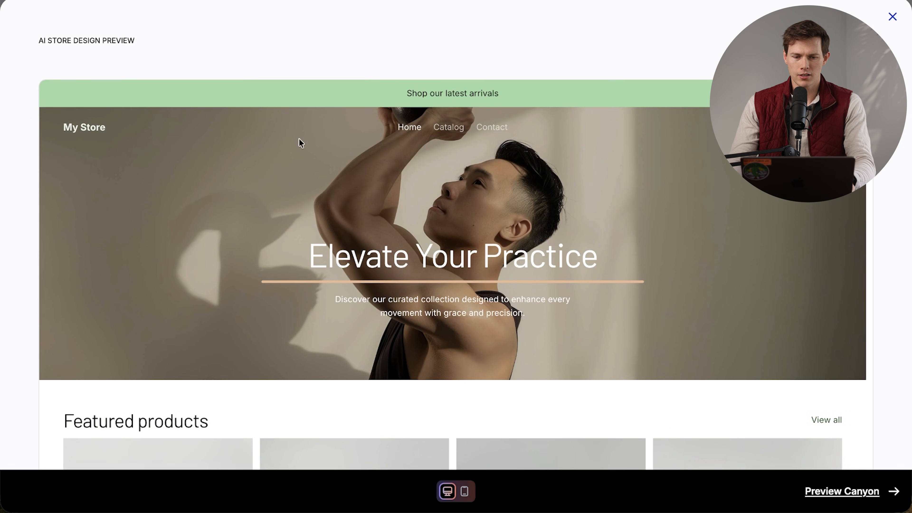
Step: Scroll through the Clarity design preview for Core Align Pilates
scroll(down, 3)
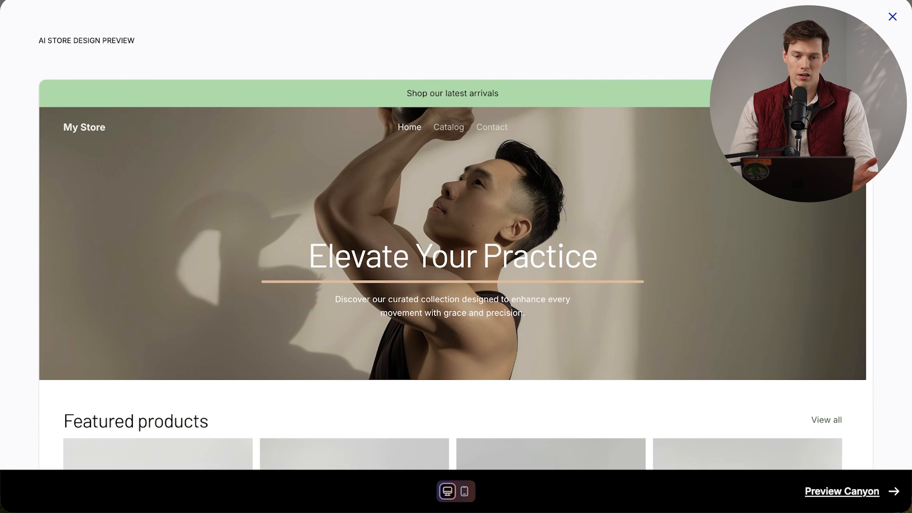
mouse_move(841, 491)
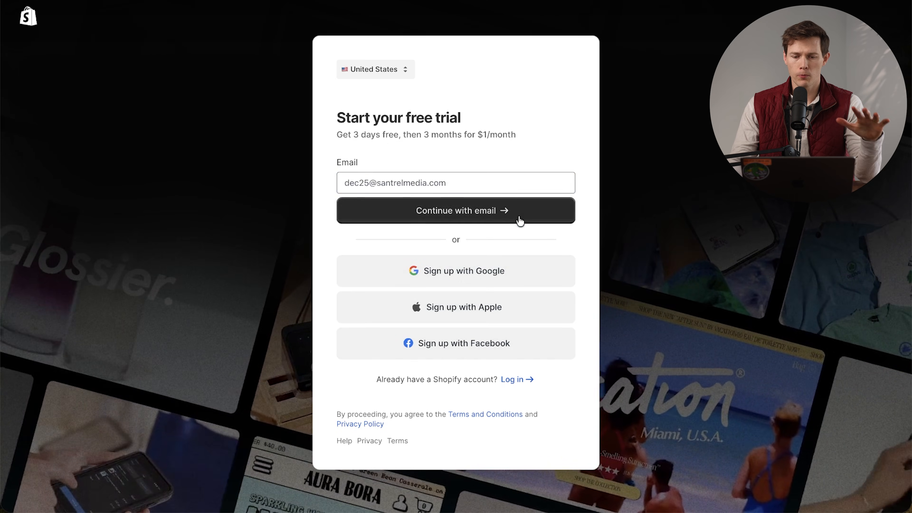
Step: Continue with email, complete the $1 trial step, choose the Basic plan and skip the selling questions
click(456, 210)
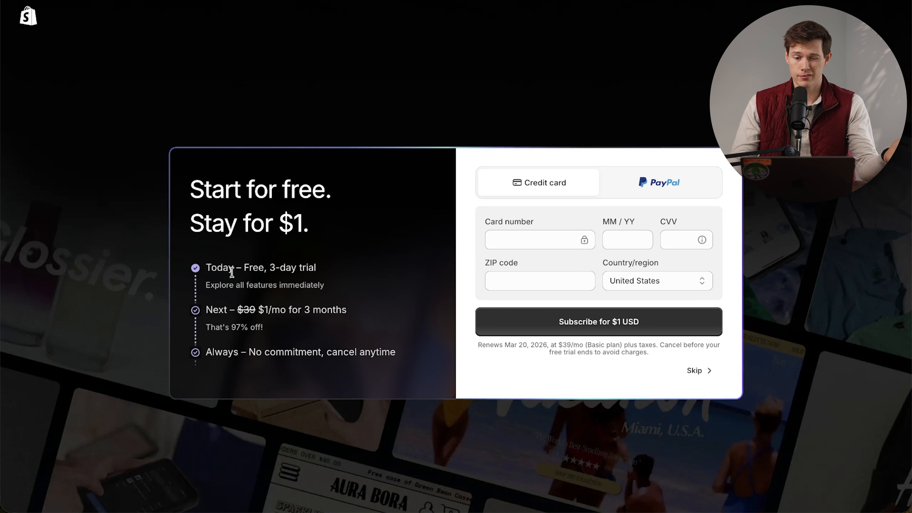
mouse_move(329, 281)
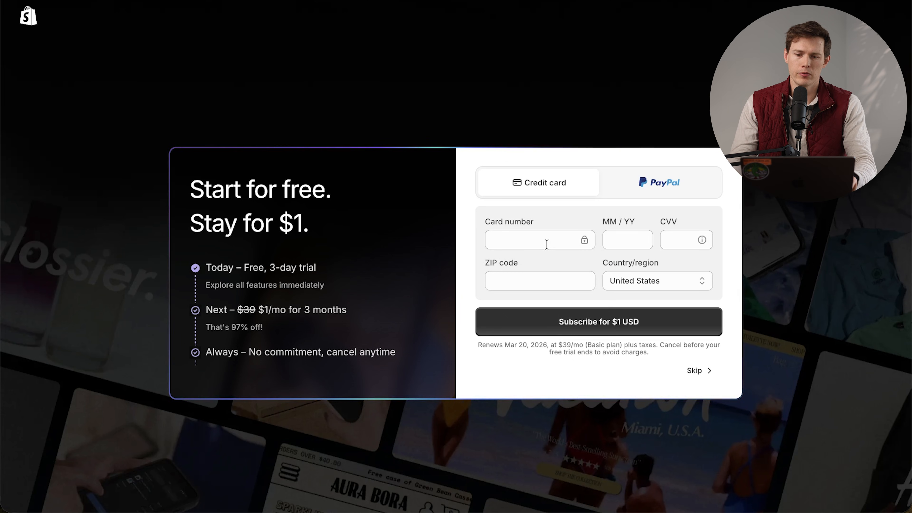
click(598, 321)
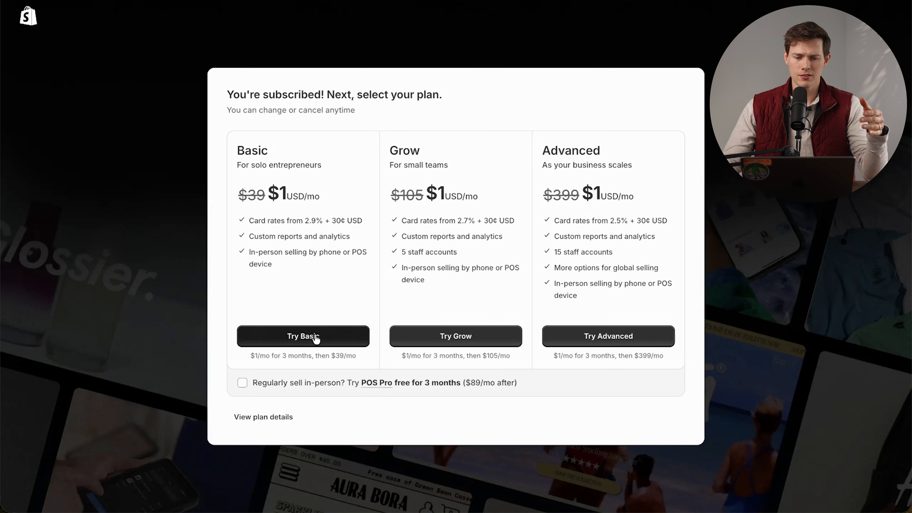
click(303, 337)
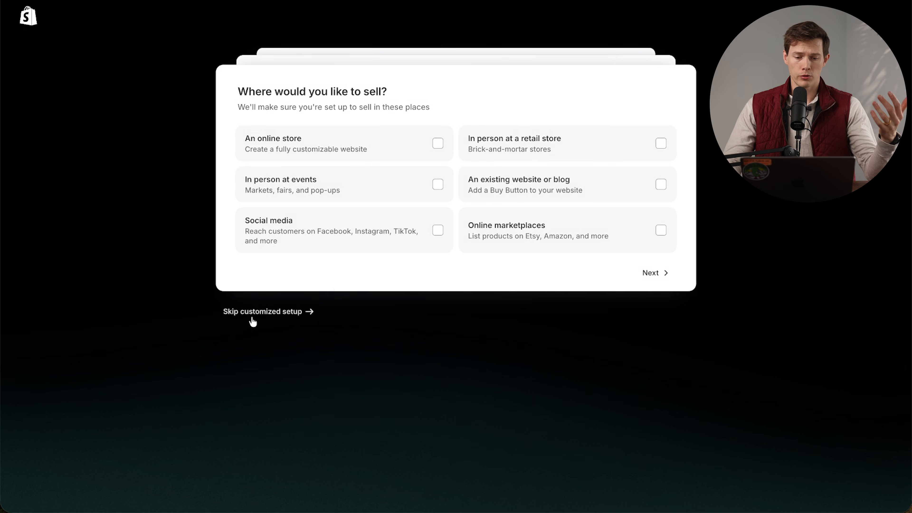
click(263, 311)
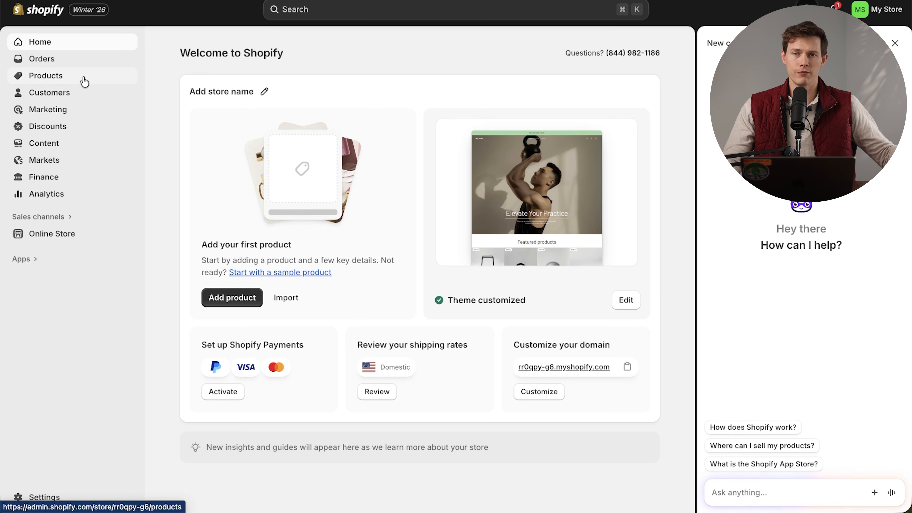
Step: Select all four example products on the Products page and confirm deleting them
click(46, 76)
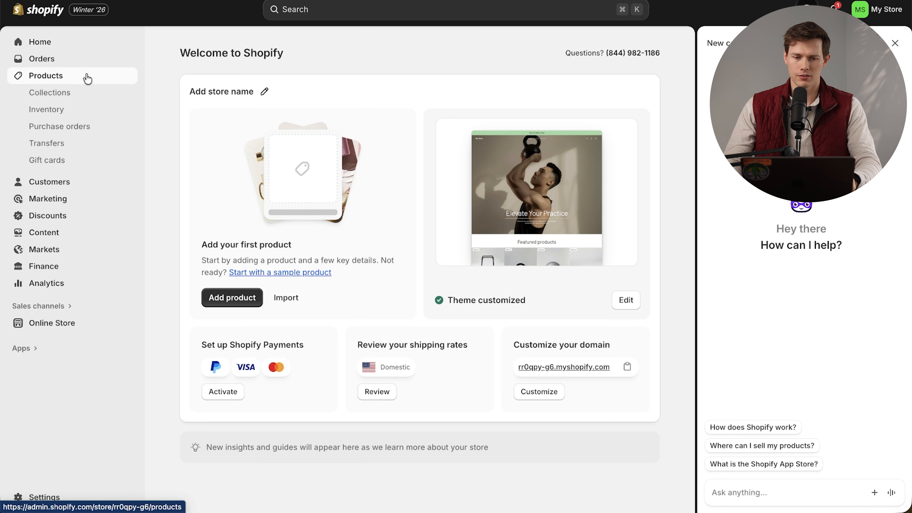
click(46, 76)
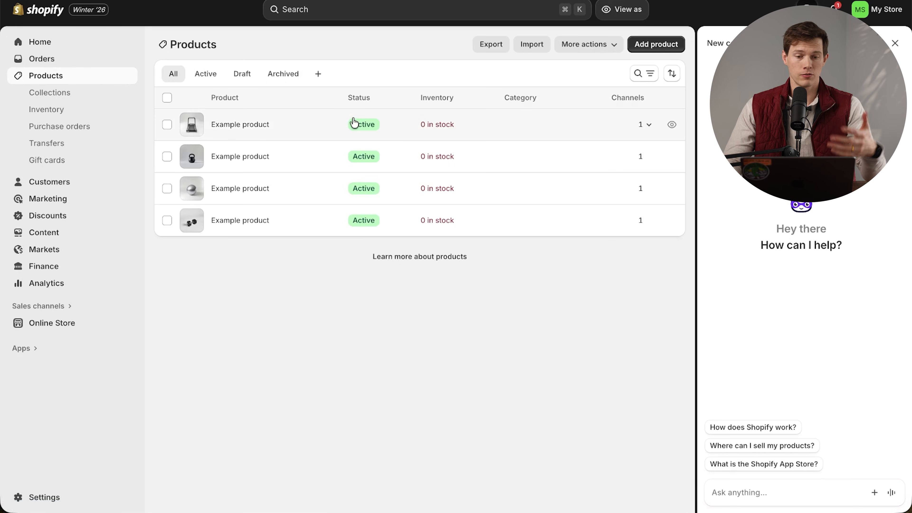
click(167, 124)
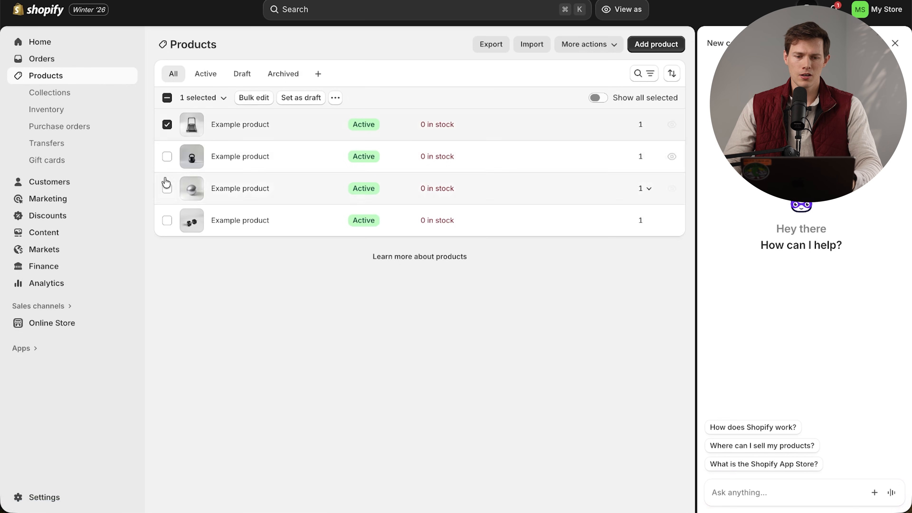
click(167, 98)
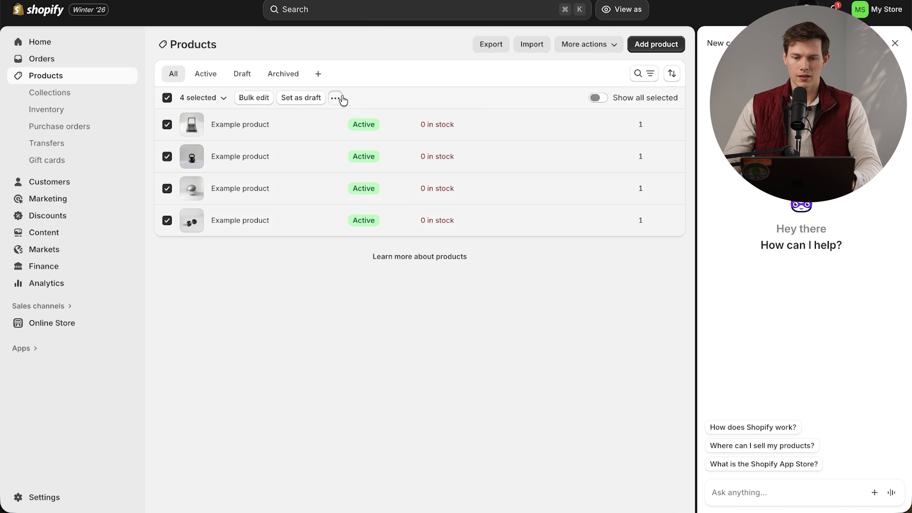
click(336, 98)
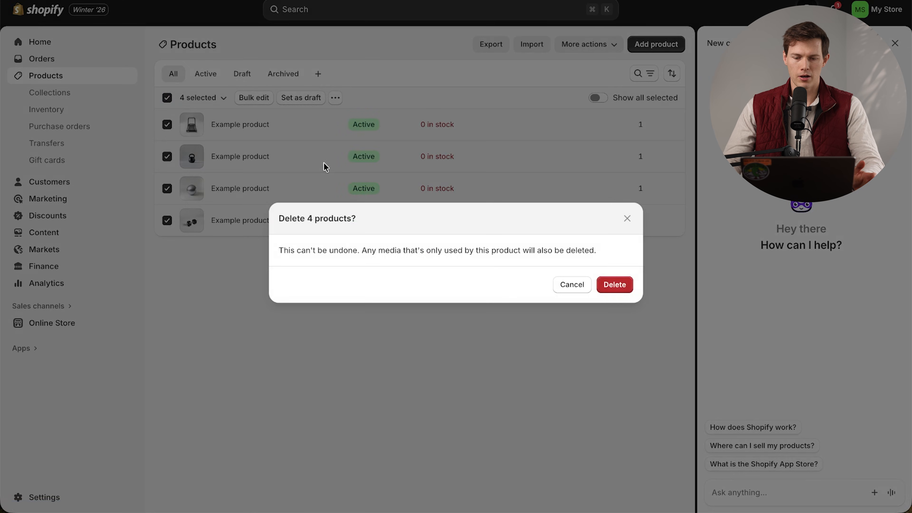
click(614, 285)
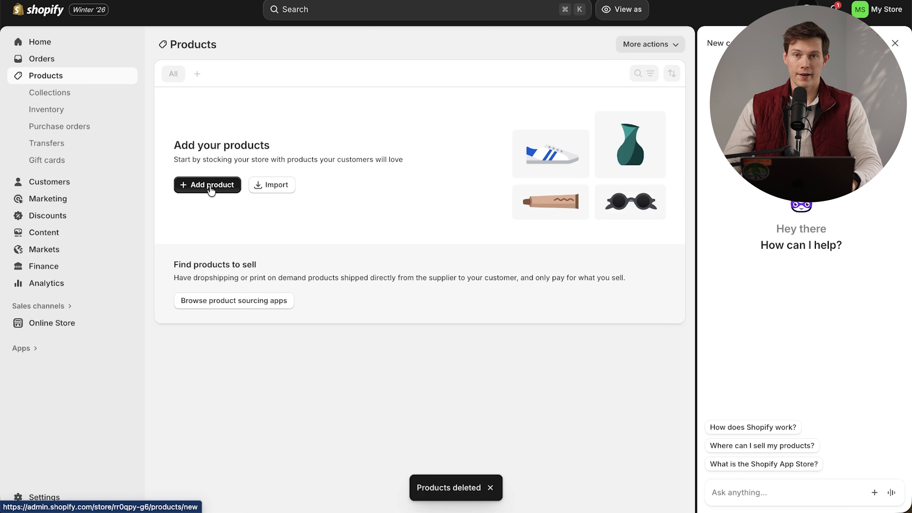
Step: Add a product titled Core Align Pilates Reformer Pro Ultra Max XL, keep the generated description and upload reformer photos
click(207, 185)
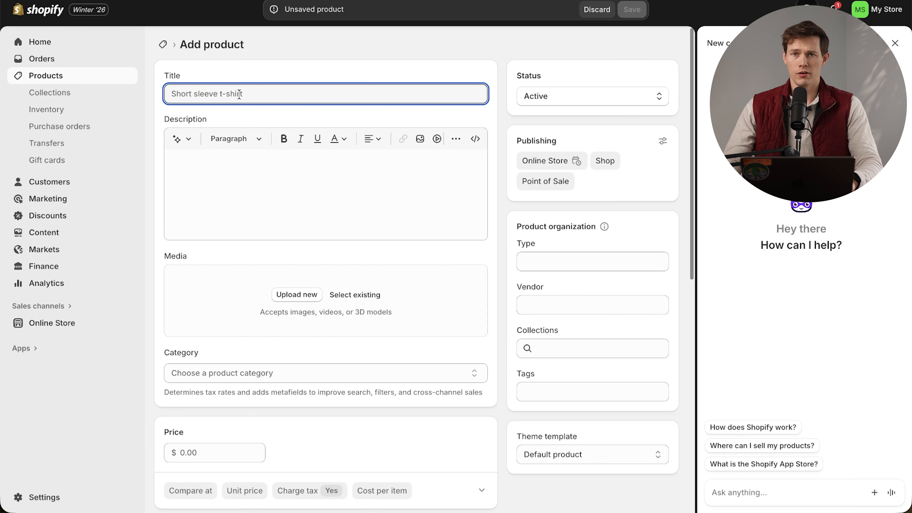
click(177, 138)
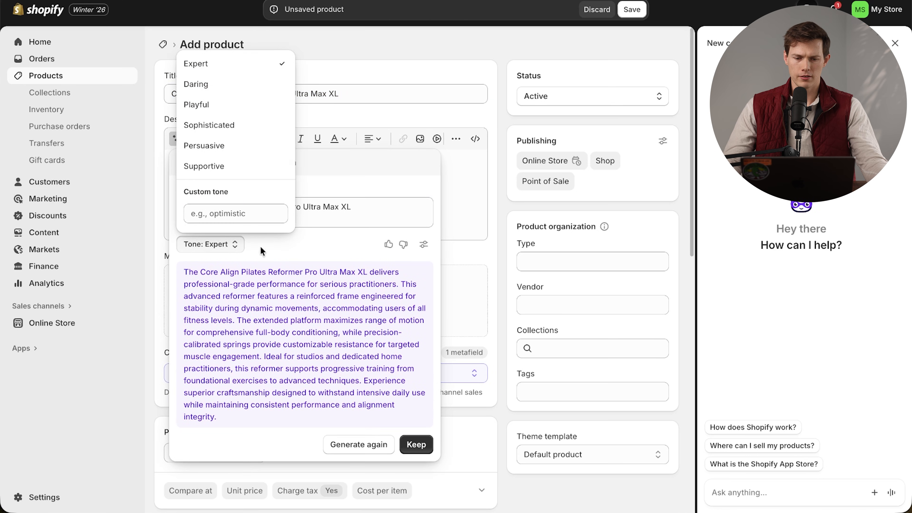
click(417, 445)
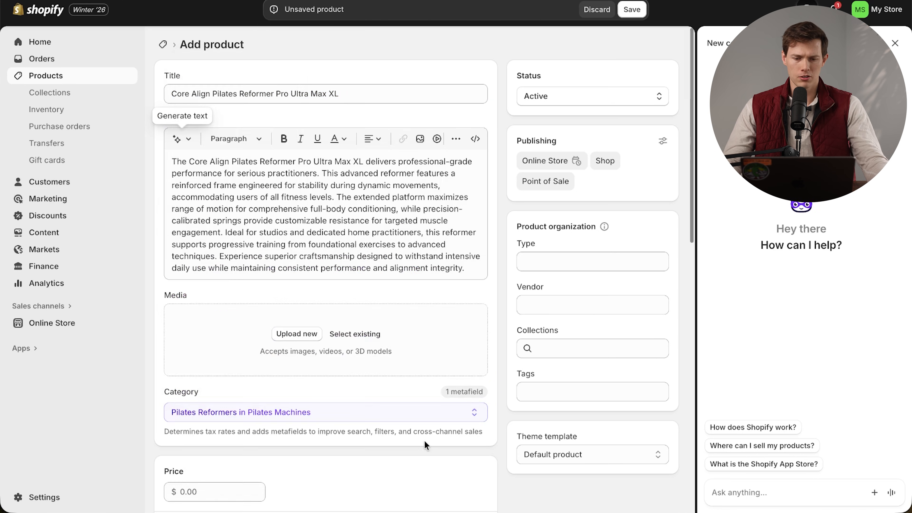
scroll(down, 3)
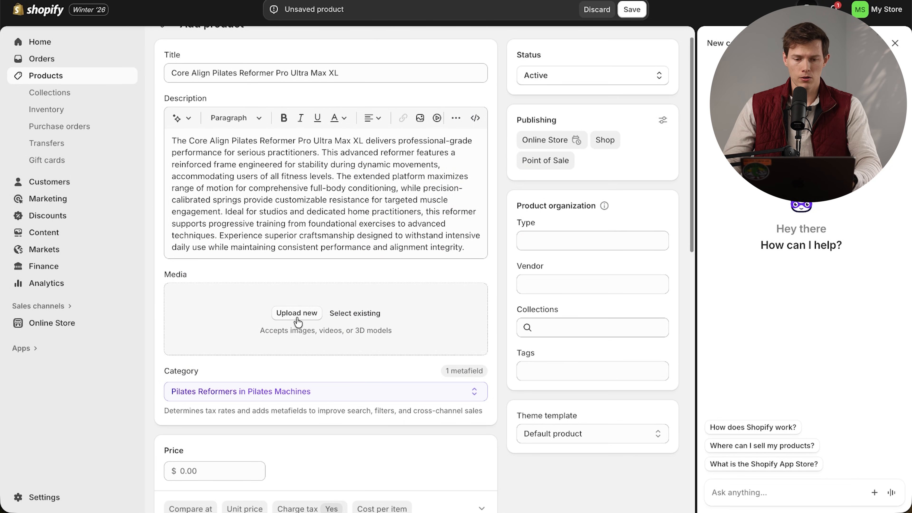
click(297, 313)
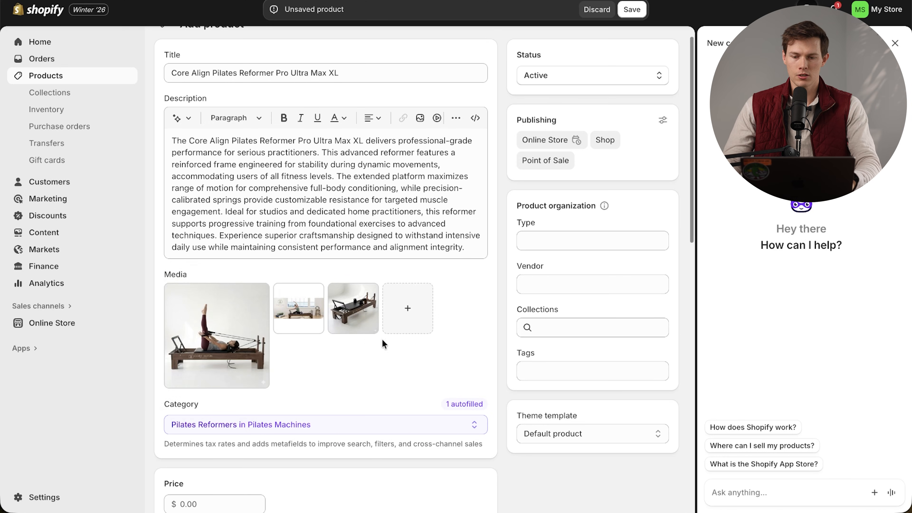
Step: Set the reformer price to $249.95 with a $350.00 compare-at price
click(592, 241)
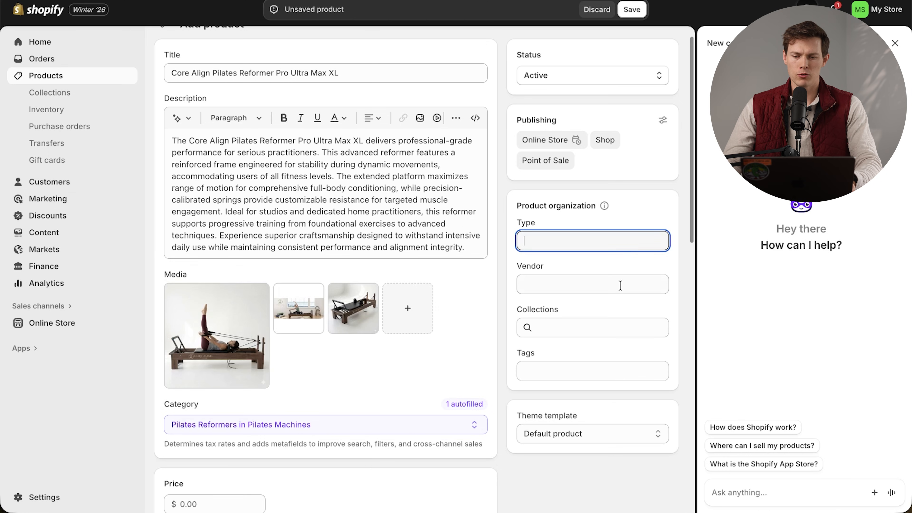
scroll(down, 3)
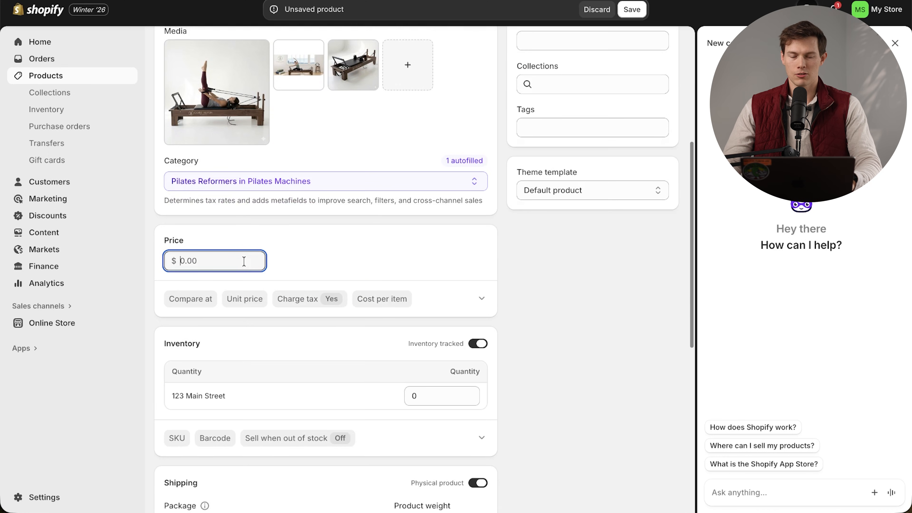
text(249.95)
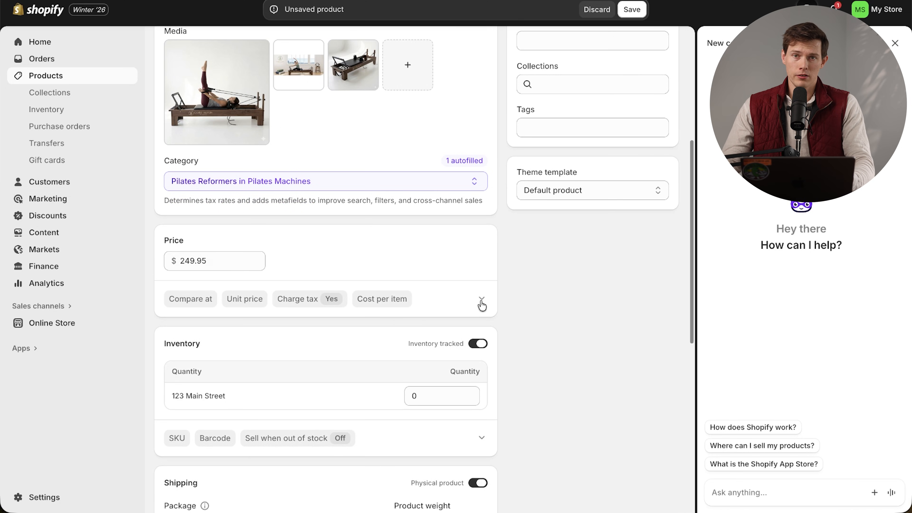
click(482, 303)
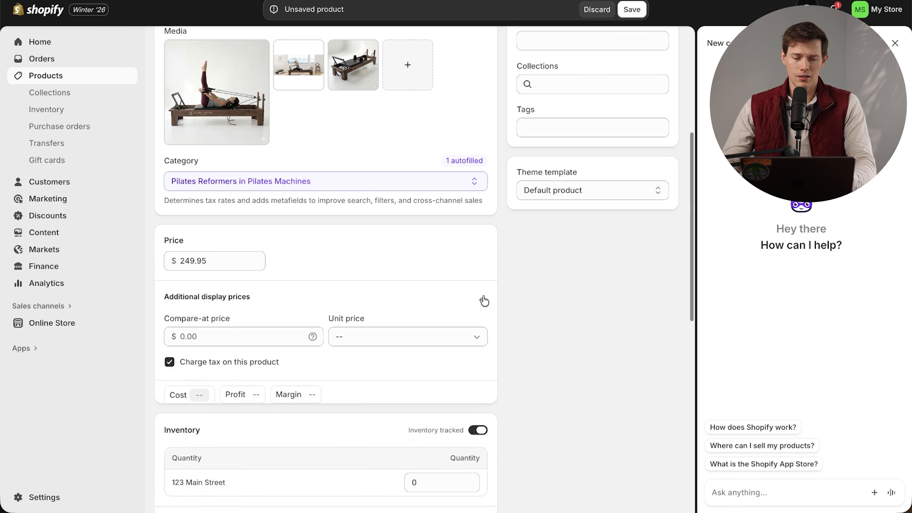
text(350.00)
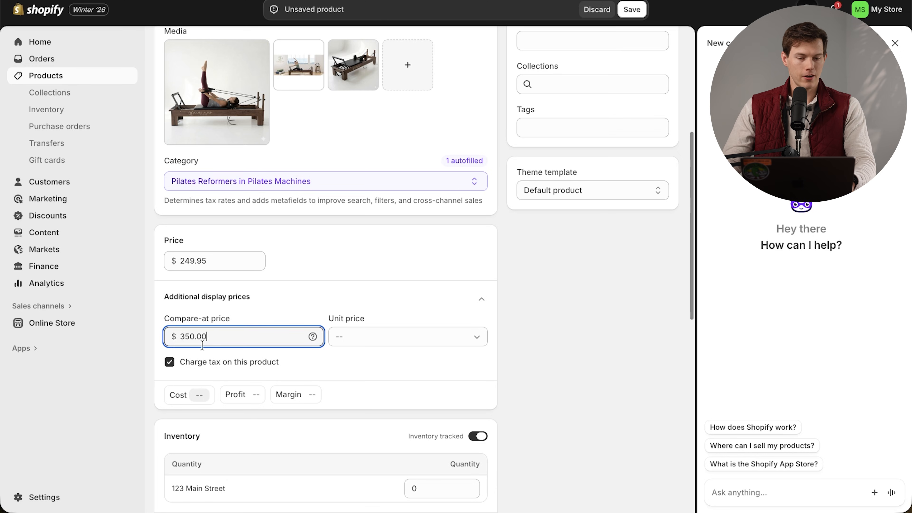
Step: Leave unit price unchanged and enter a $97 cost per item for a 61.2% margin
click(407, 337)
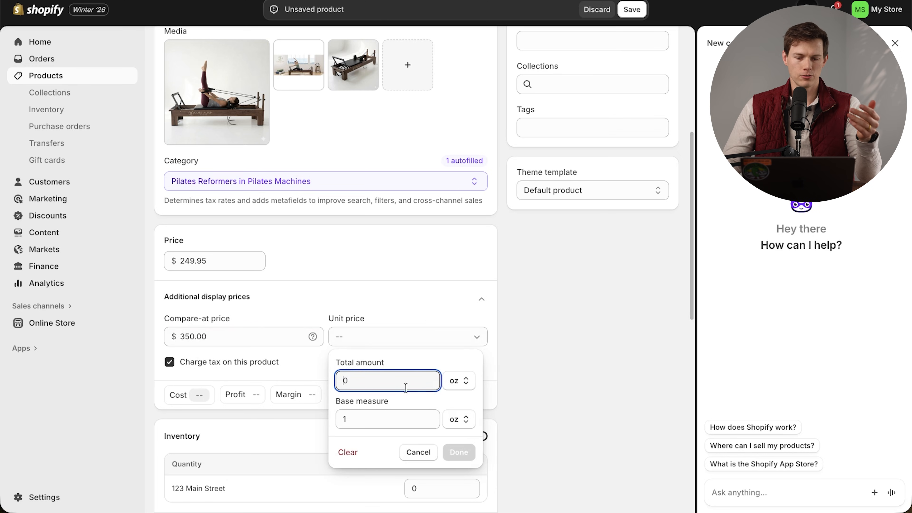
click(459, 381)
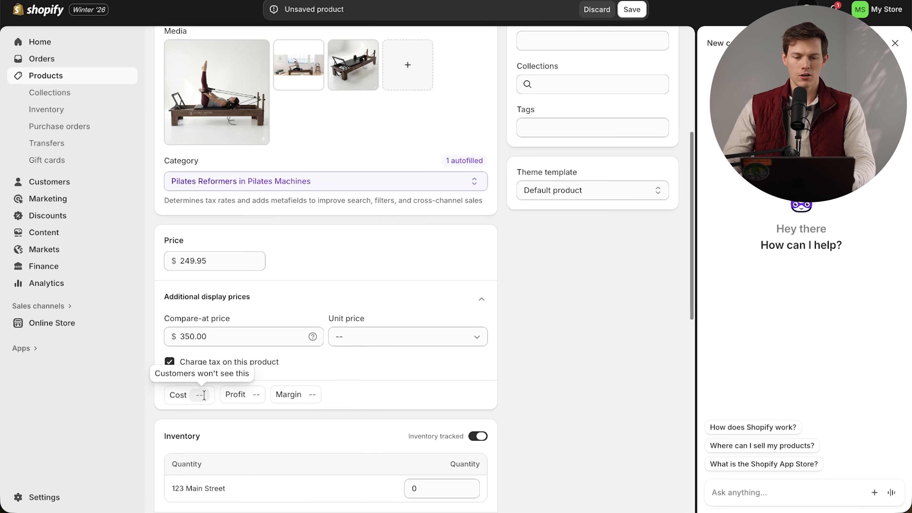
click(199, 395)
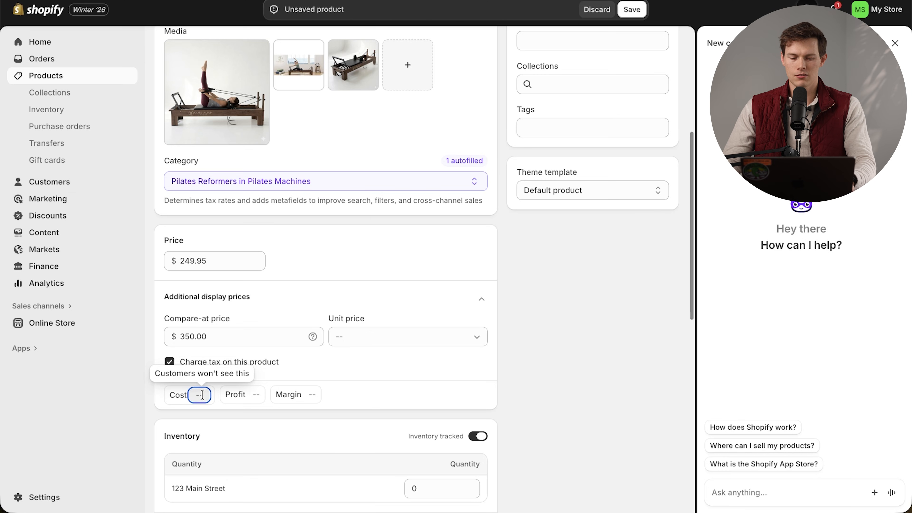
text(97.00)
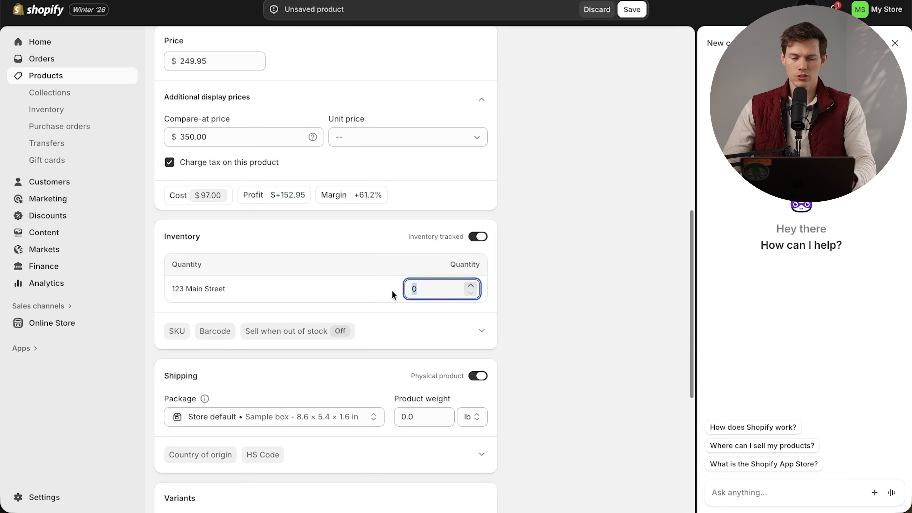
Step: Stock 100 units, continue selling when out of stock, set weight 50.0 lb and United States origin
text(100)
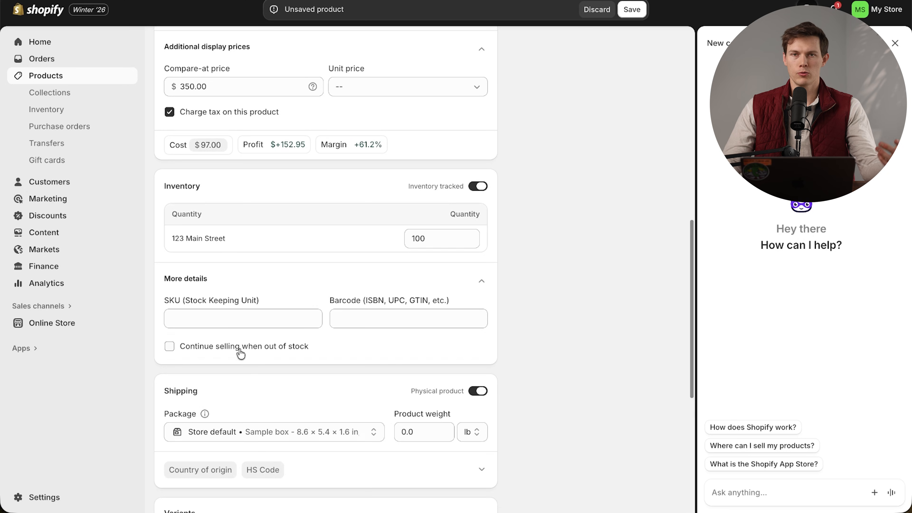
click(170, 346)
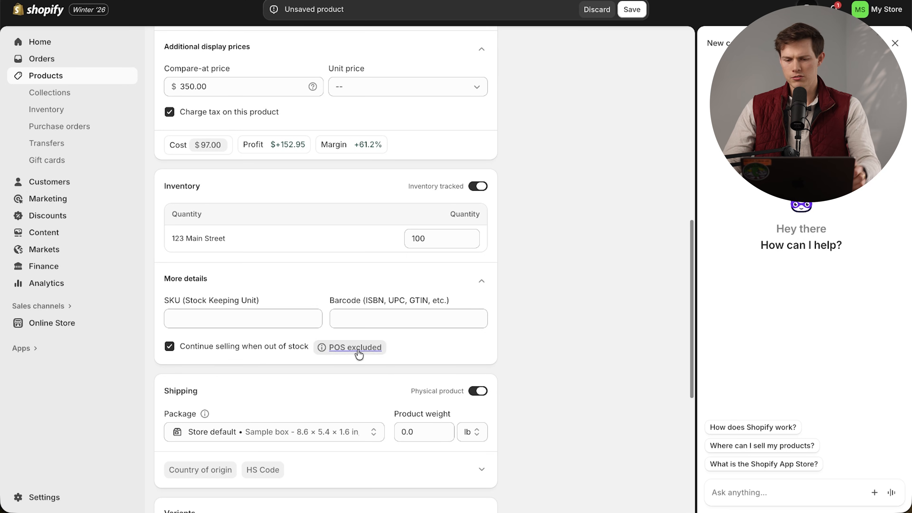
scroll(down, 3)
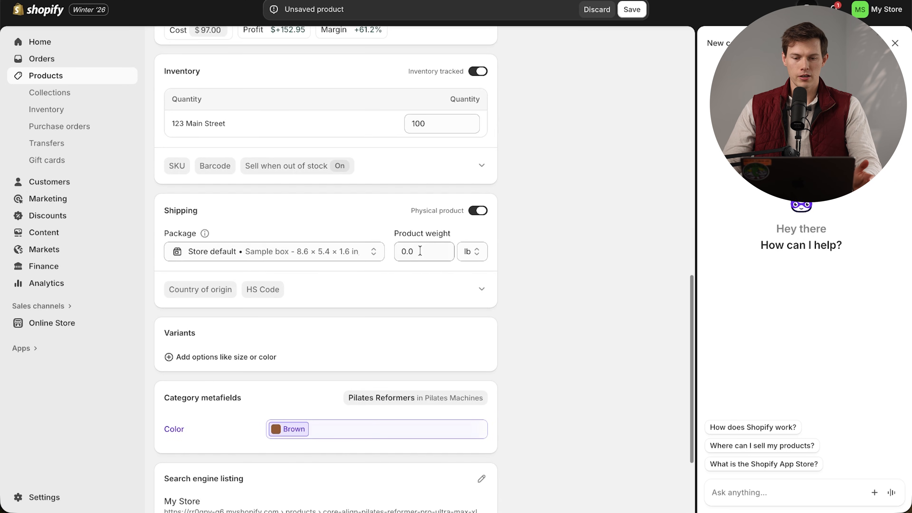
click(424, 252)
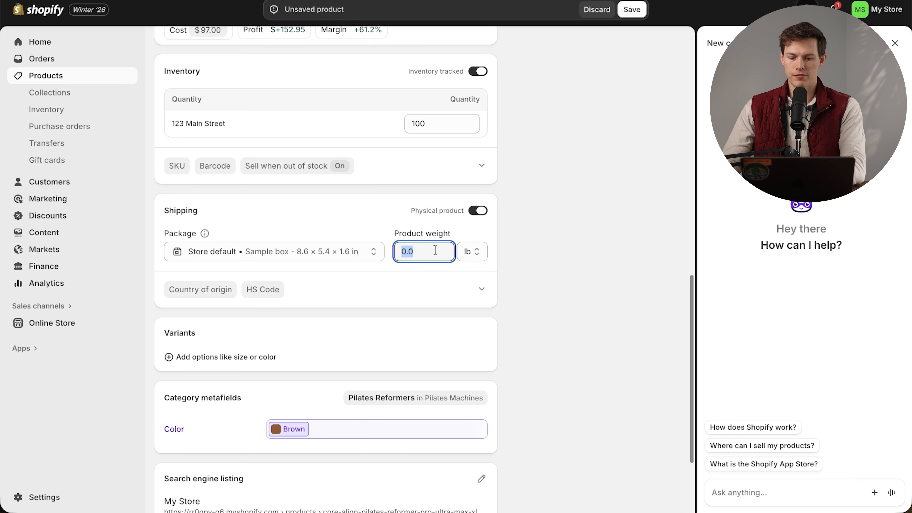
text(50.0)
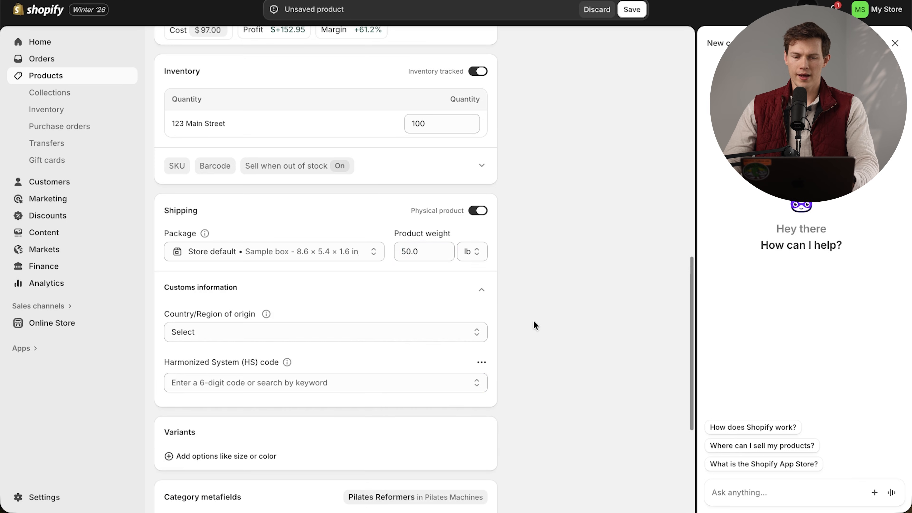
click(326, 332)
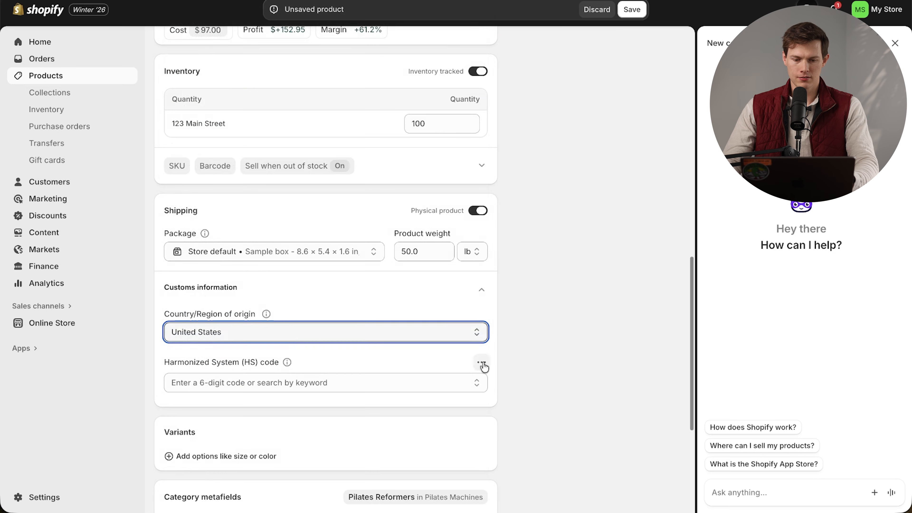
scroll(down, 3)
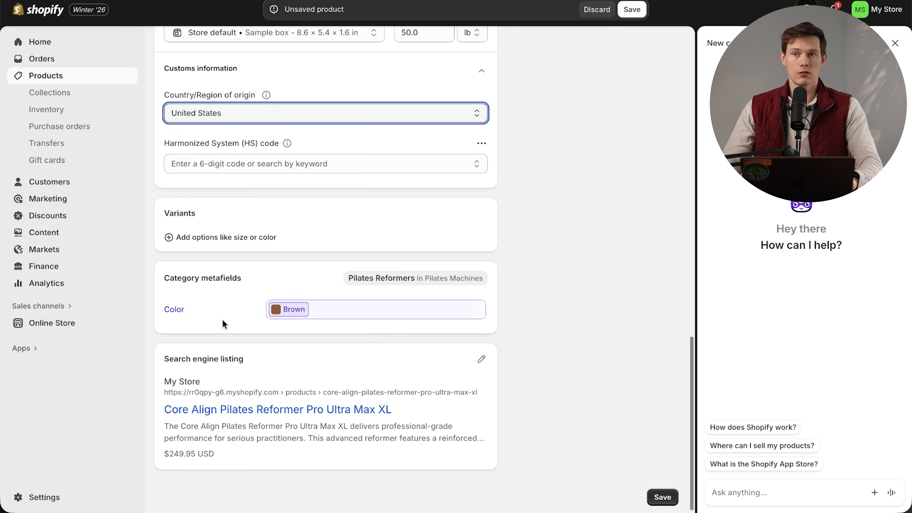
mouse_move(497, 425)
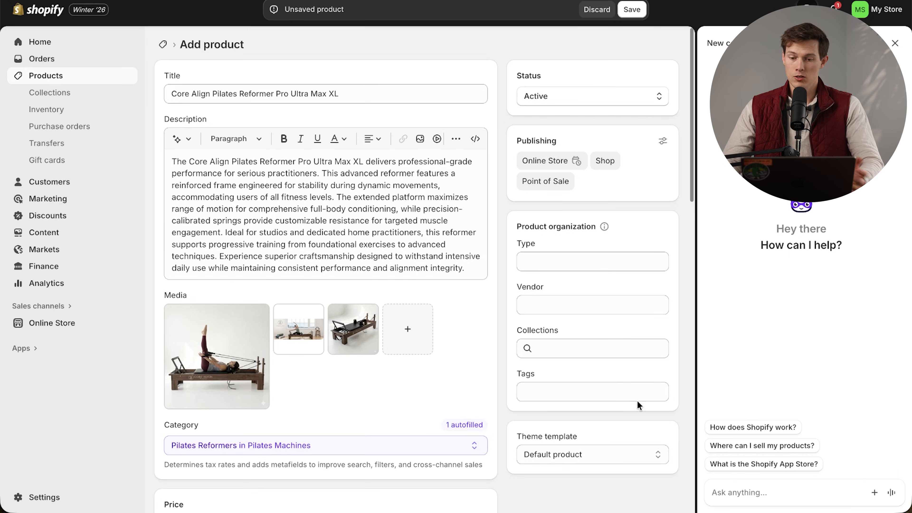
Step: Save the Reformer Pro Ultra Max XL product and return to the products list
scroll(down, 3)
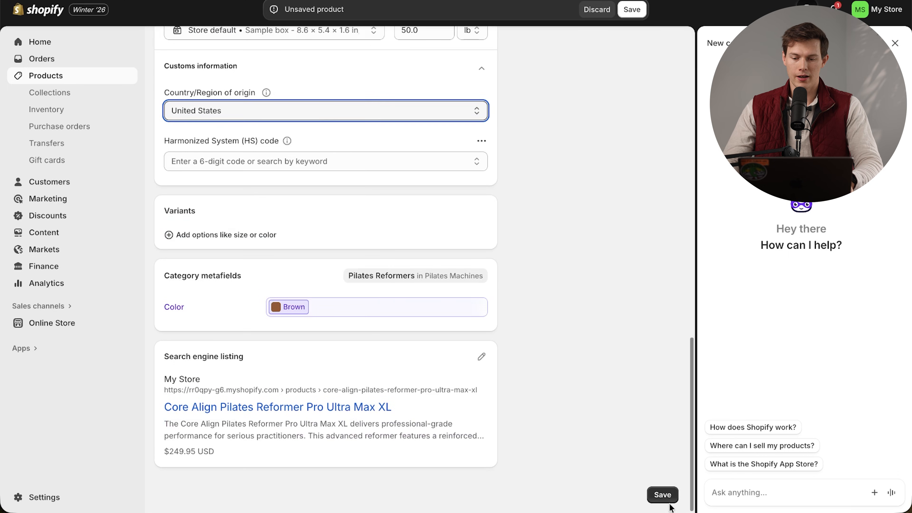
click(662, 495)
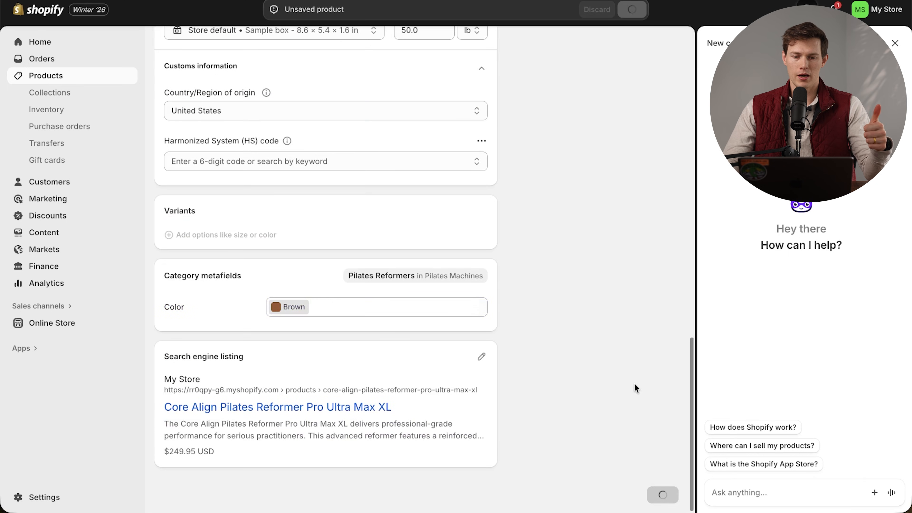
mouse_move(622, 340)
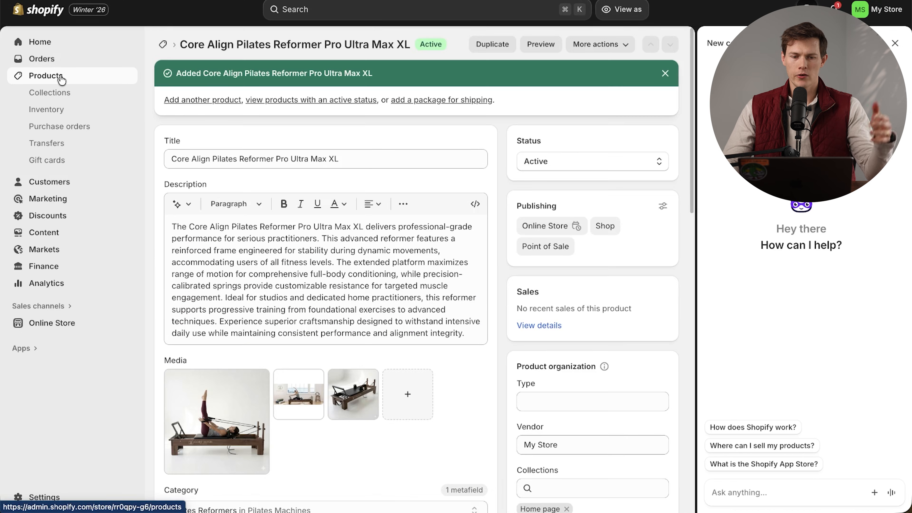
click(45, 75)
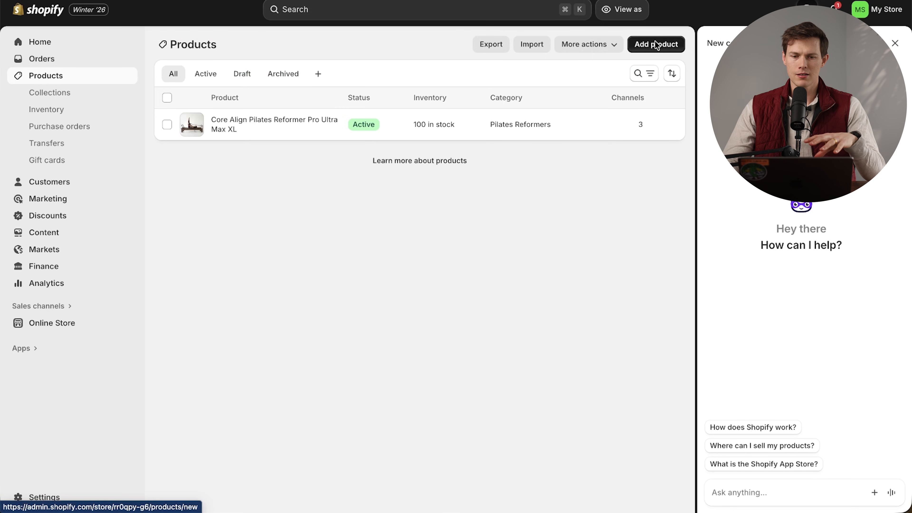
Step: Start a new Pilates & Yoga Mat product and begin adding a variant option
click(656, 44)
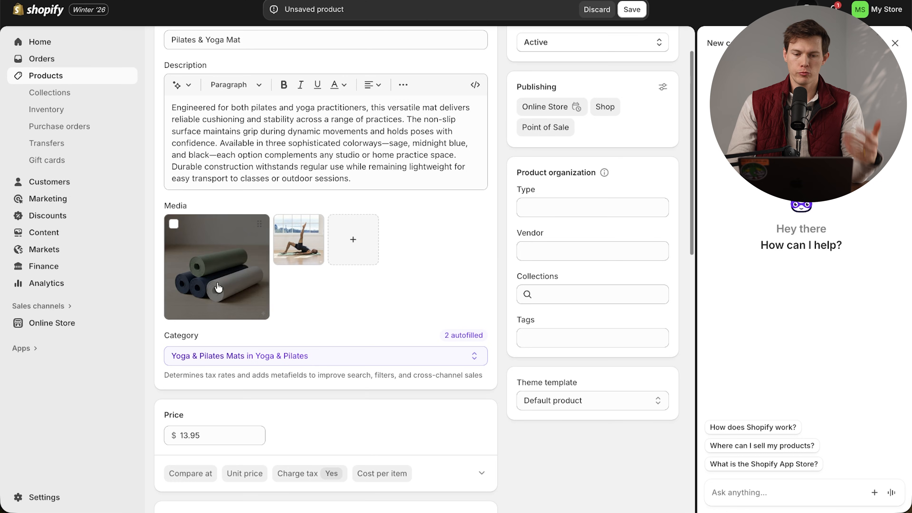
scroll(down, 3)
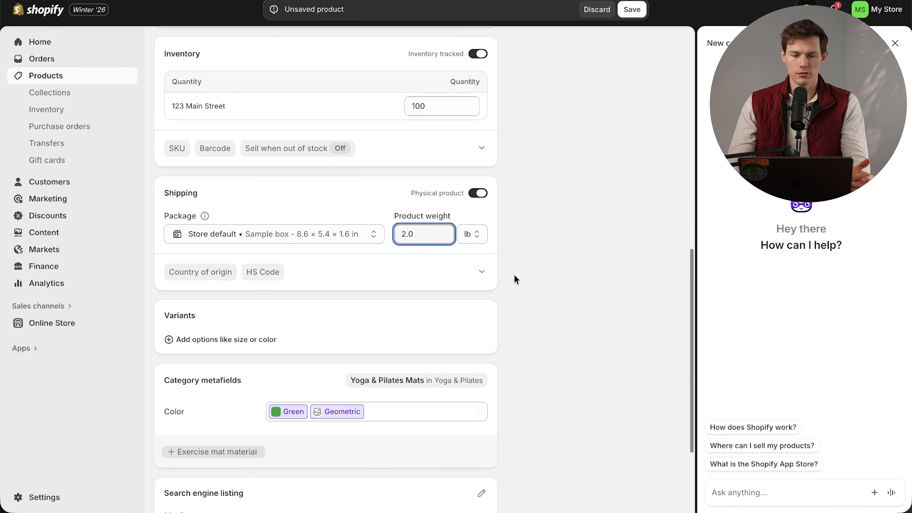
scroll(down, 3)
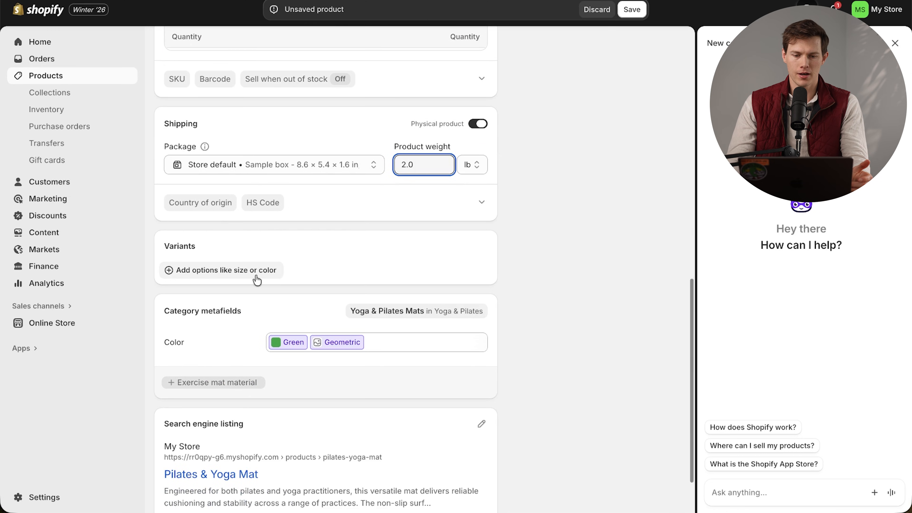
click(220, 270)
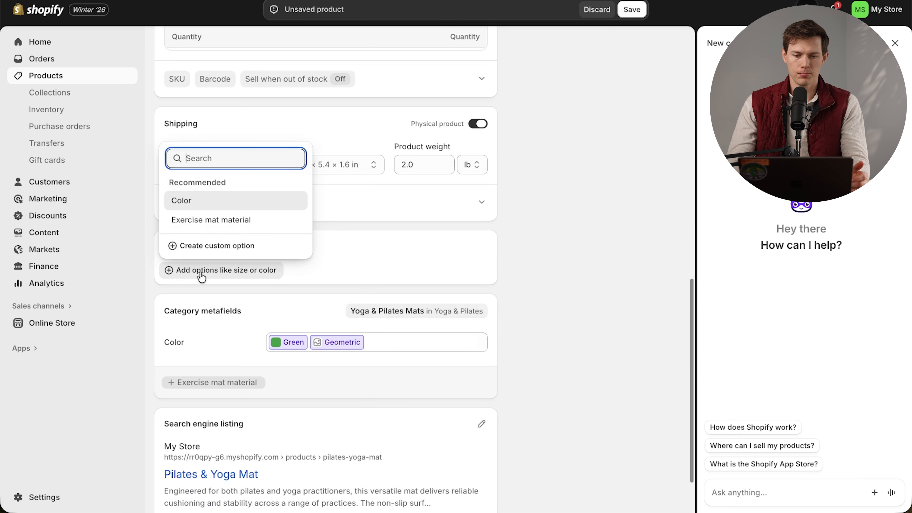
Step: Make Color the variant option and replace Geometric with a Midnight Blue entry with its image
click(181, 200)
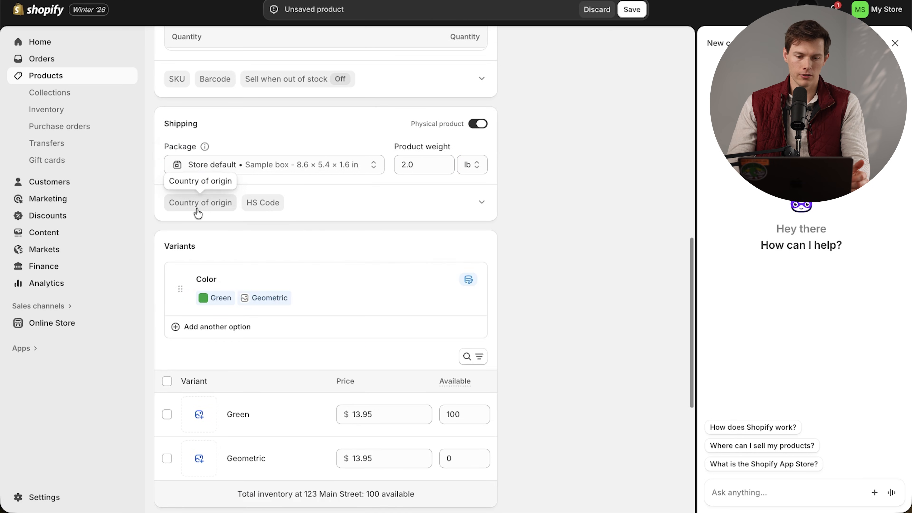
scroll(down, 3)
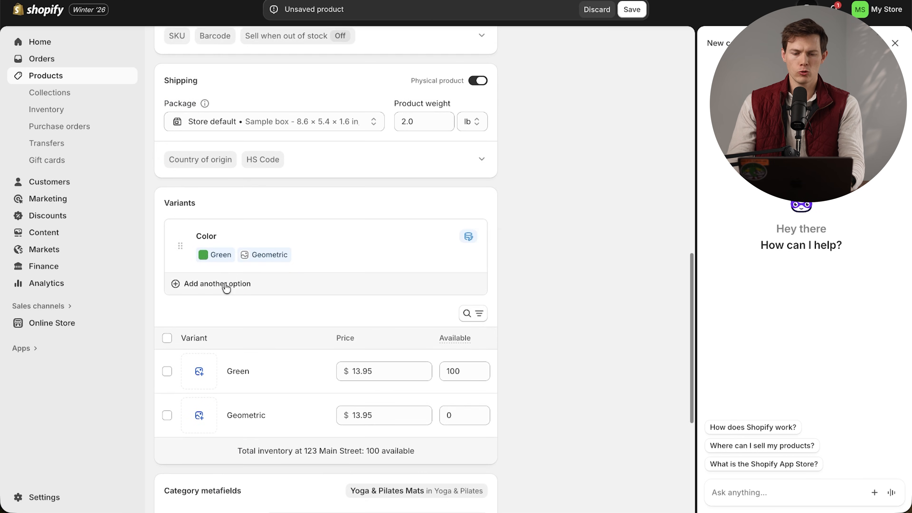
mouse_move(224, 289)
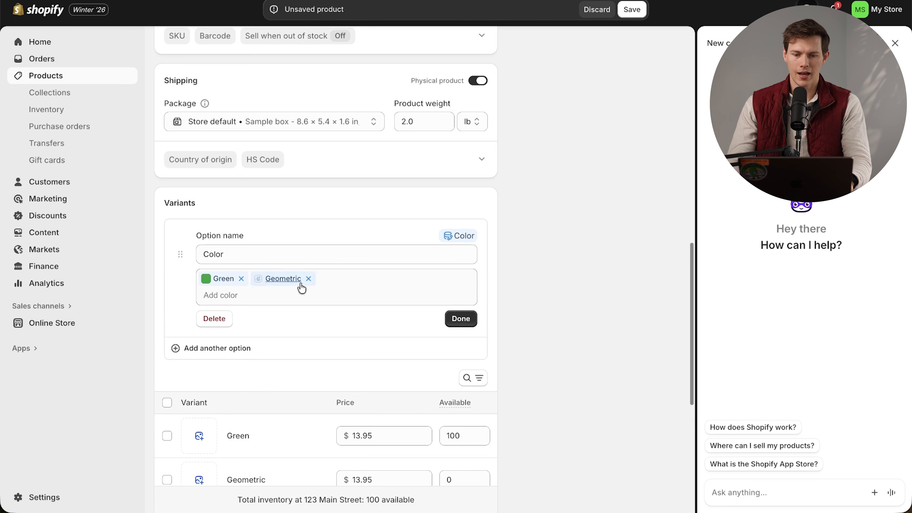
click(309, 279)
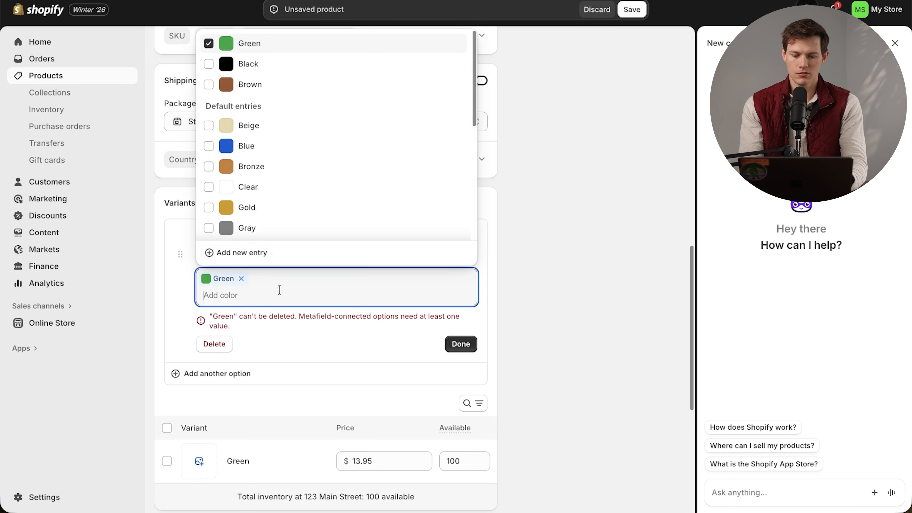
text(Midnight Blue)
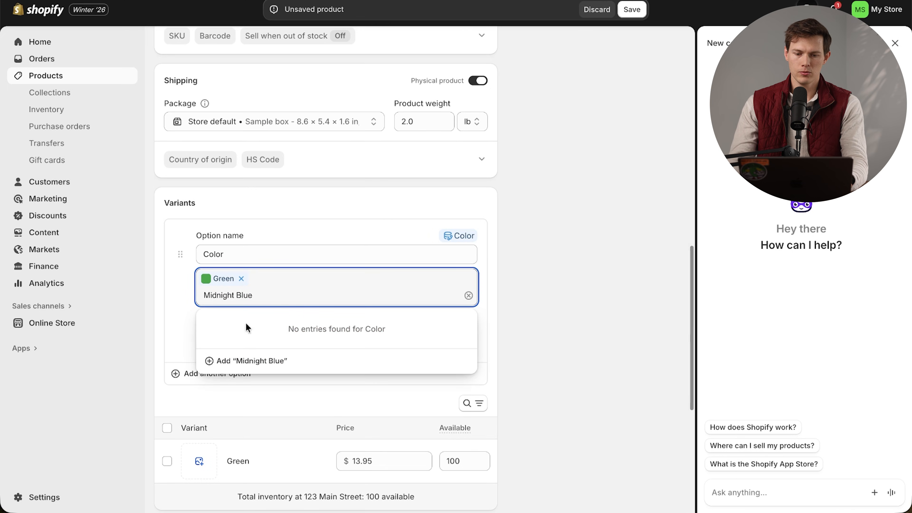
click(251, 361)
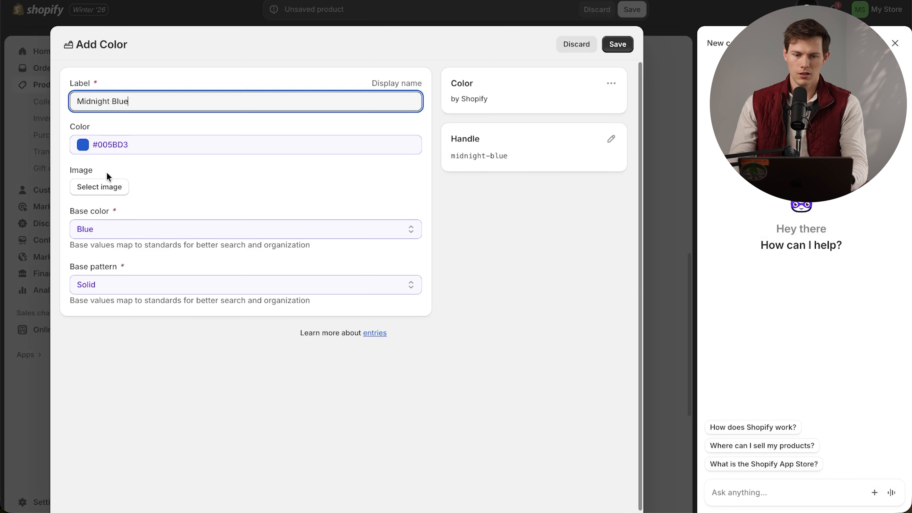
click(99, 187)
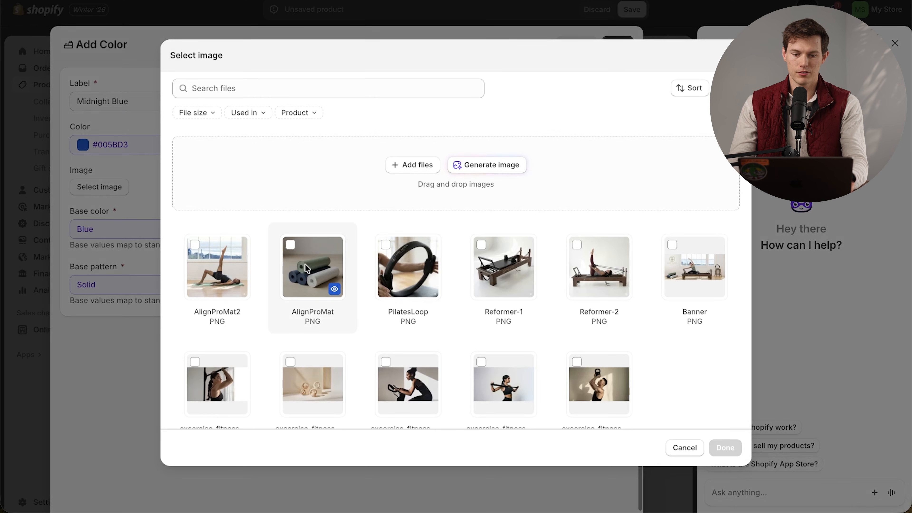
click(724, 447)
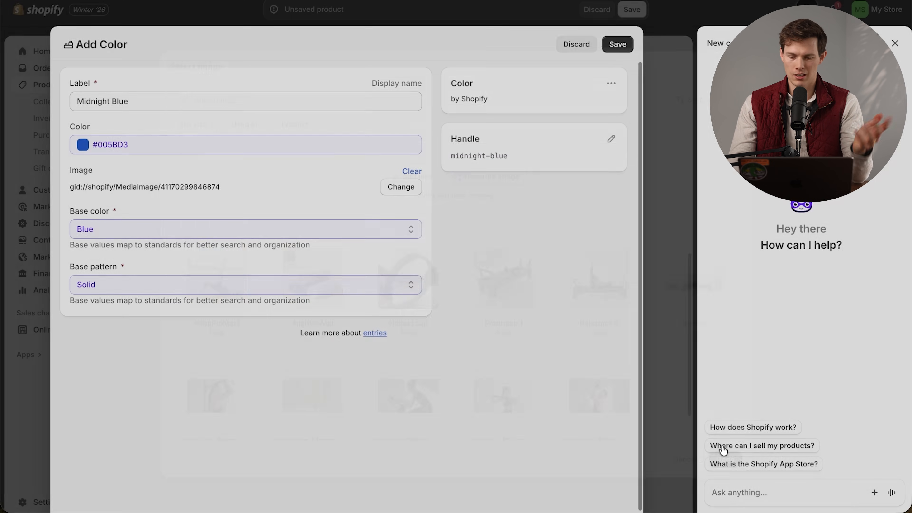
click(617, 45)
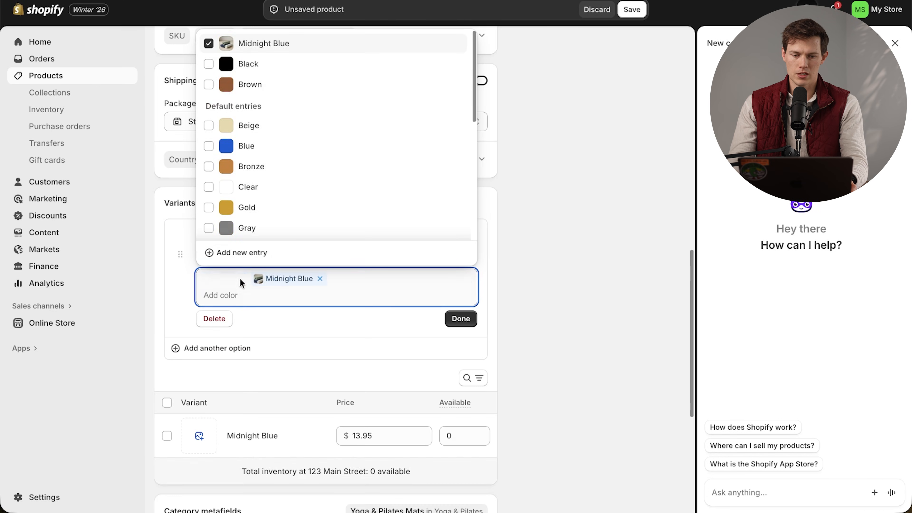
Step: Create a new Sage colour in a soft green shade and add Black as a third variant
text(S)
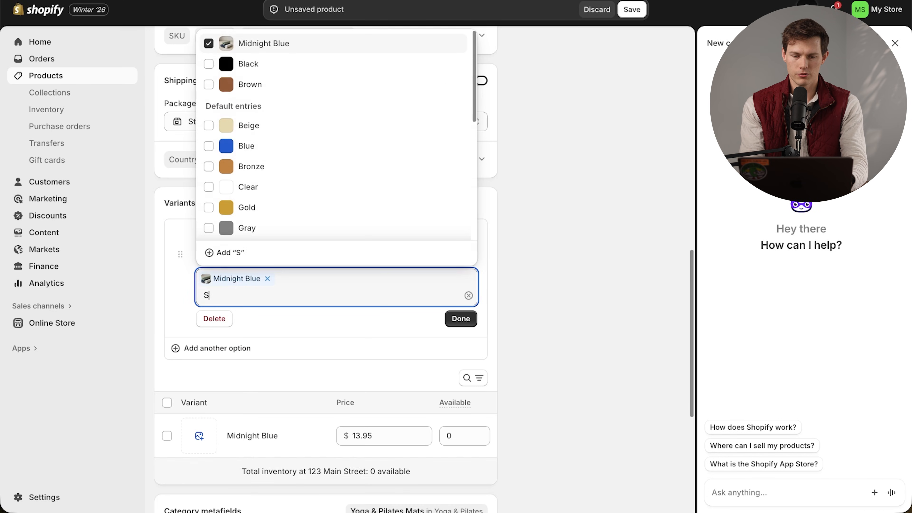
text(age)
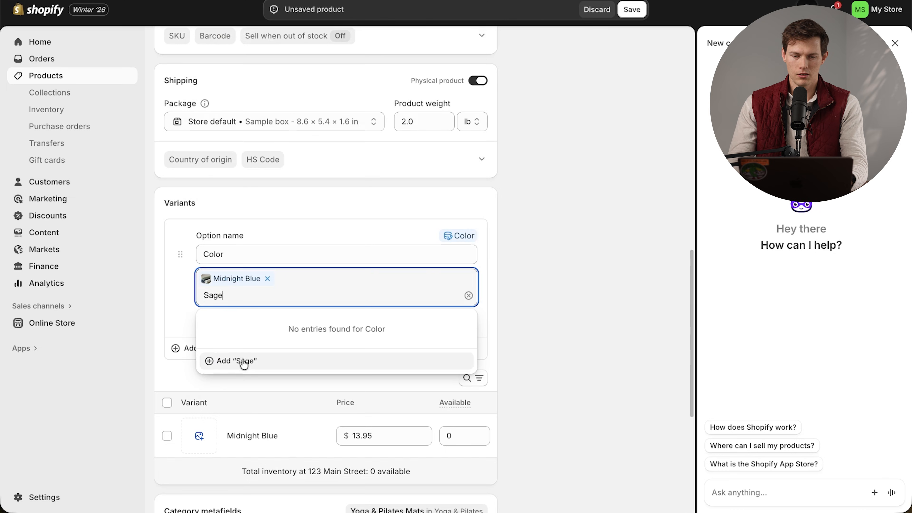
click(233, 361)
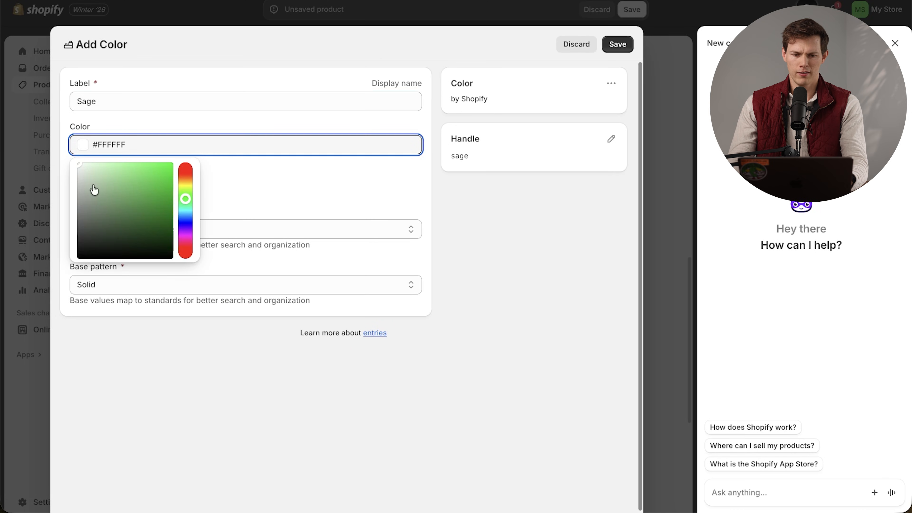
click(91, 182)
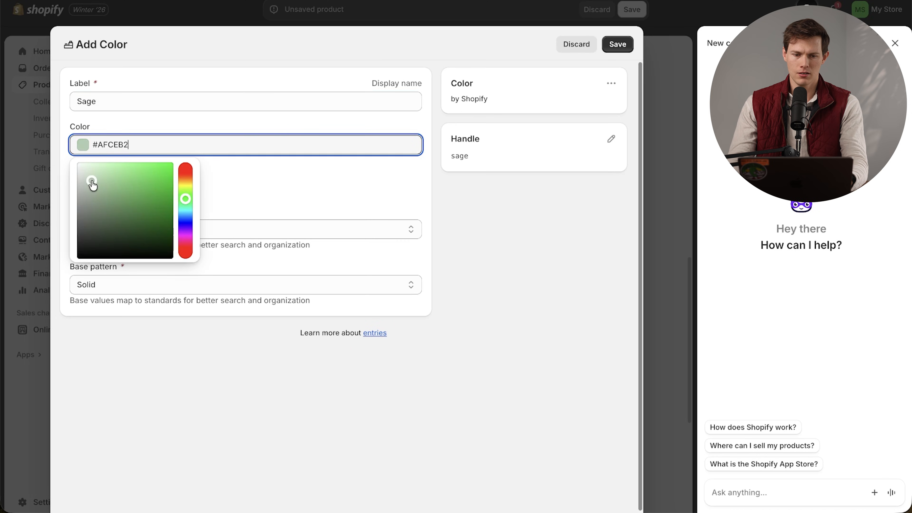
click(92, 181)
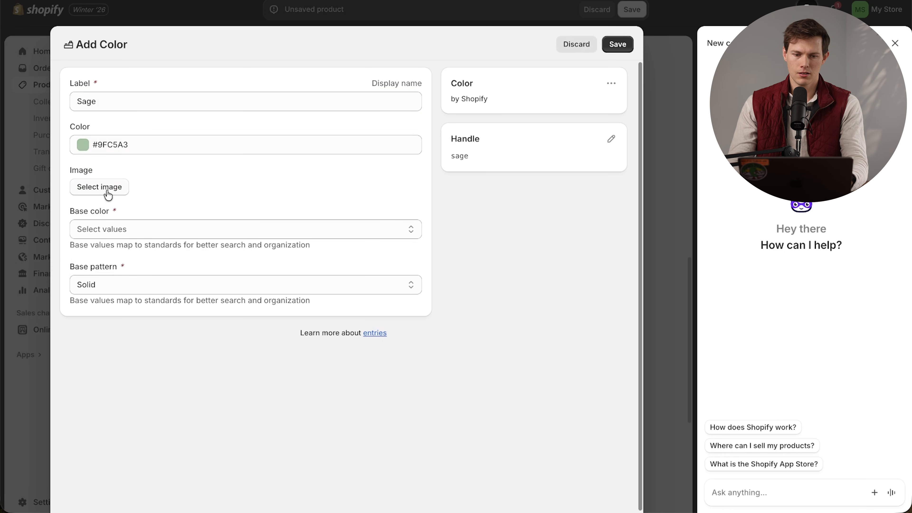
click(99, 187)
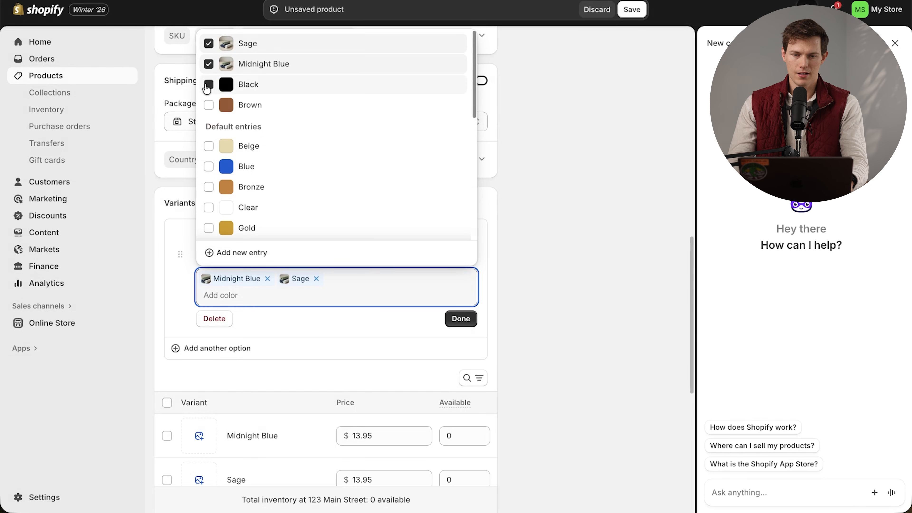
click(461, 319)
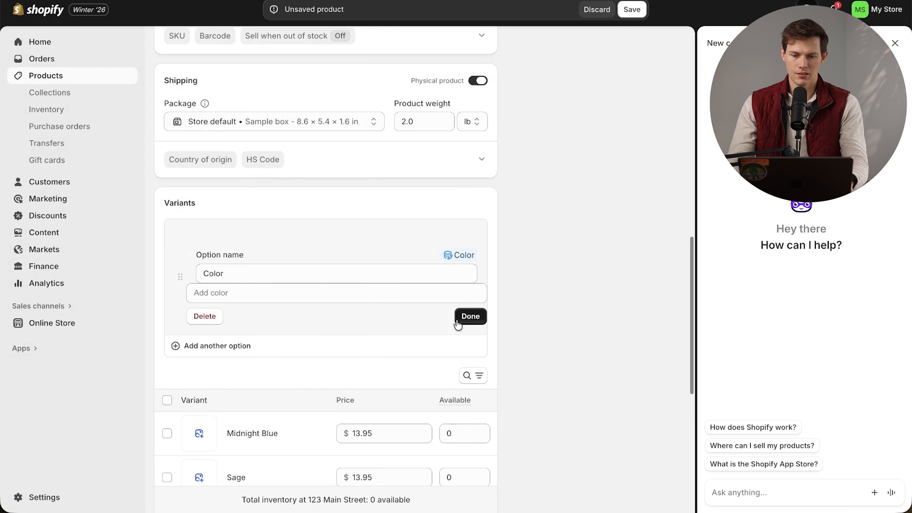
Step: Attach the rolled mats photo to Midnight Blue and Black, and the Pilates pose photo to Sage
click(470, 316)
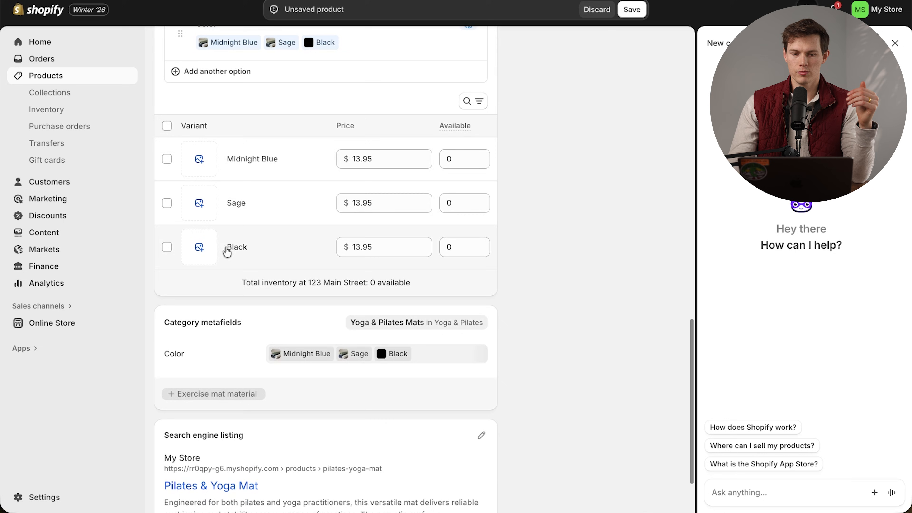
click(200, 247)
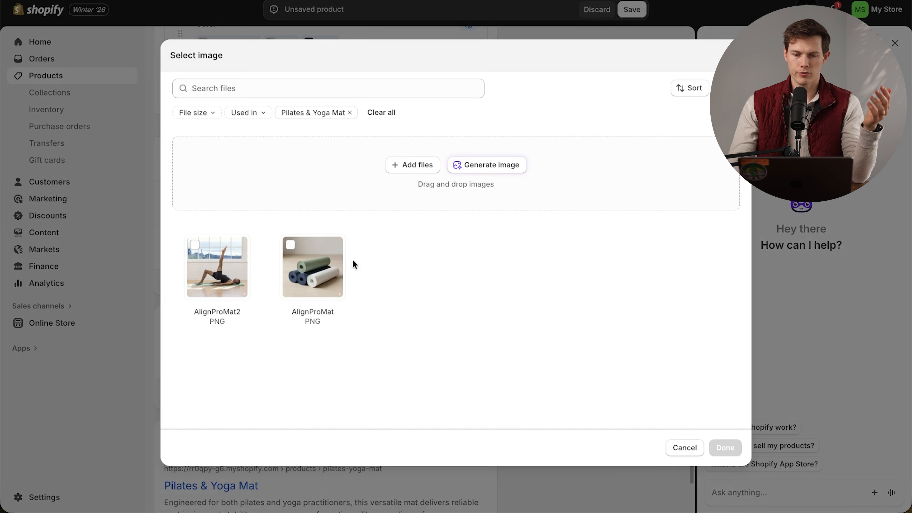
click(685, 448)
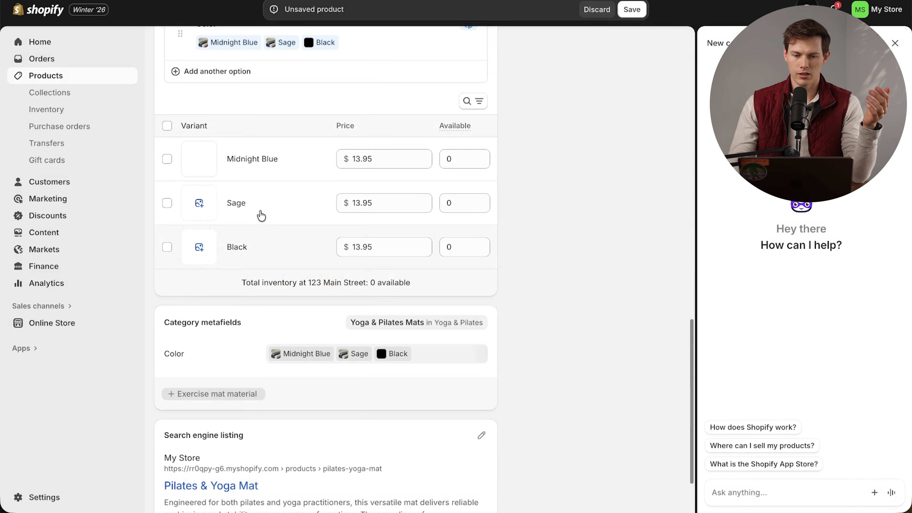
click(199, 203)
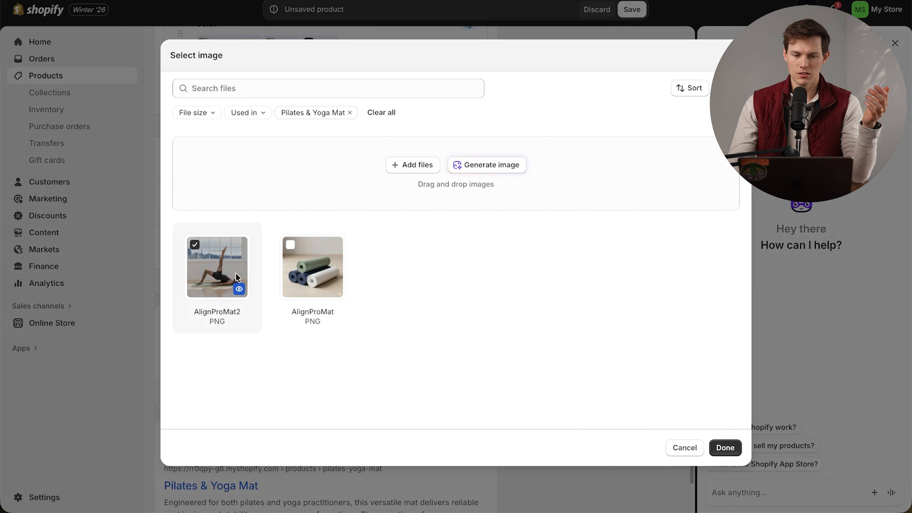
click(724, 448)
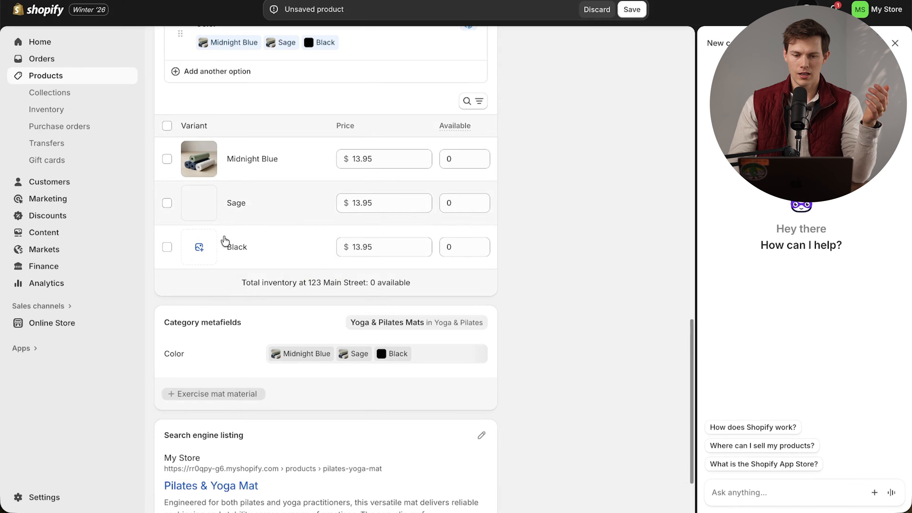
click(199, 246)
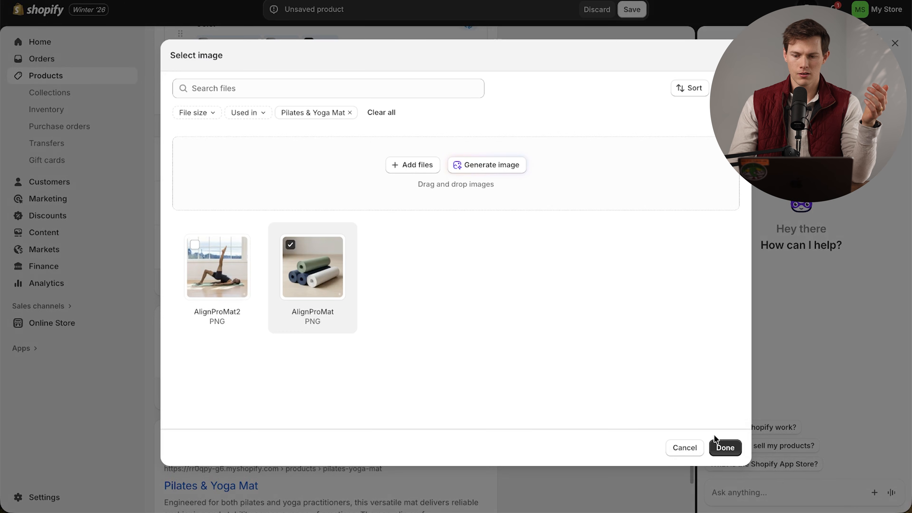
click(725, 448)
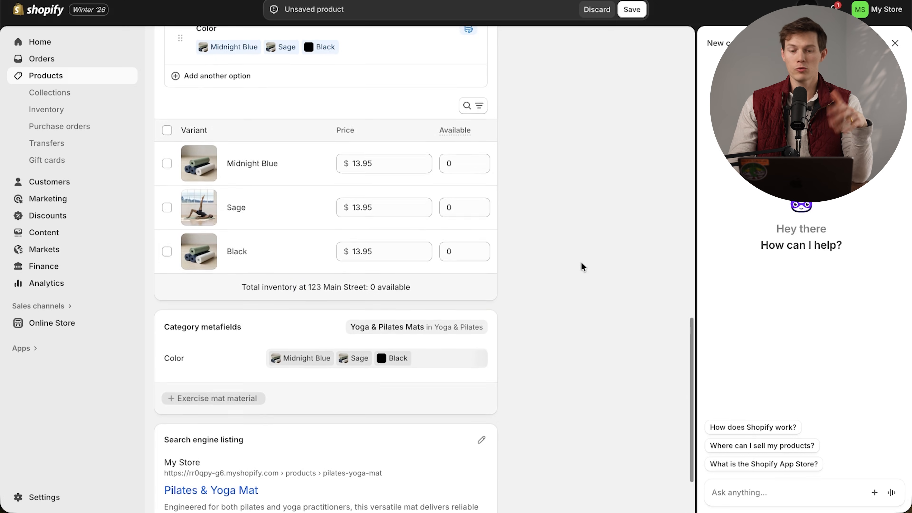
Step: Enter a stock quantity of 10 for the first variant
click(465, 163)
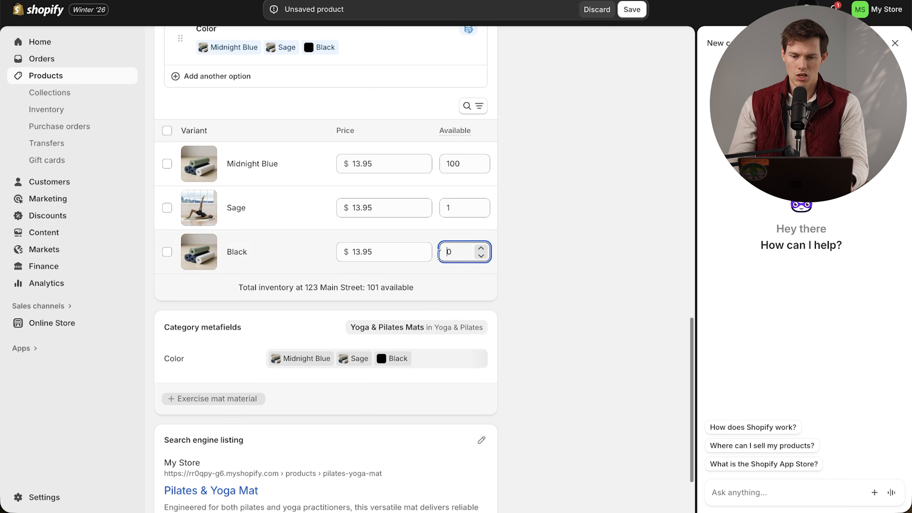
text(10)
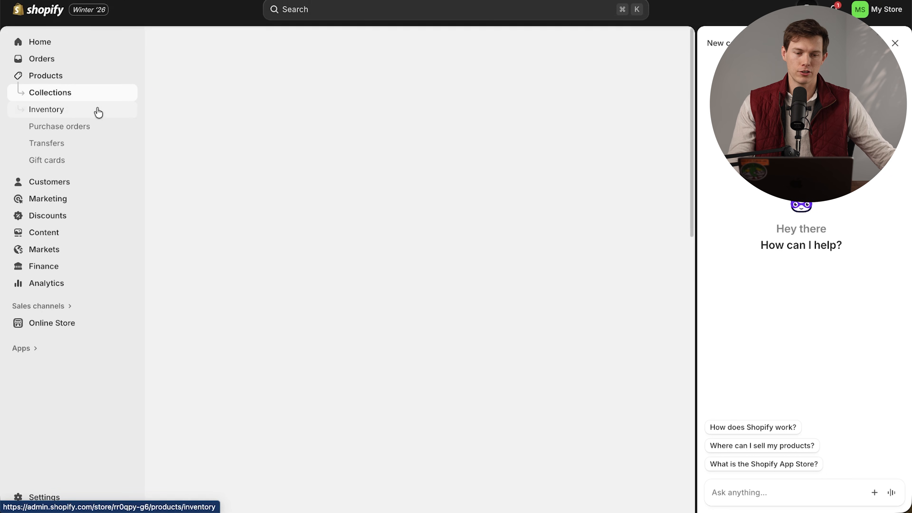
Step: Open Collections and briefly select then clear the Exercise and Fitness Equipment row
click(50, 93)
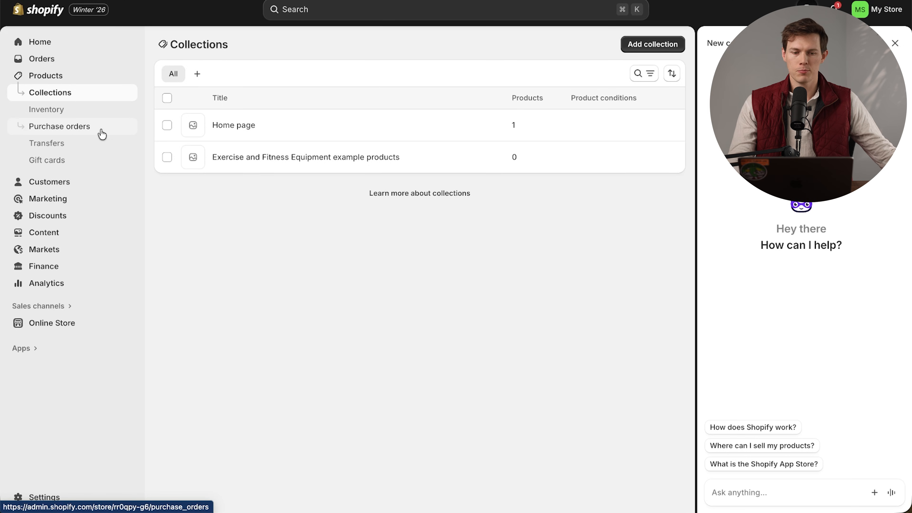
mouse_move(89, 122)
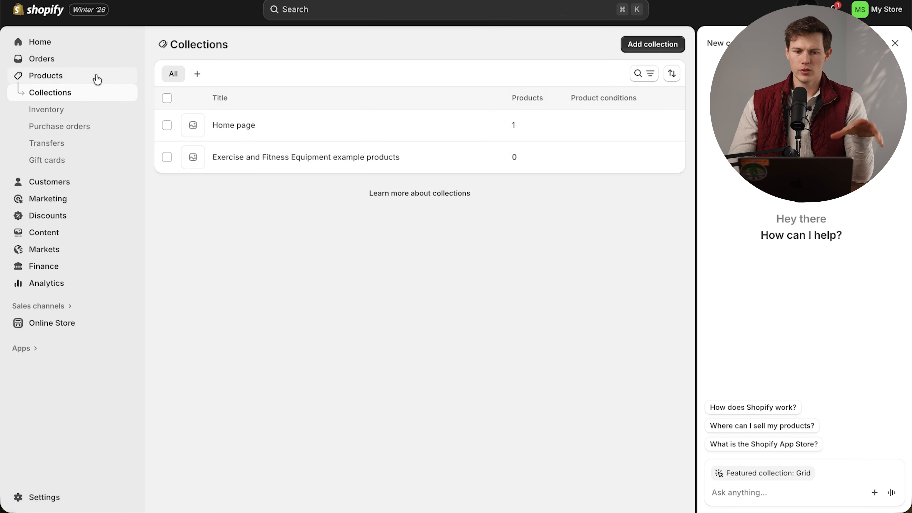
mouse_move(204, 182)
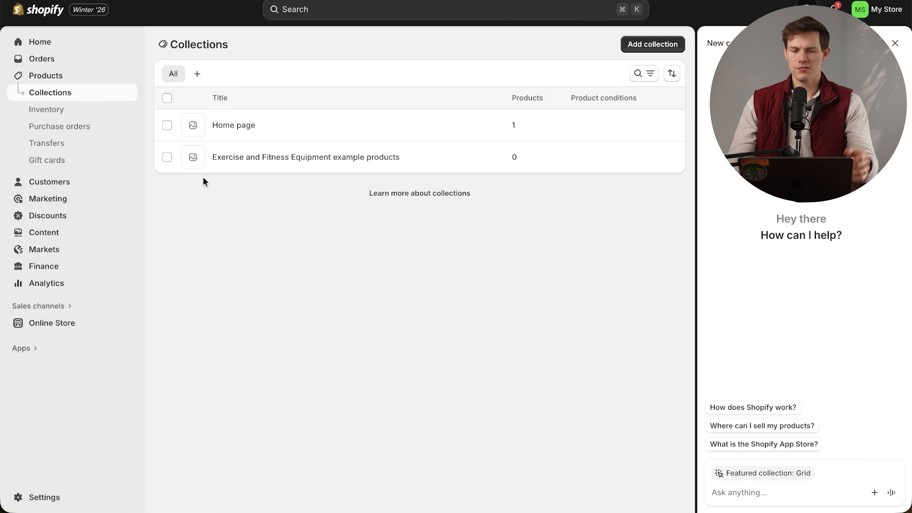
click(166, 157)
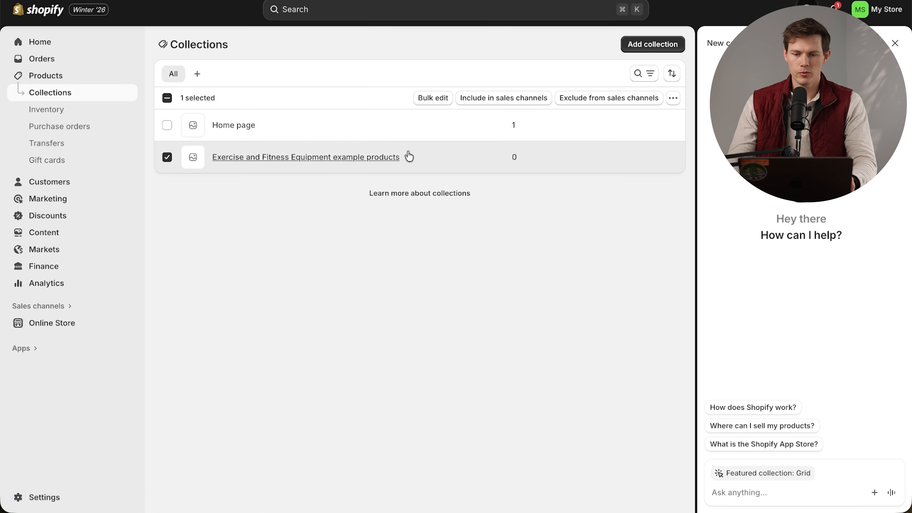
click(167, 158)
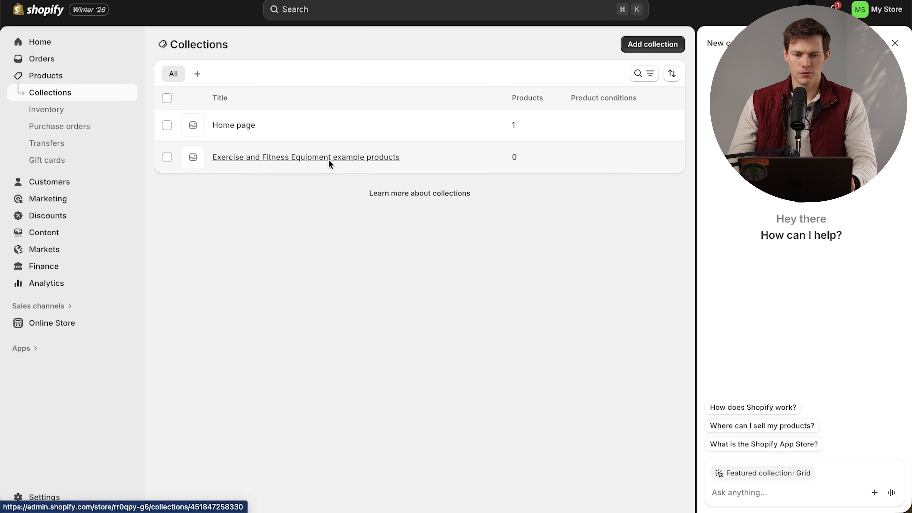
Step: Add the reformer, mat and Pilates Circle to the Exercise and Fitness Equipment collection, then head to Online Store
click(305, 157)
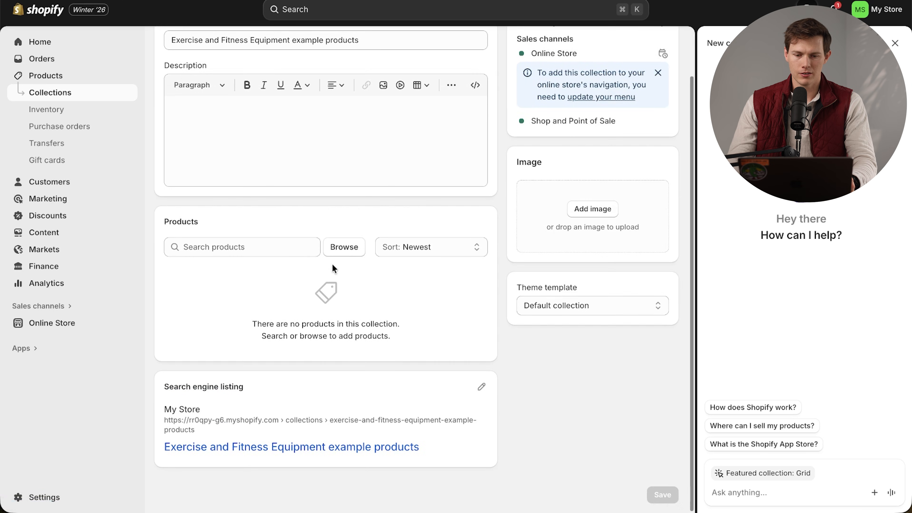
click(344, 247)
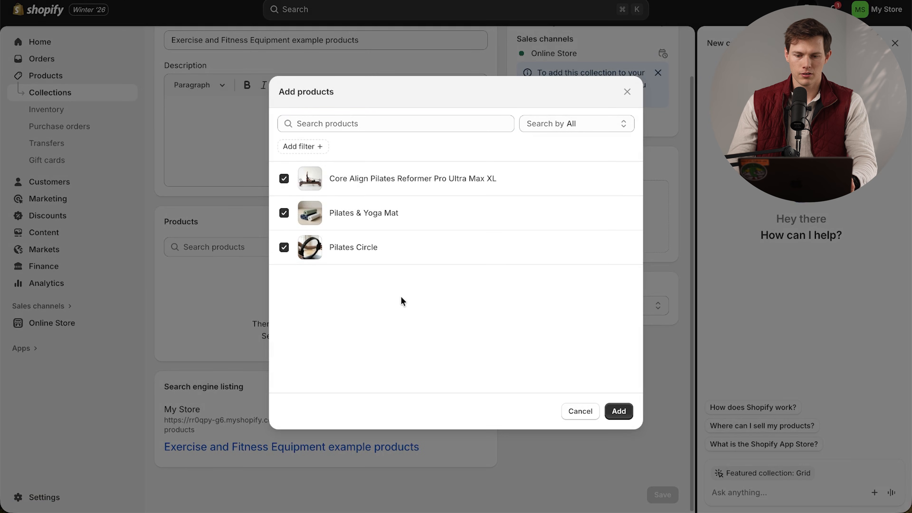
click(619, 411)
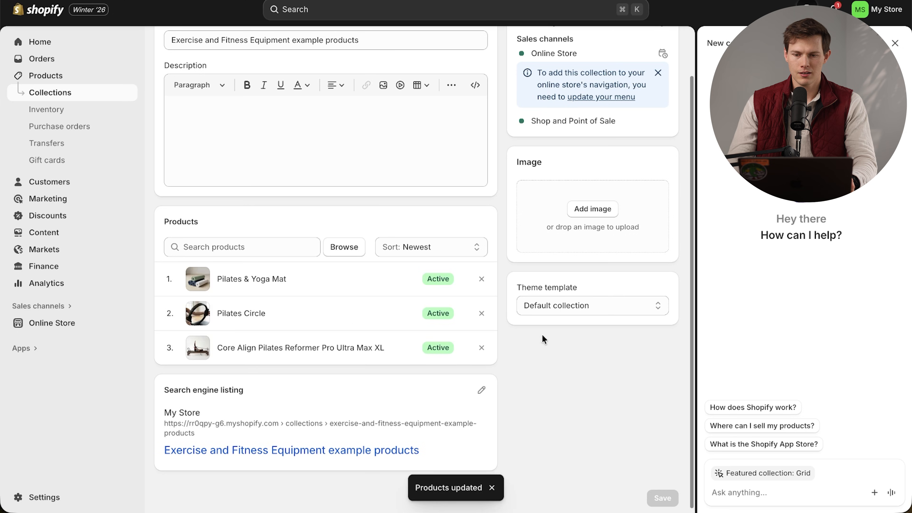
click(51, 93)
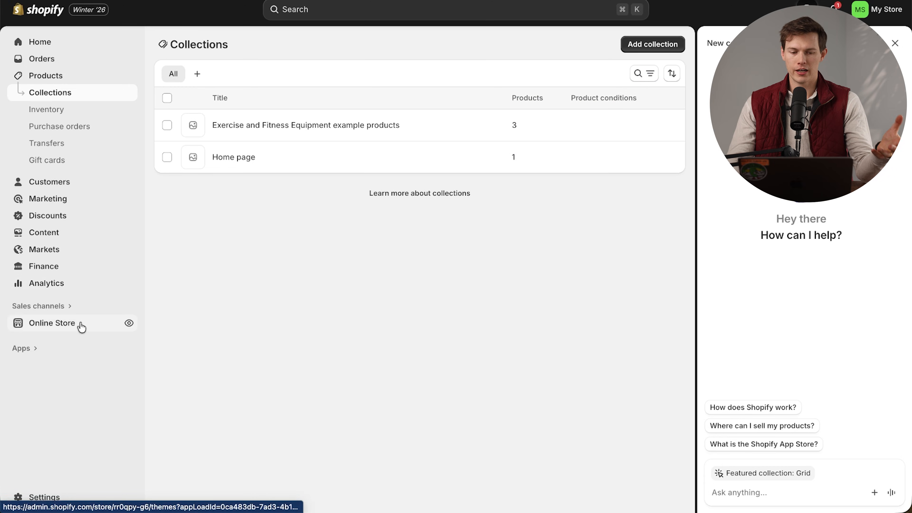
click(52, 323)
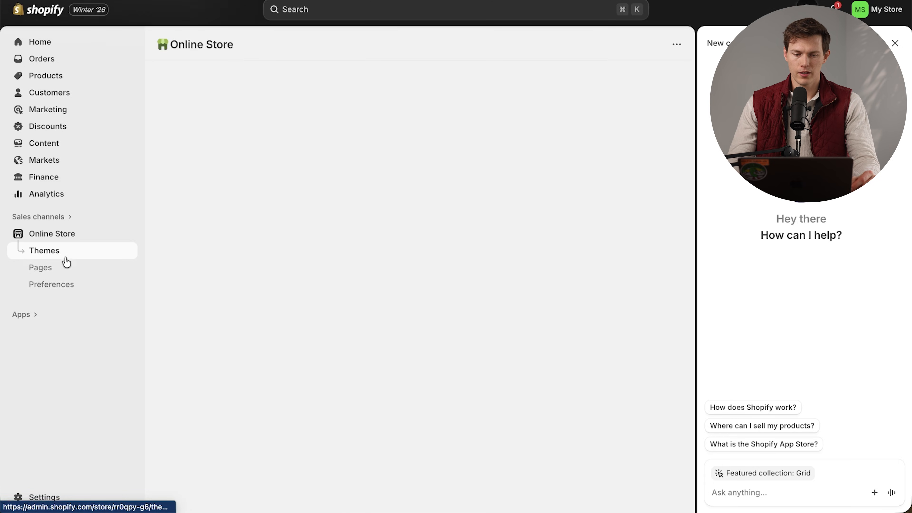
Step: Browse the Themes page, its store description prompt and the theme collection
click(44, 251)
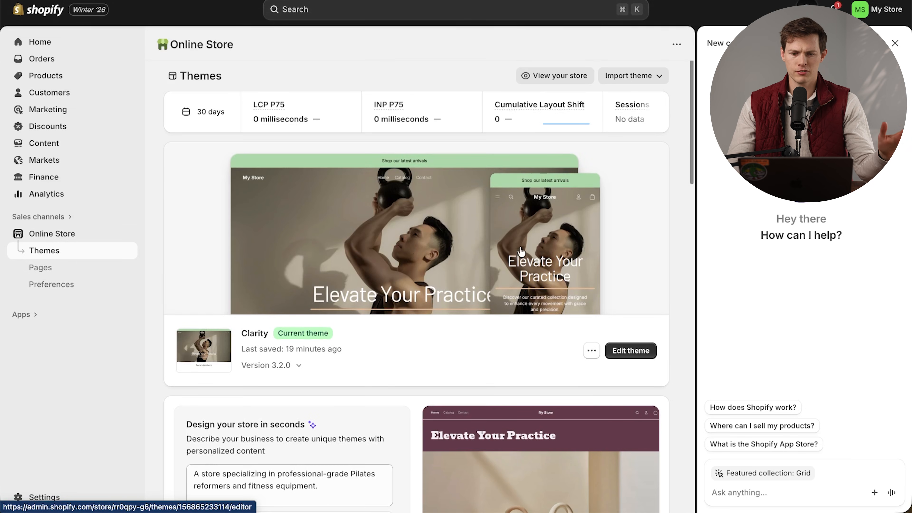
mouse_move(339, 229)
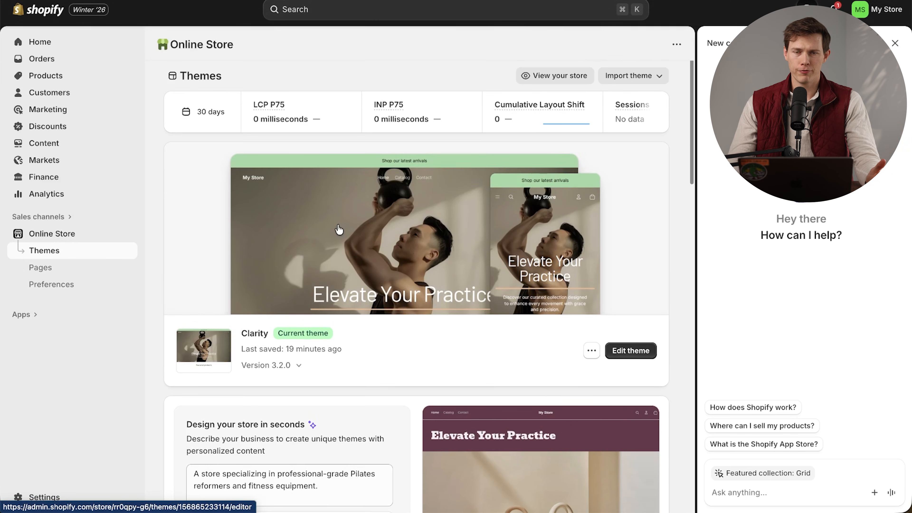
scroll(down, 3)
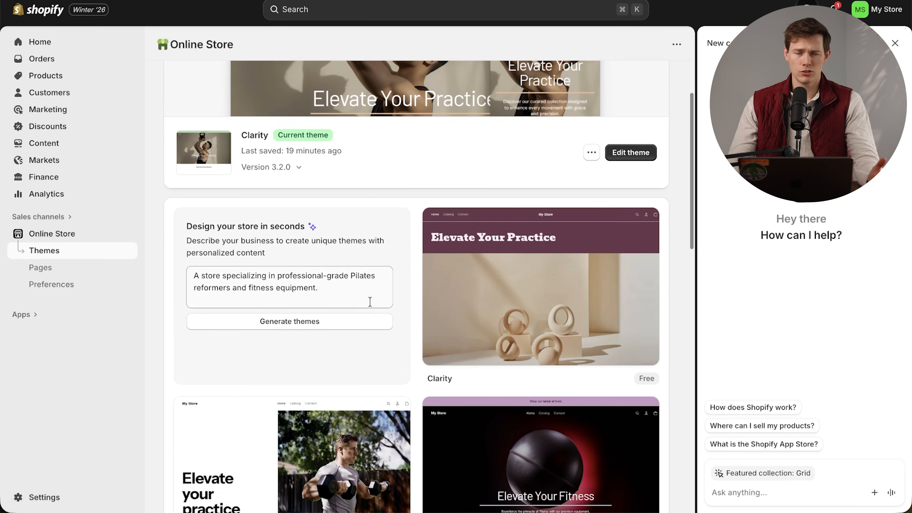
triple_click(285, 281)
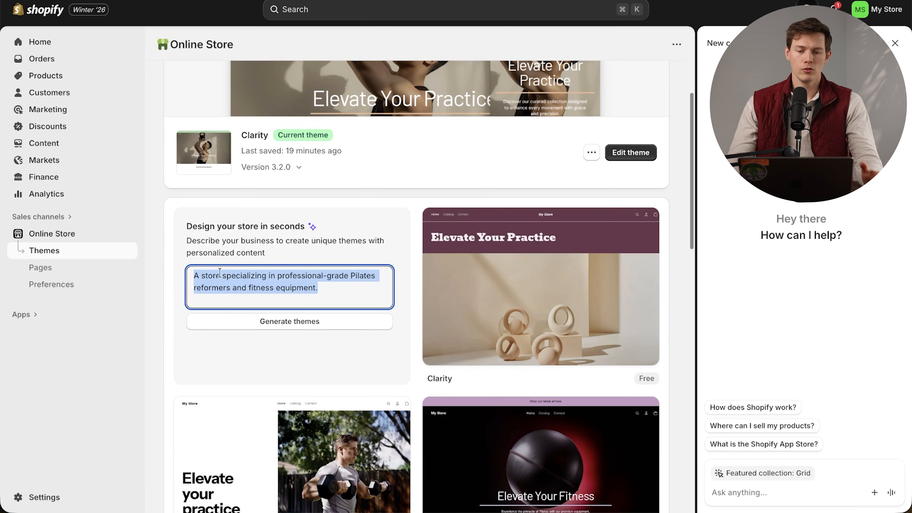
mouse_move(503, 298)
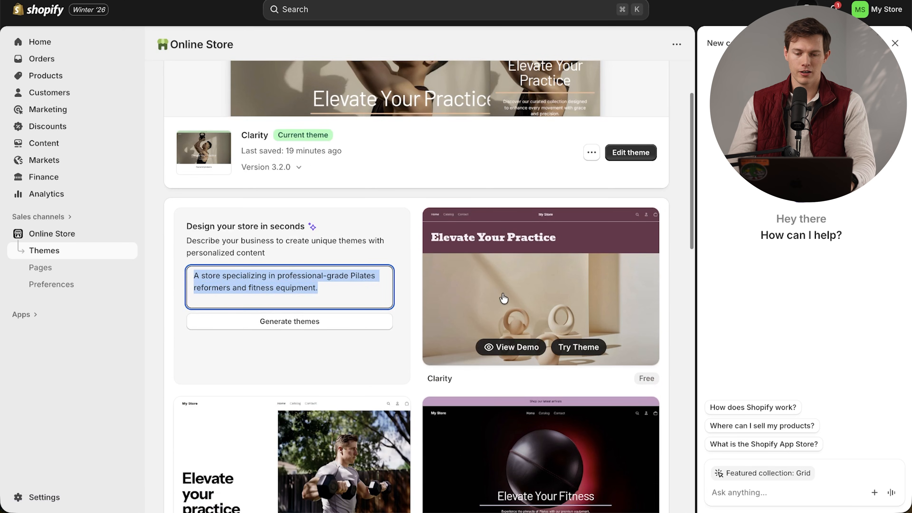
scroll(down, 3)
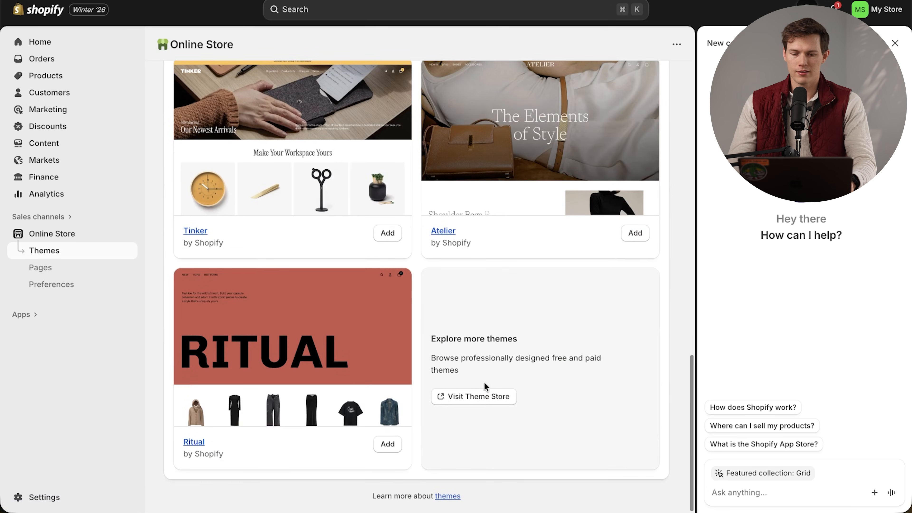
click(473, 397)
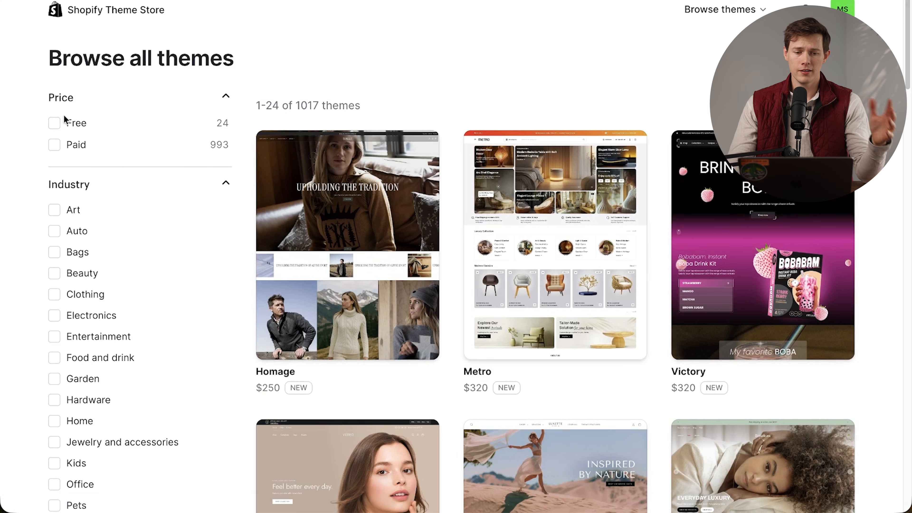
scroll(down, 3)
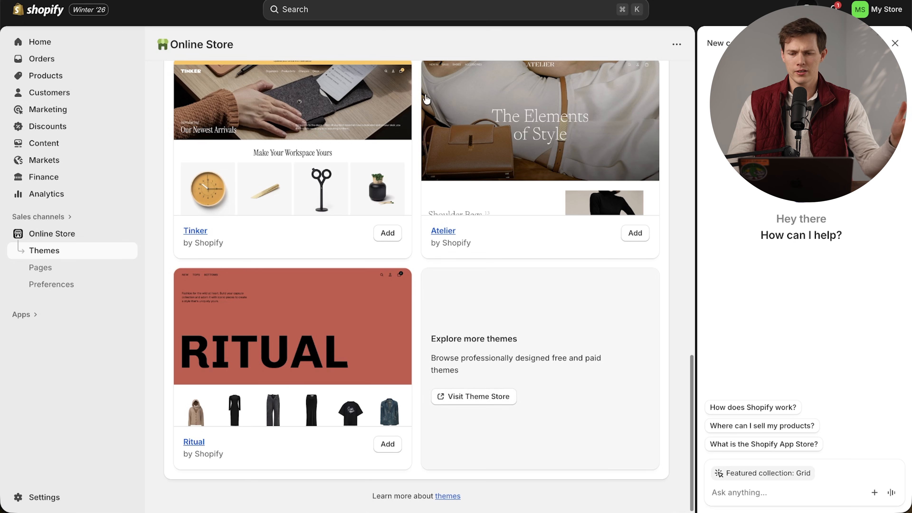
scroll(up, 3)
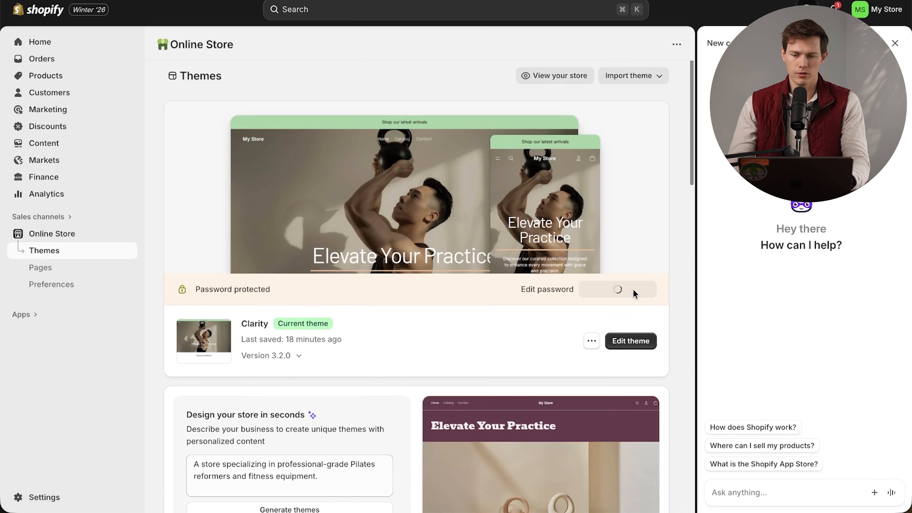
Step: Remove the store's password protection and dismiss the open-to-everyone notice
click(618, 289)
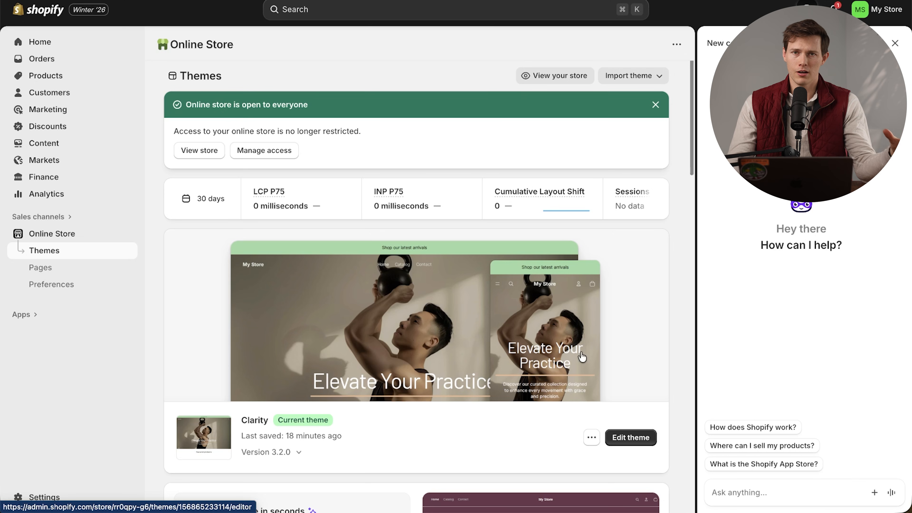
click(656, 105)
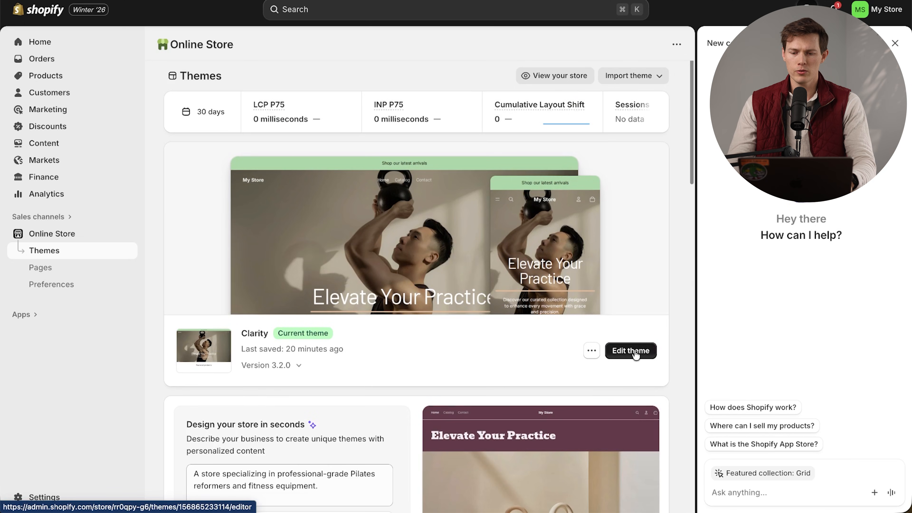
Step: Open the Clarity theme in the editor and inspect the Hero and Featured collection grid sections
click(631, 350)
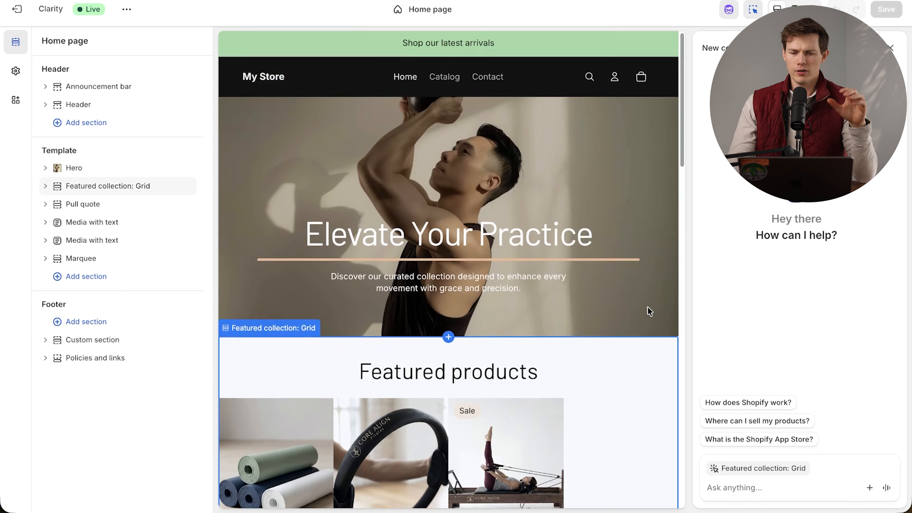
scroll(down, 3)
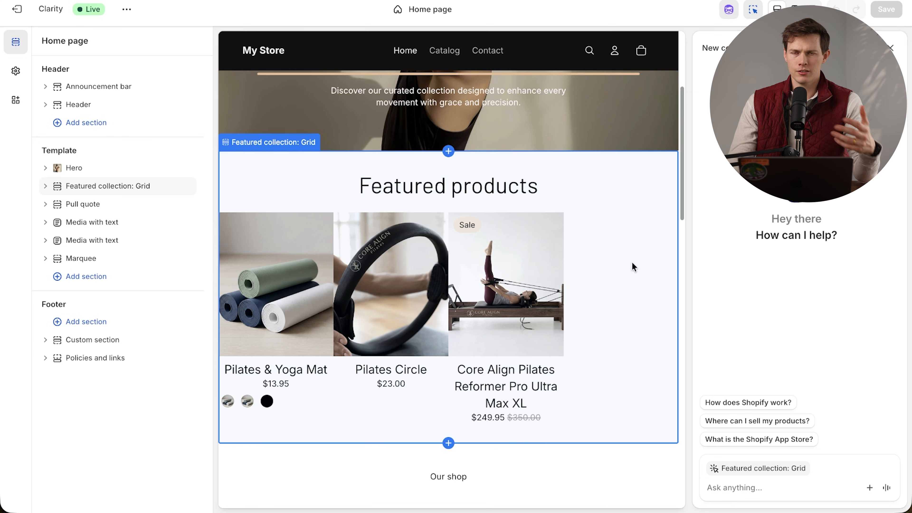
click(506, 284)
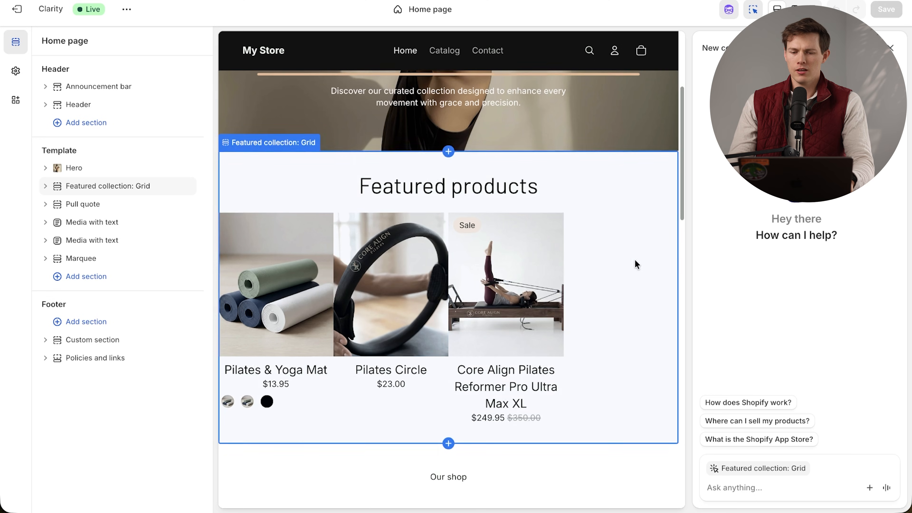
click(75, 168)
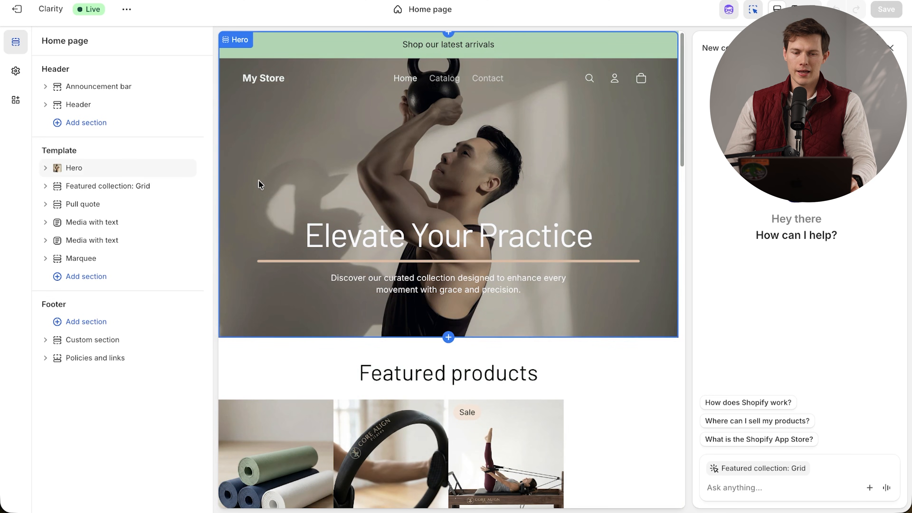
click(107, 186)
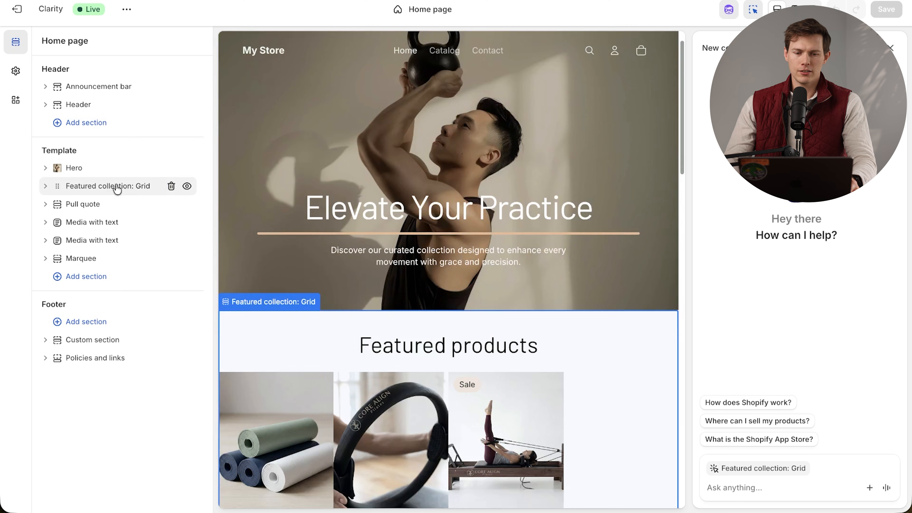
Step: Inspect the Pull quote section and its blocks, then return to the grid and hero
click(83, 204)
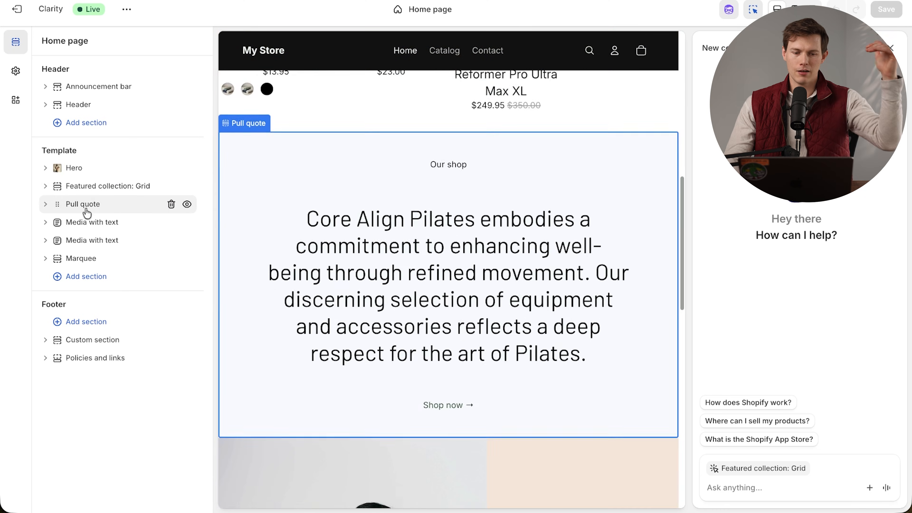
click(45, 205)
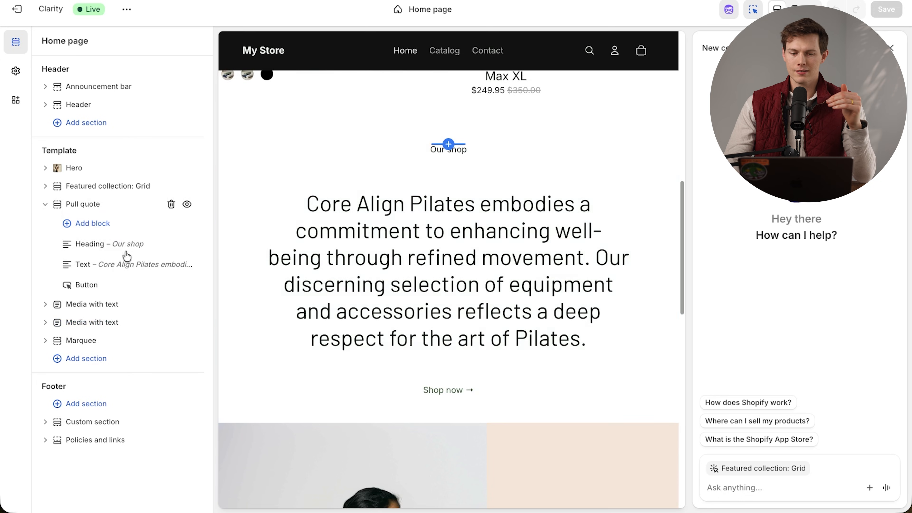
click(85, 285)
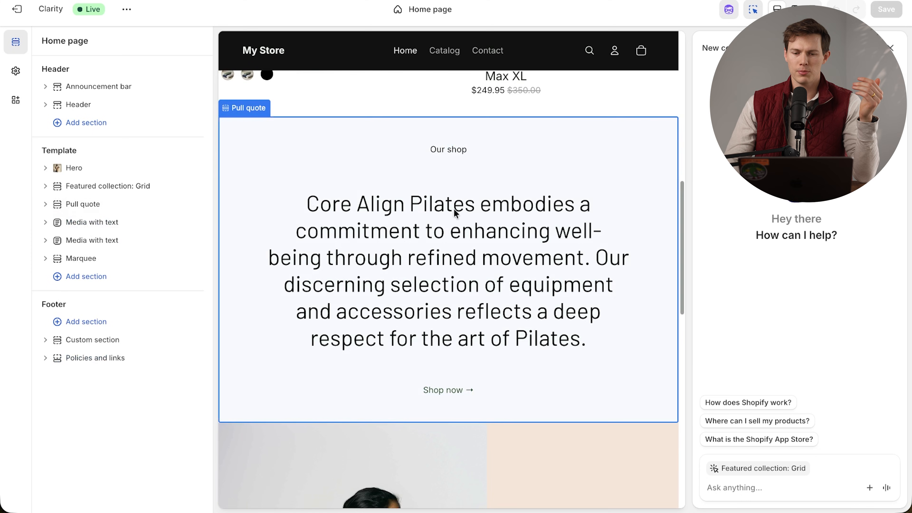
click(107, 186)
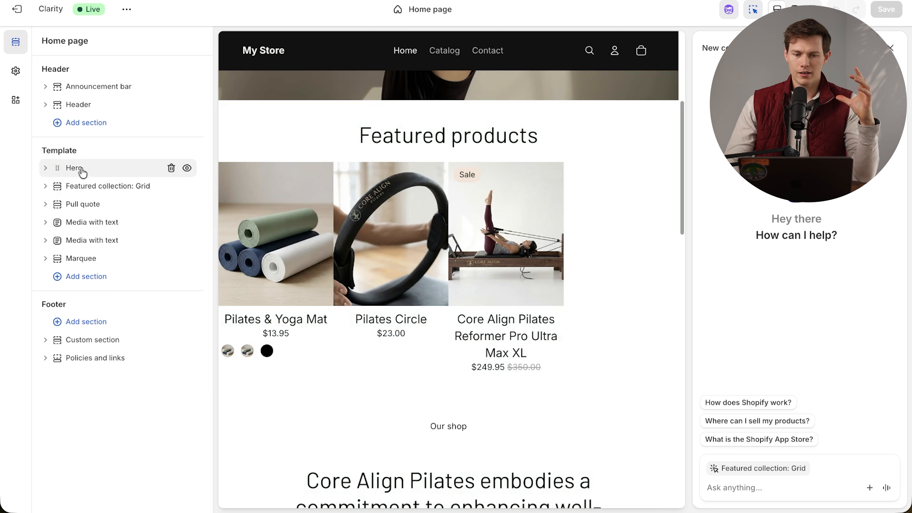
click(74, 168)
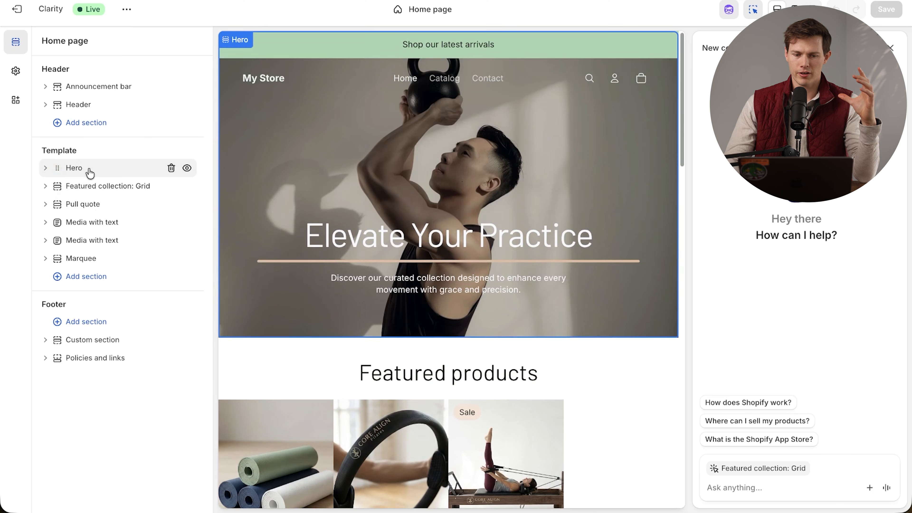
Step: Replace the hero image with Banner.png, the Pilates reformer photo, from the library
click(74, 169)
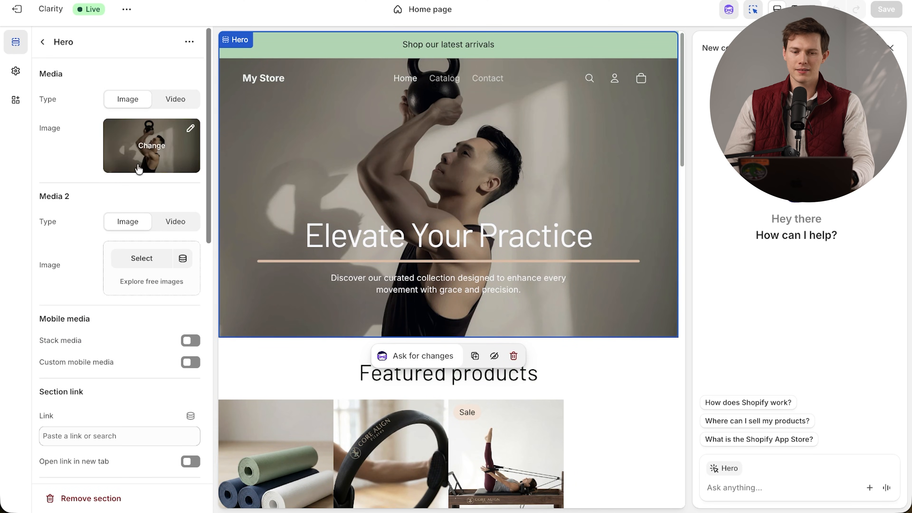
click(151, 145)
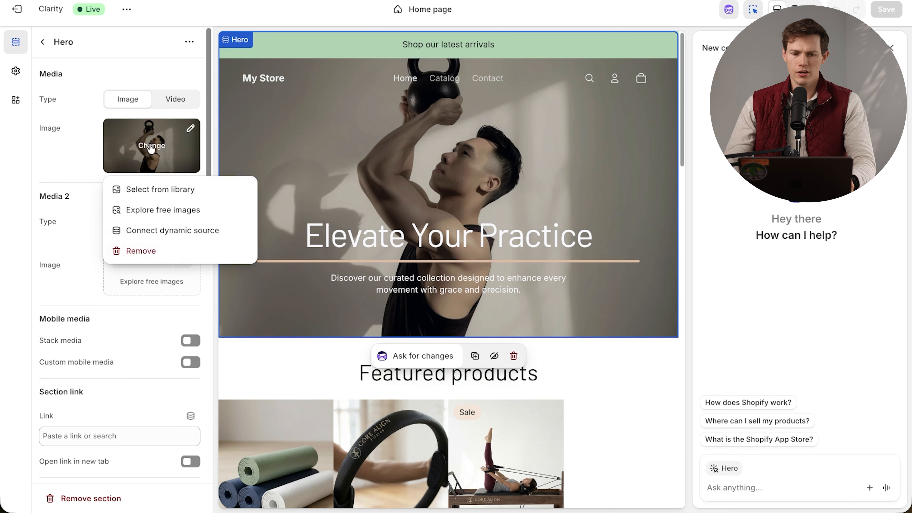
click(163, 189)
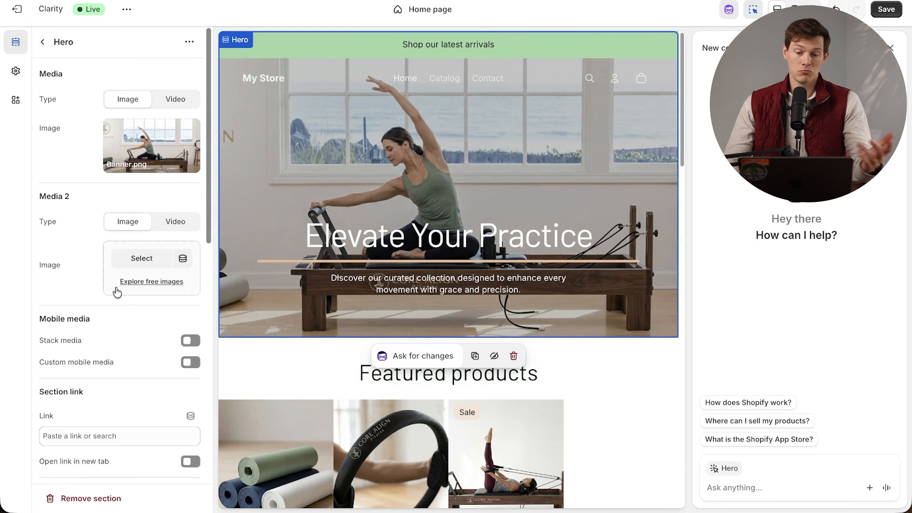
click(449, 236)
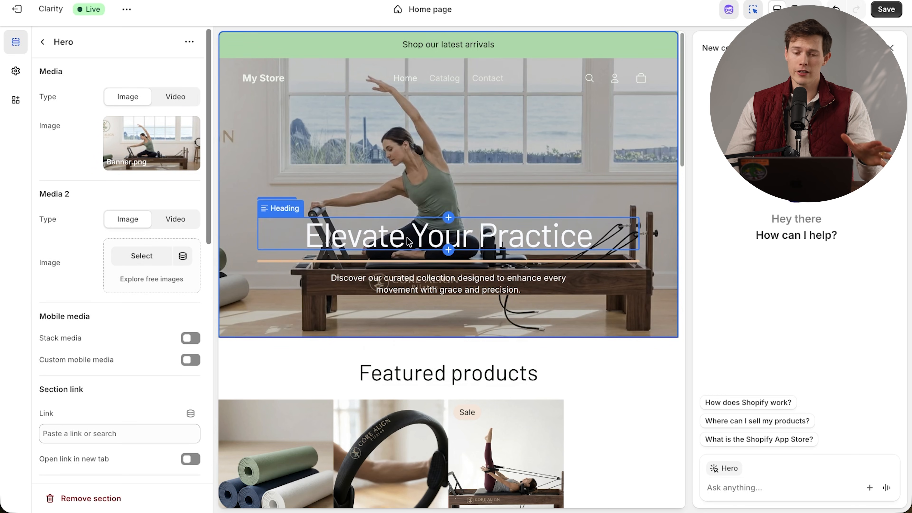
click(358, 121)
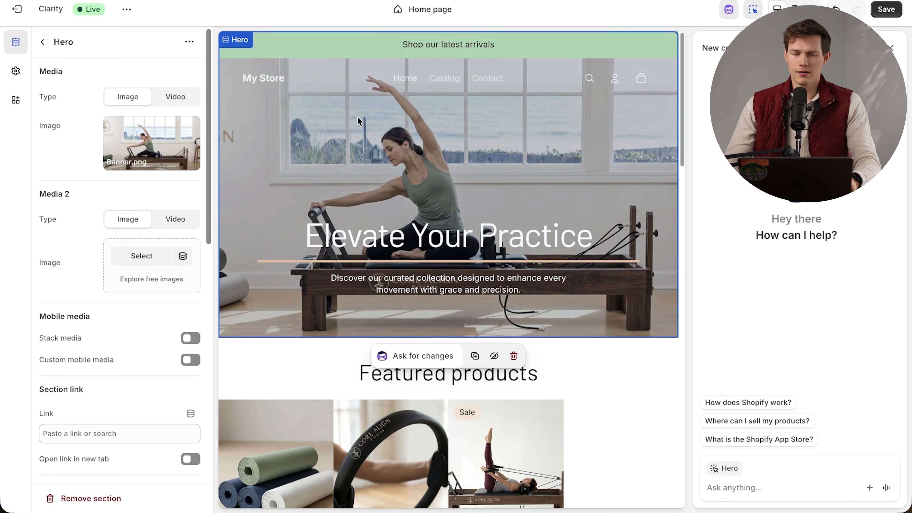
scroll(down, 3)
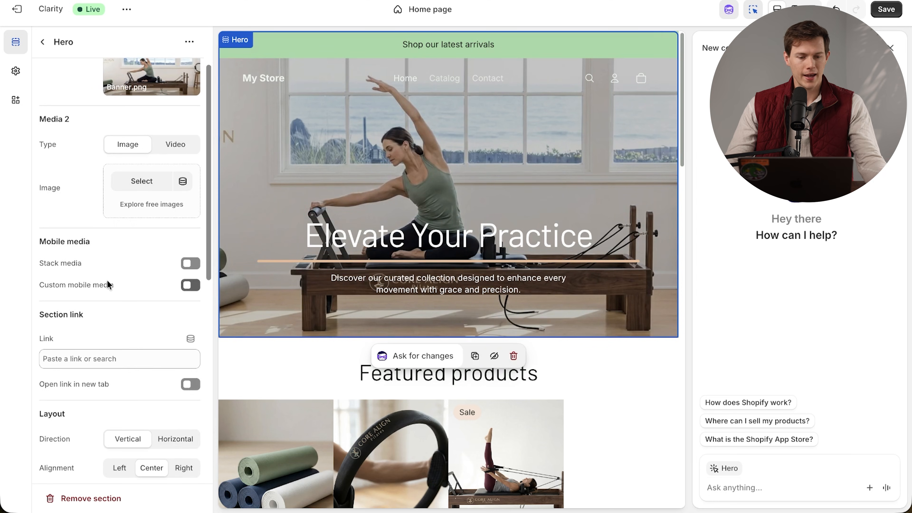
scroll(down, 3)
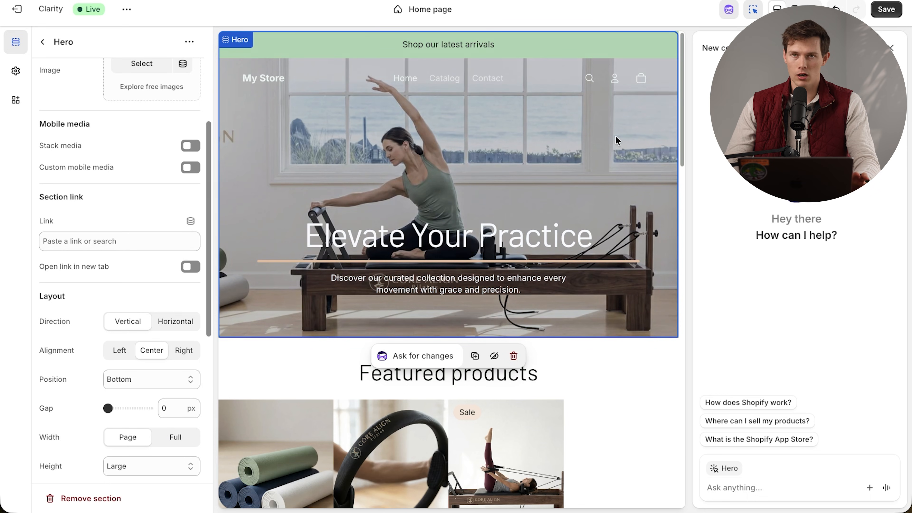
click(120, 240)
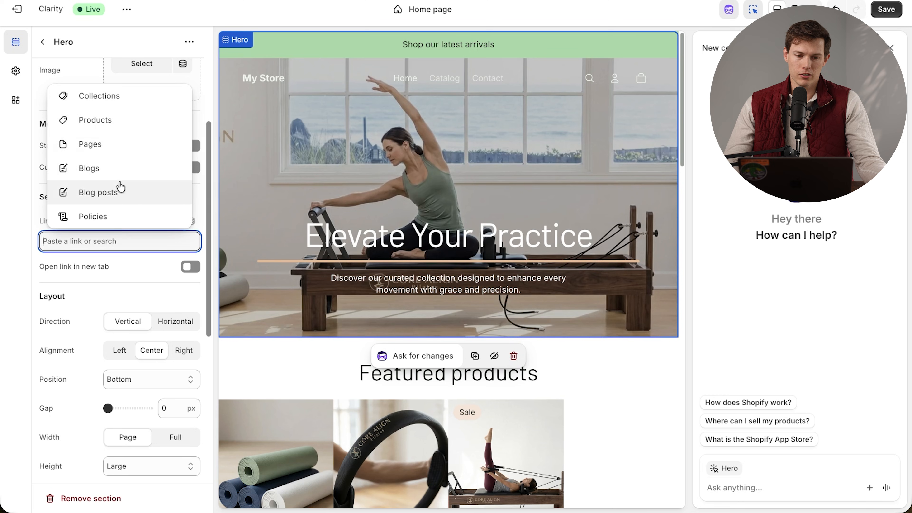
click(95, 120)
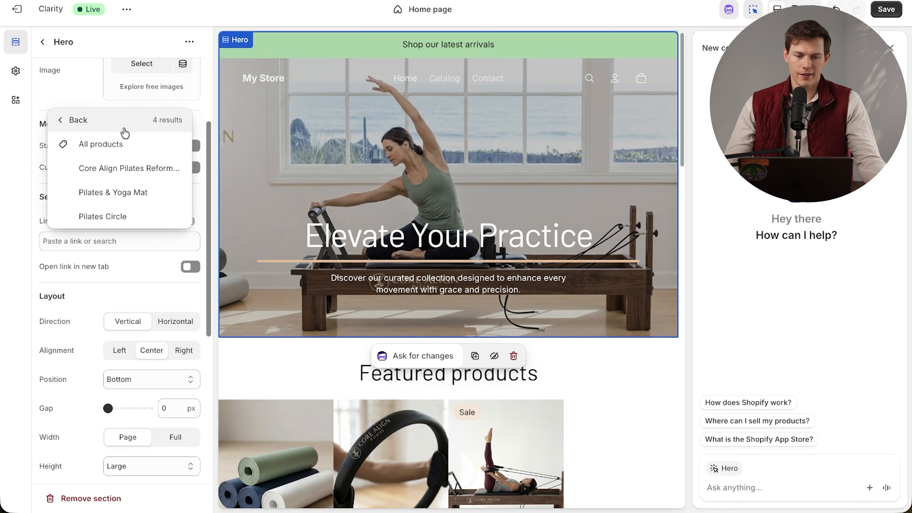
click(129, 168)
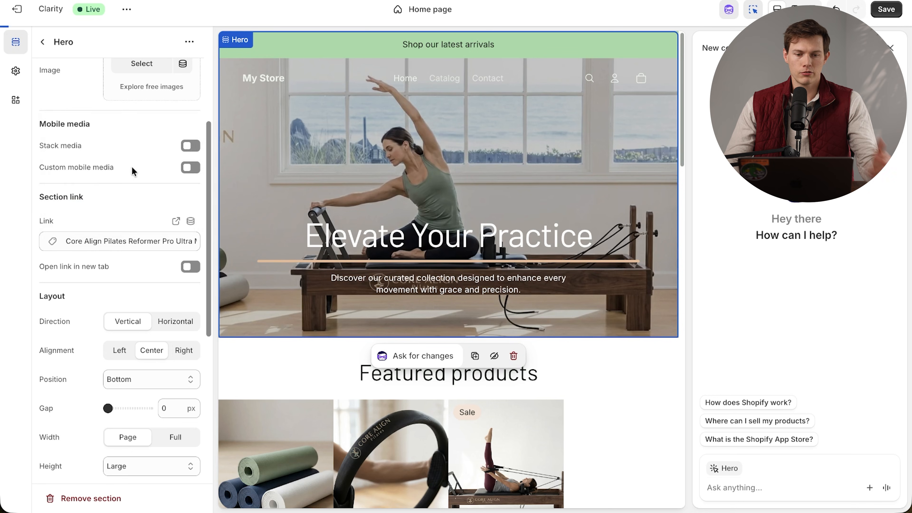
mouse_move(547, 201)
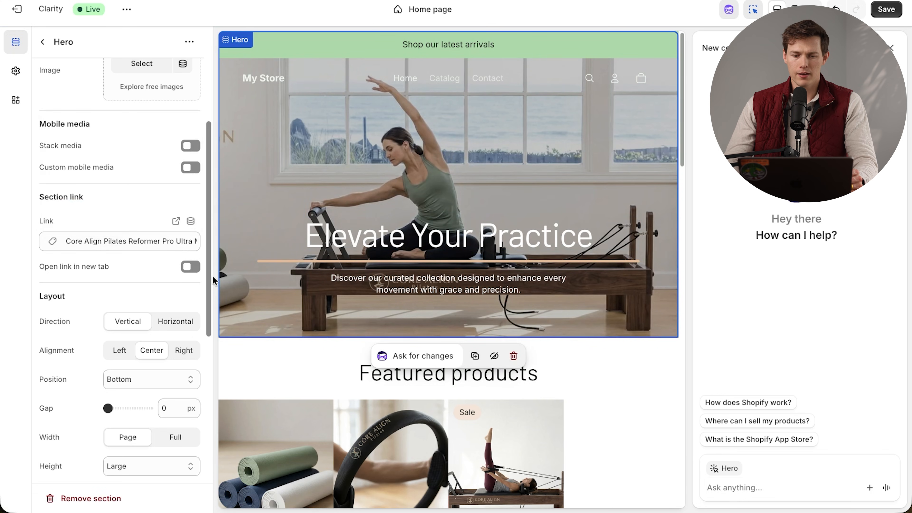
click(190, 267)
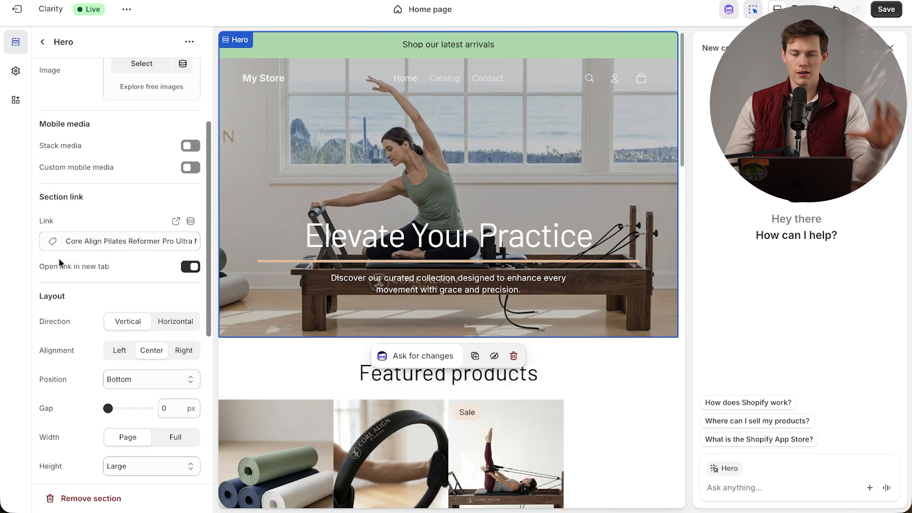
mouse_move(68, 282)
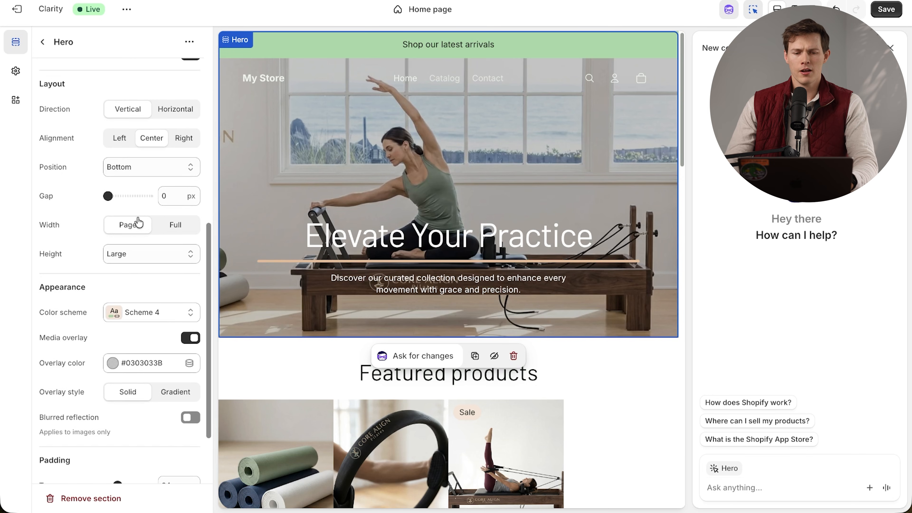
mouse_move(89, 269)
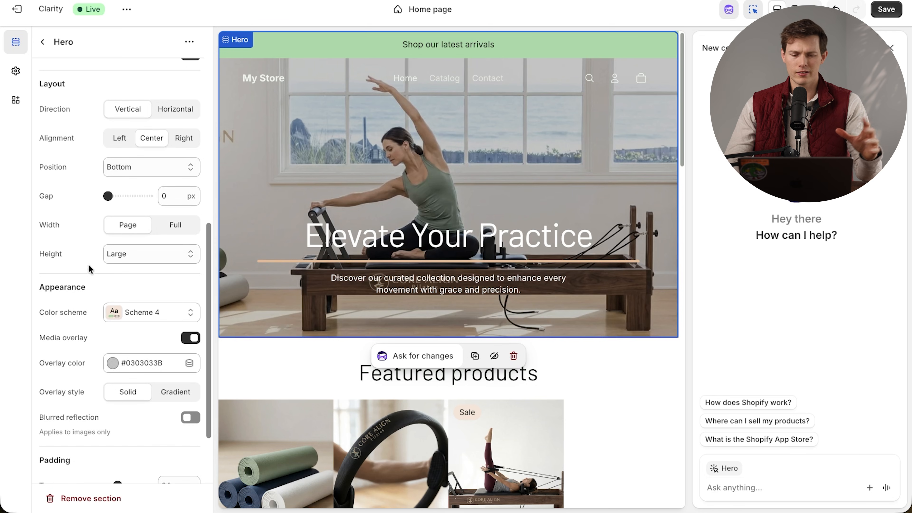
scroll(down, 3)
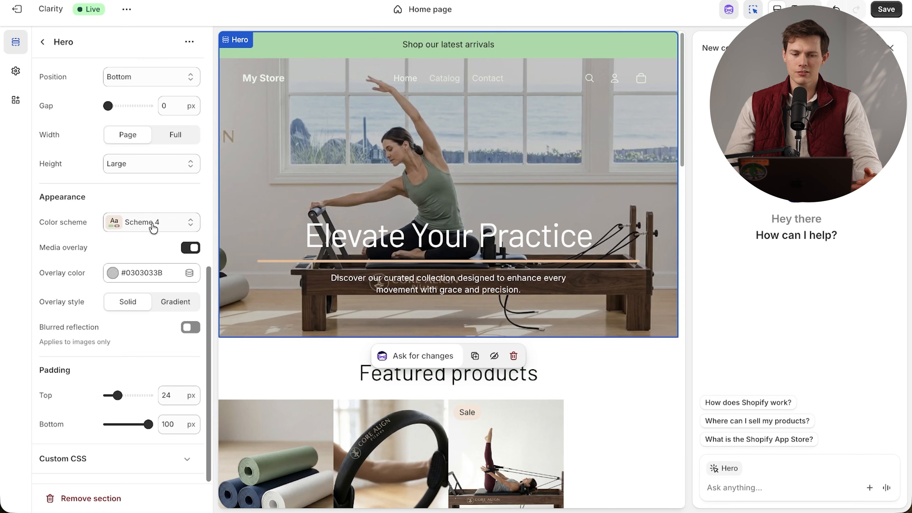
click(151, 223)
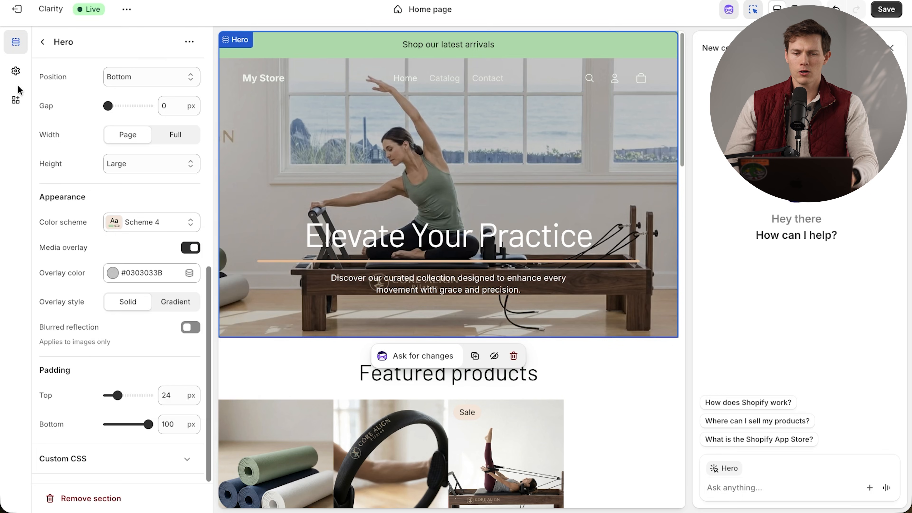
Step: In Theme settings Colors, edit Scheme 4 and pick a green swatch for its borders
click(16, 70)
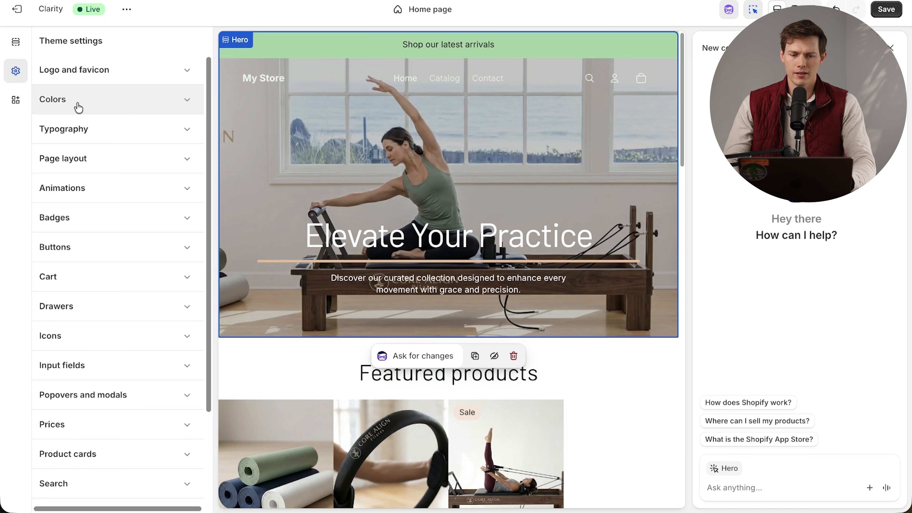
click(52, 99)
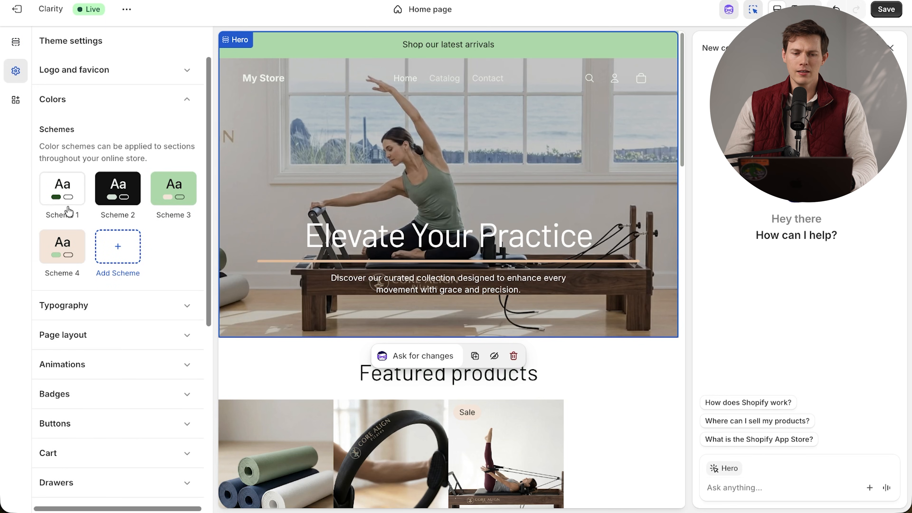
mouse_move(307, 252)
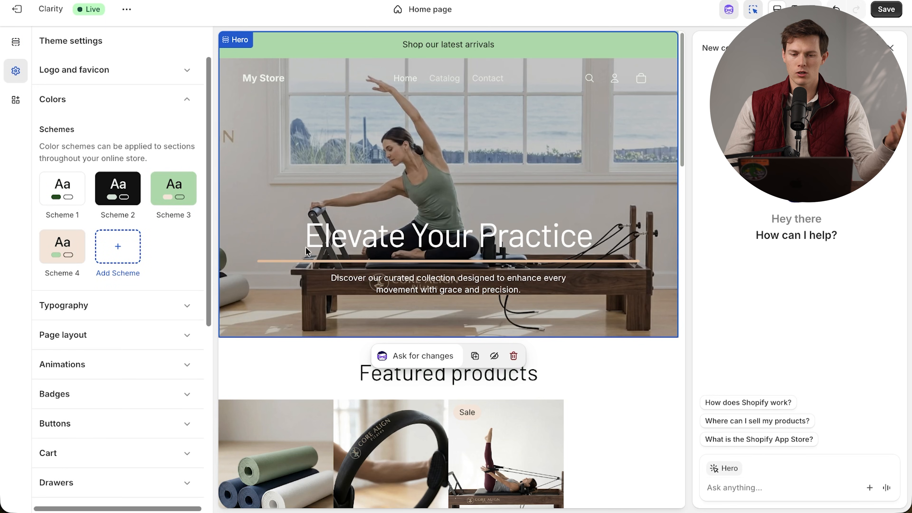
click(61, 246)
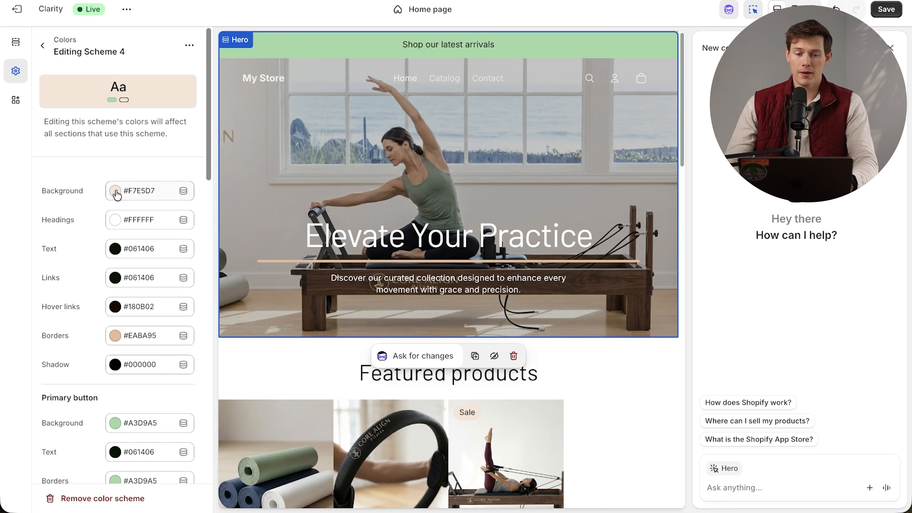
click(115, 194)
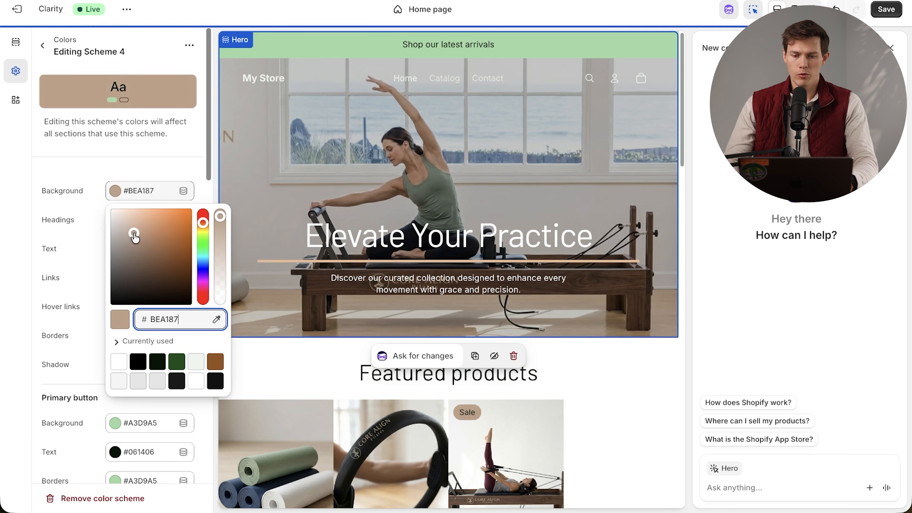
click(119, 216)
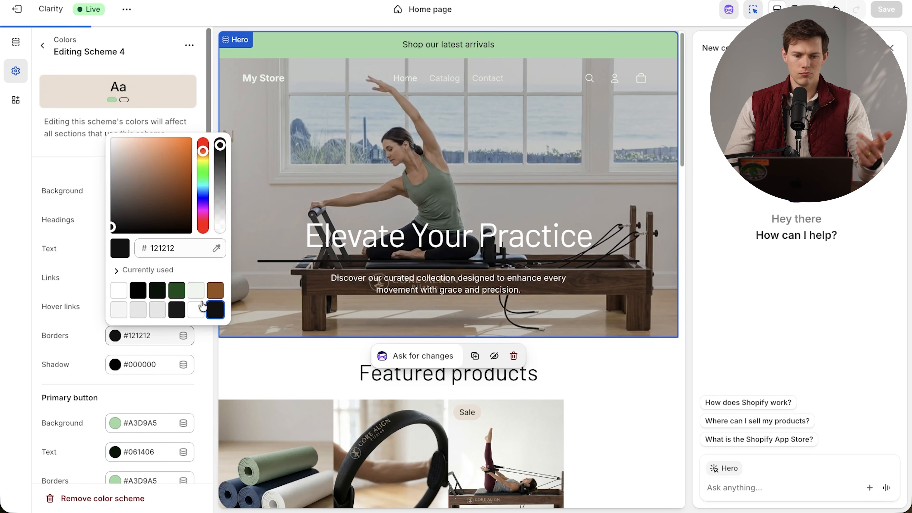
click(43, 46)
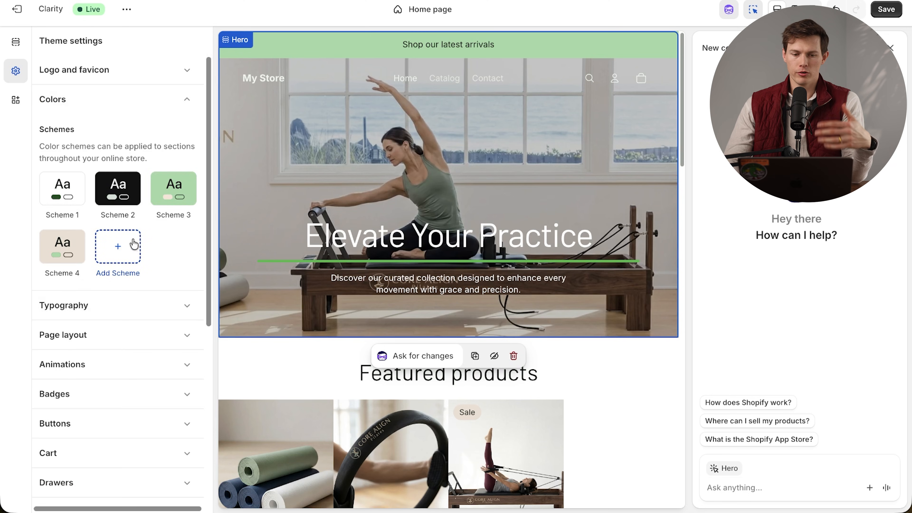
mouse_move(182, 259)
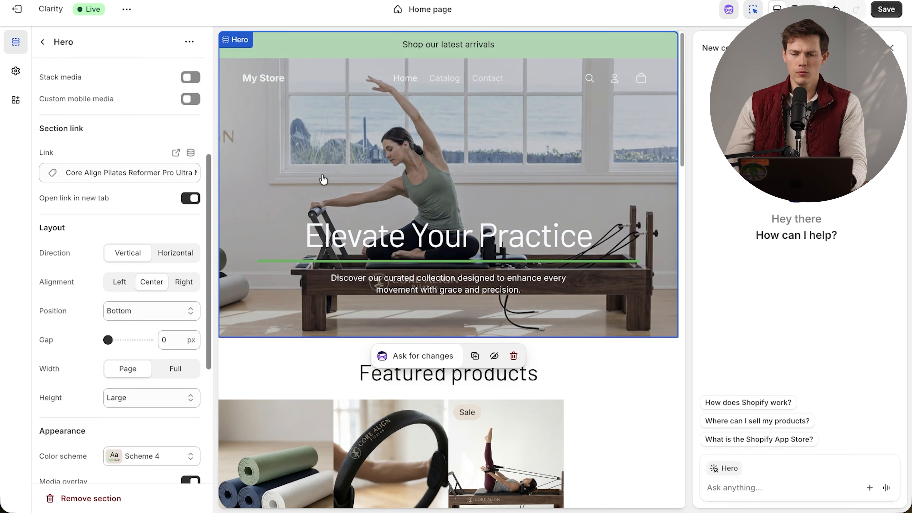
Step: Toggle the hero media overlay on and set its colour to the recent green #174F1922
scroll(down, 3)
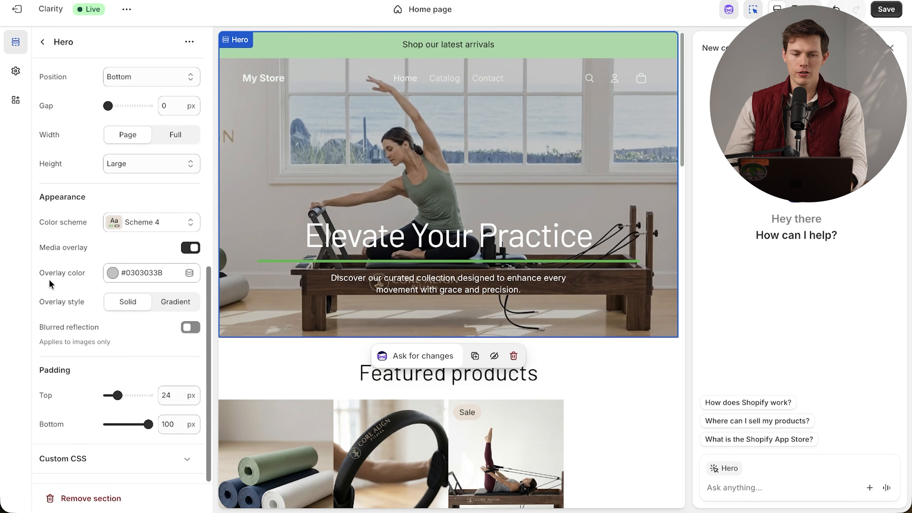
click(190, 248)
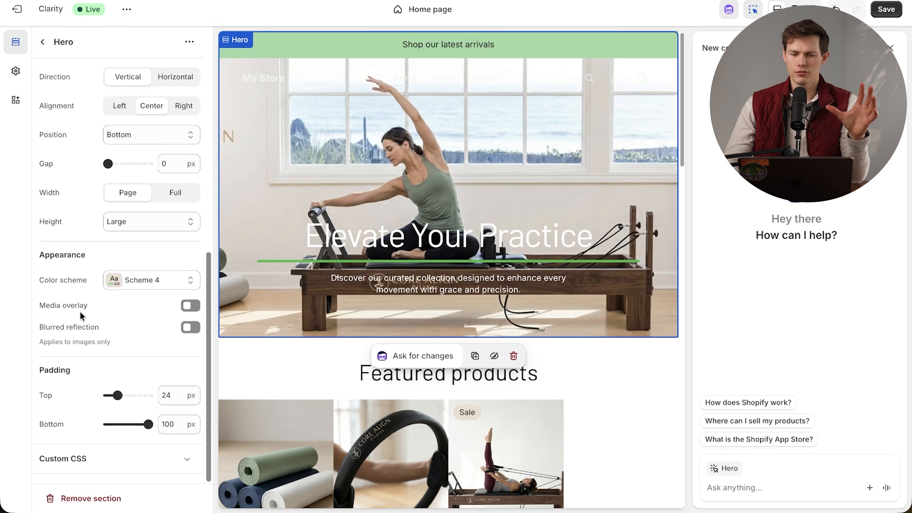
click(190, 305)
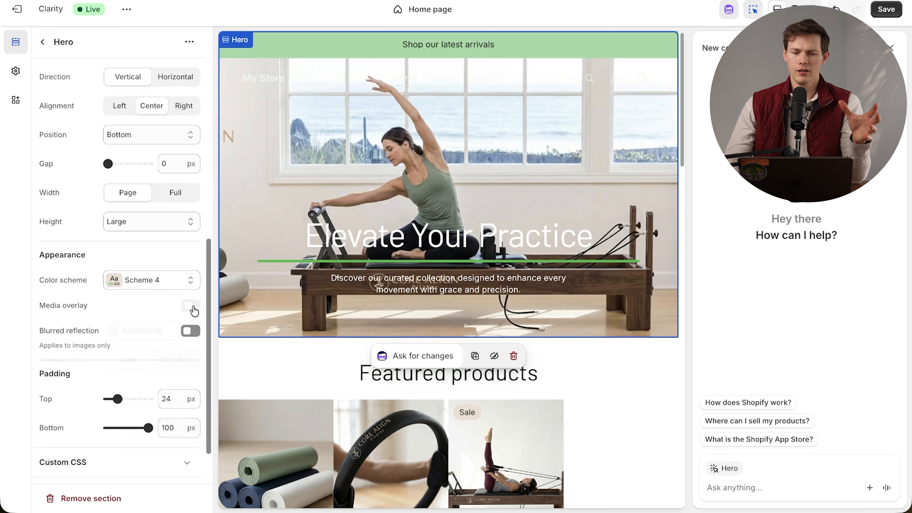
click(191, 309)
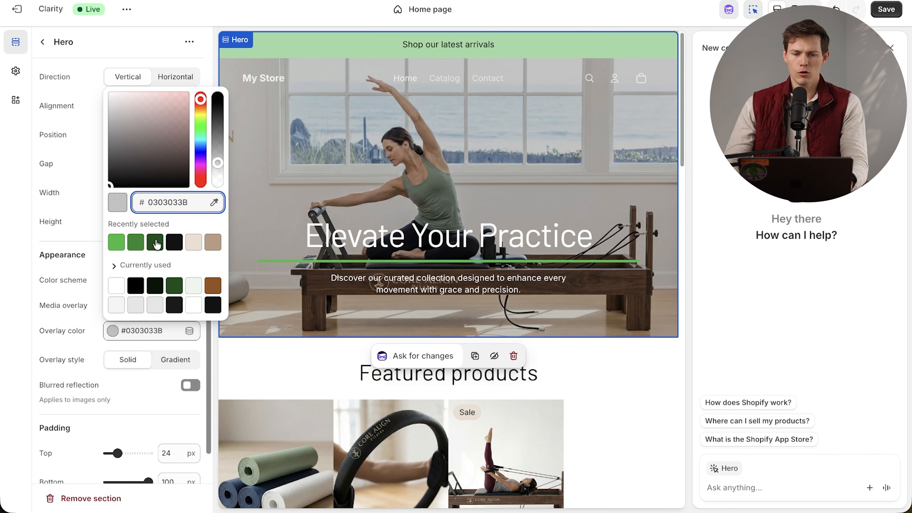
click(155, 242)
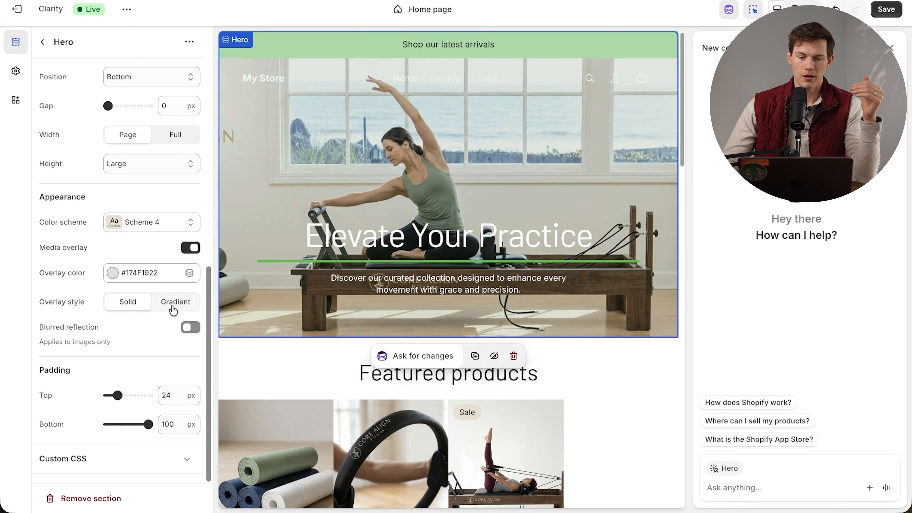
click(176, 302)
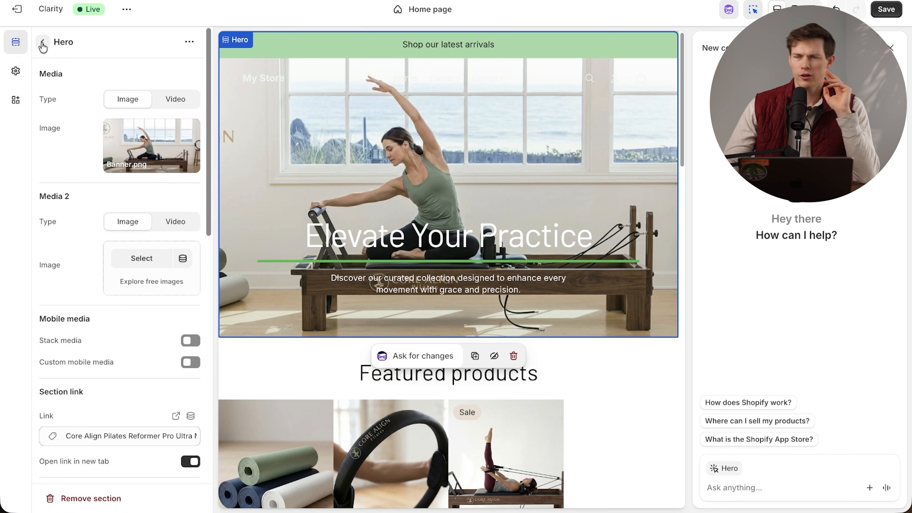
Step: Return to the section list, collapse Hero and open Featured collection: Grid
click(43, 46)
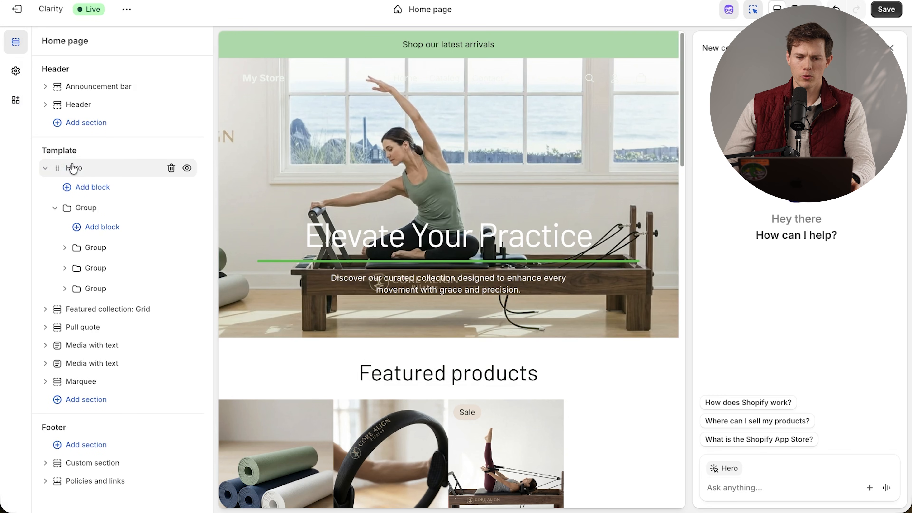
click(46, 168)
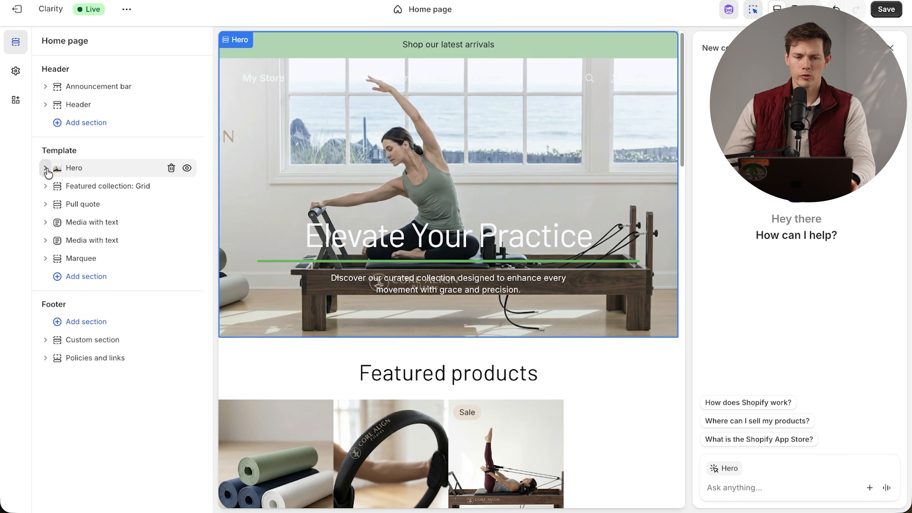
click(45, 168)
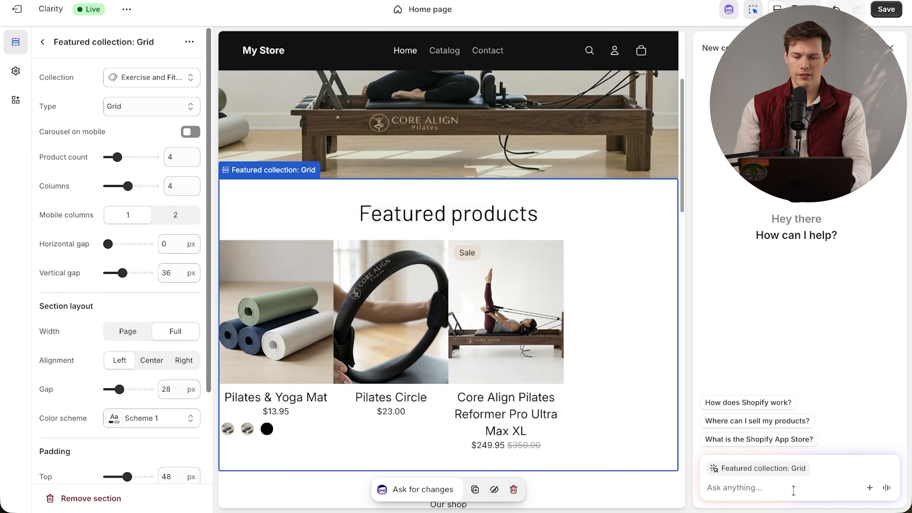
Step: Have the AI assistant change the featured products grid to 3 columns per row
text(please change our product collection grid to show 3 products instead of 4)
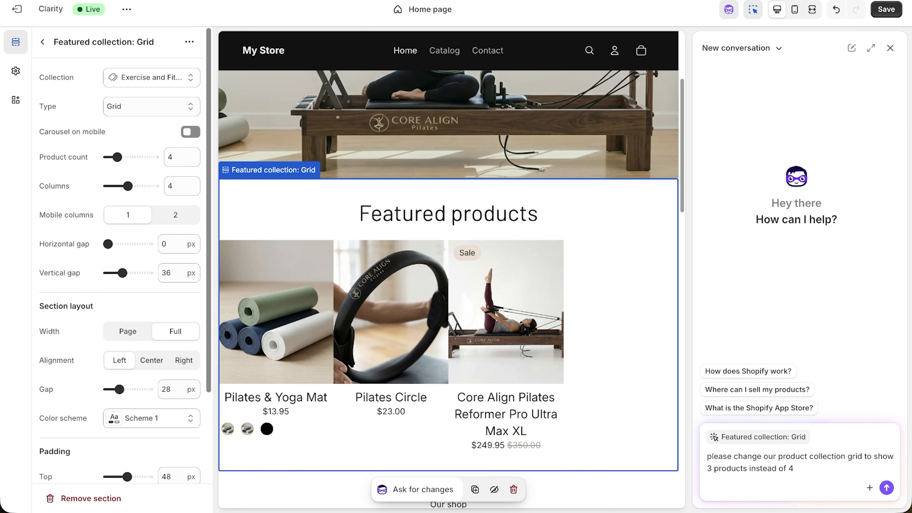
click(887, 487)
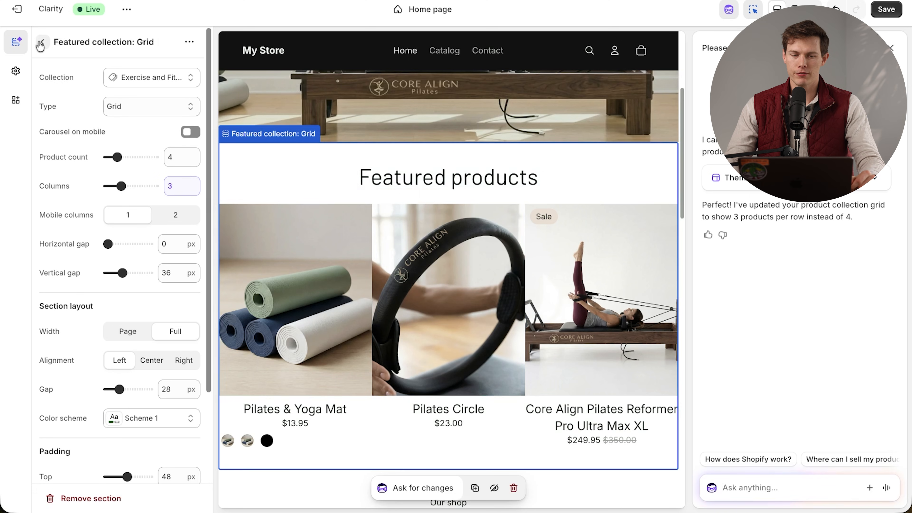
scroll(down, 3)
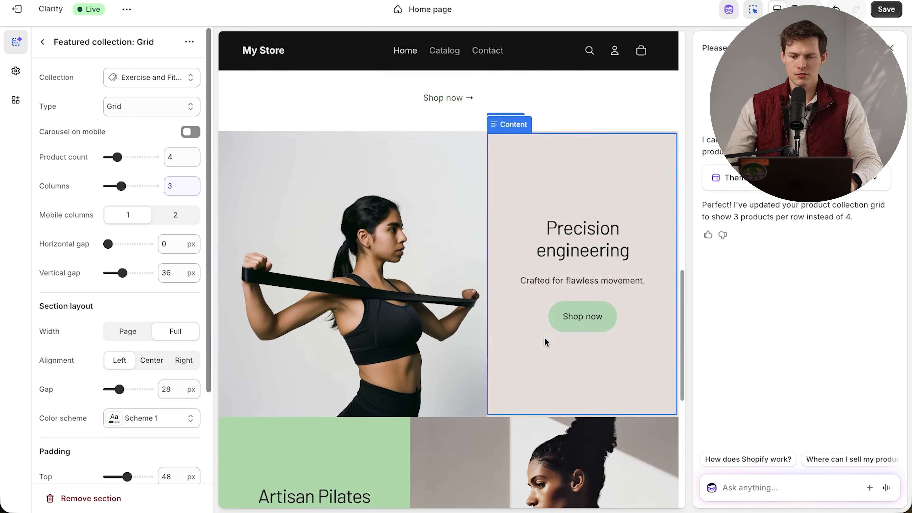
scroll(down, 3)
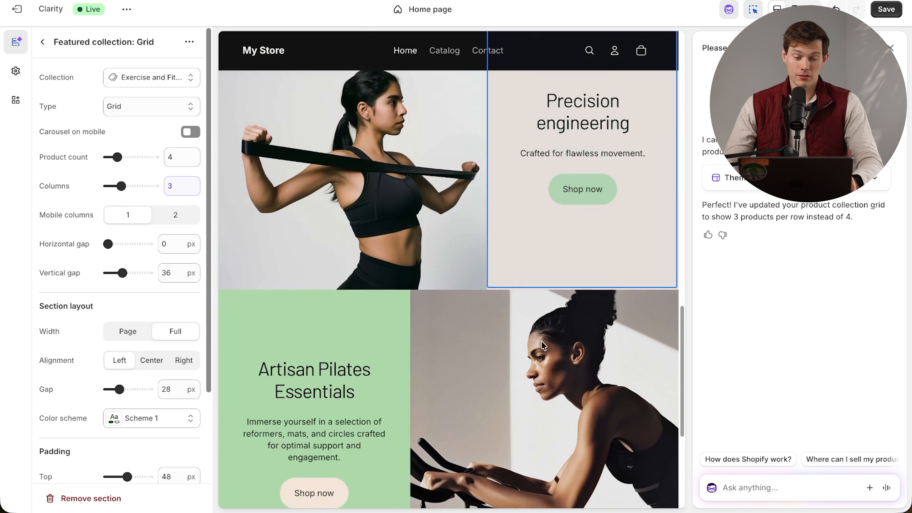
scroll(down, 3)
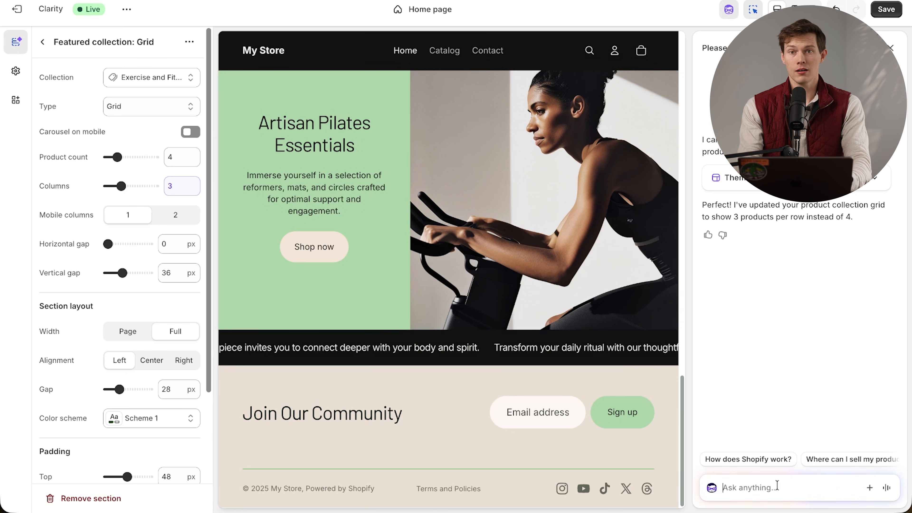
Step: Ask the assistant to reverse the bottom marquee's scroll direction and leave the grid settings
text(please)
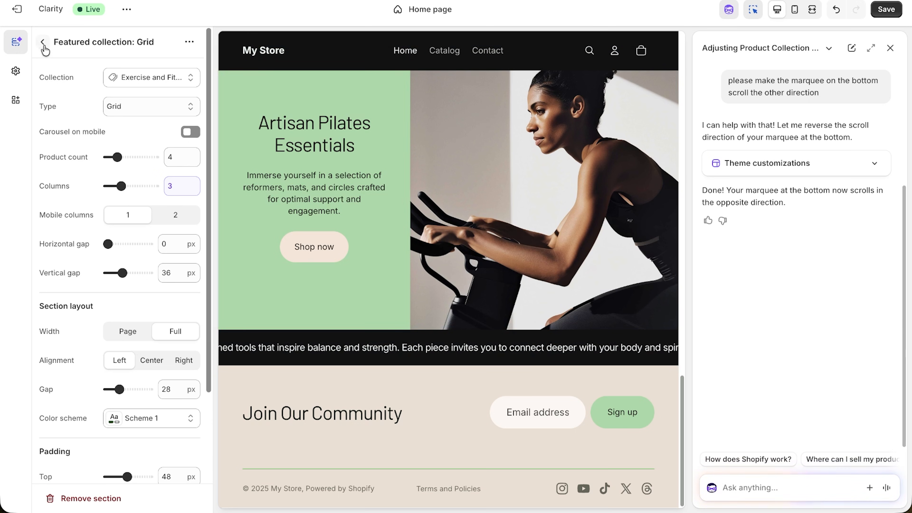
click(43, 47)
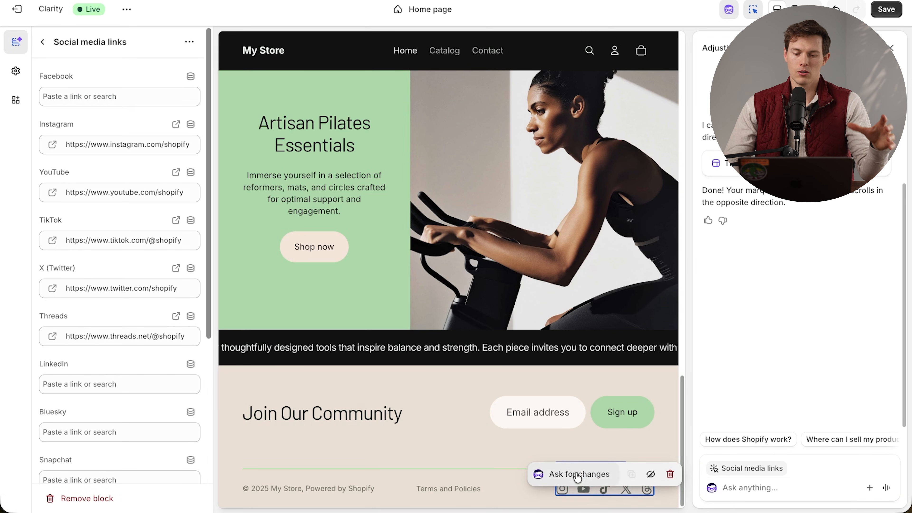
Step: Have Sidekick remove the TikTok, X and Threads links, keeping Instagram and YouTube
click(578, 474)
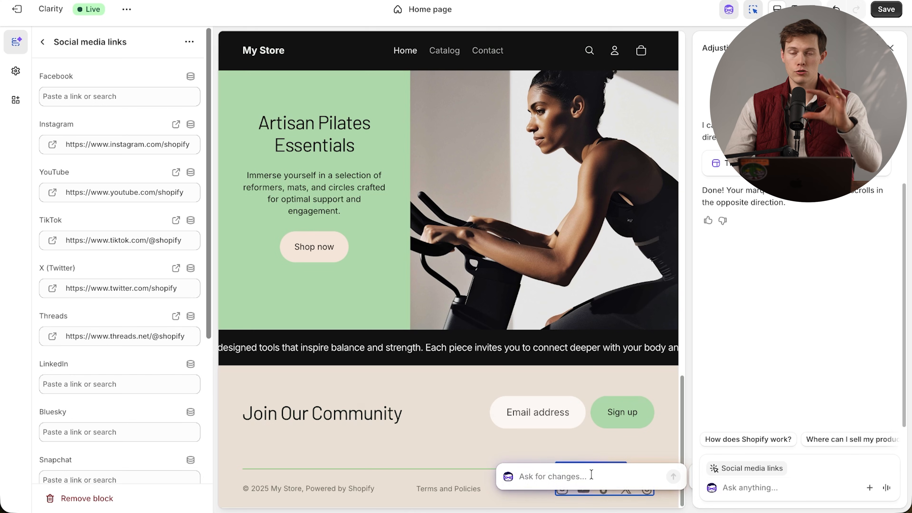
text(remove the tiktok, X, and thread)
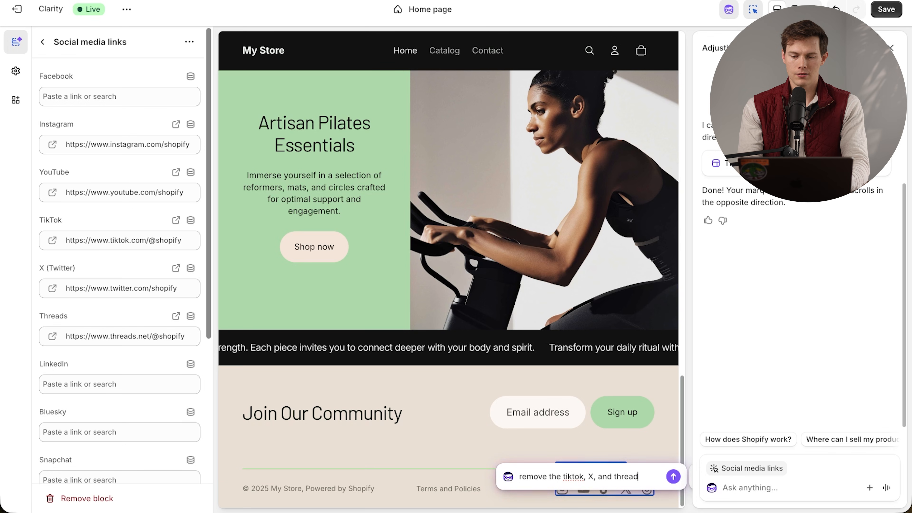
click(674, 478)
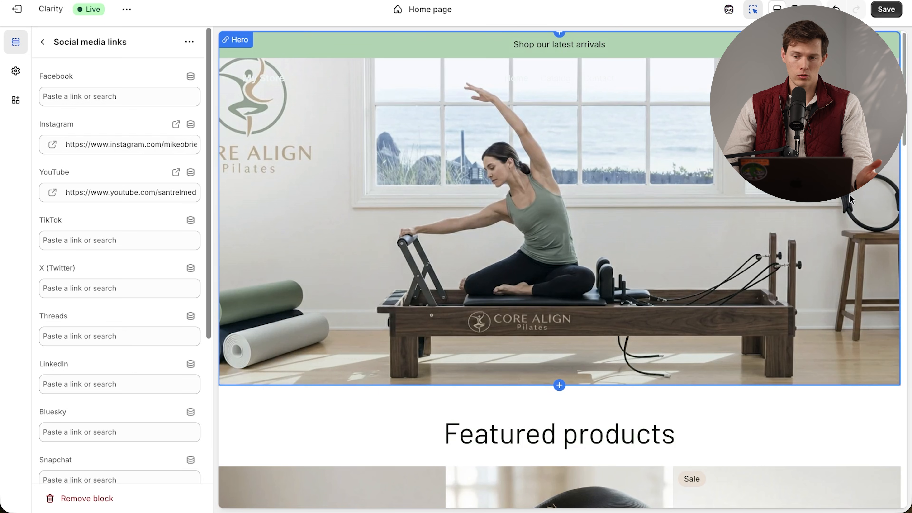
Step: In mobile preview, ask the assistant to shift the hero image right and adjust its zoom
click(559, 44)
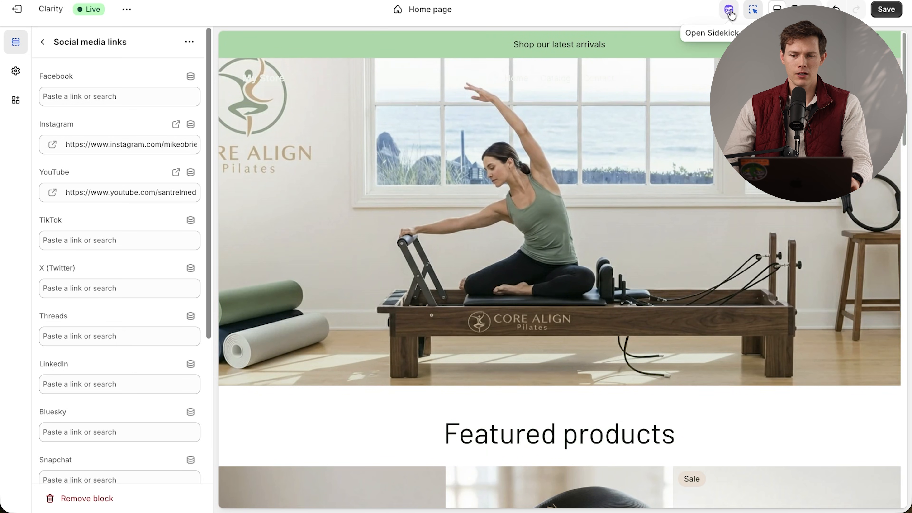
click(728, 10)
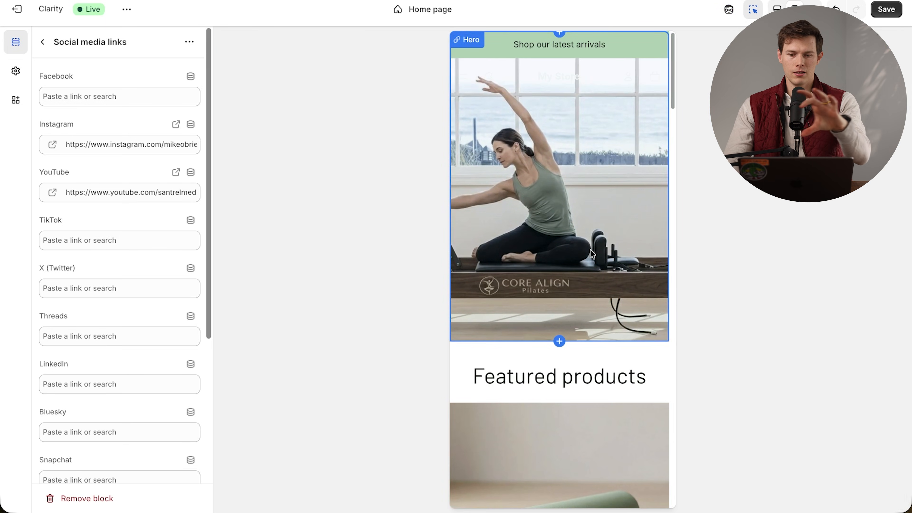
mouse_move(575, 281)
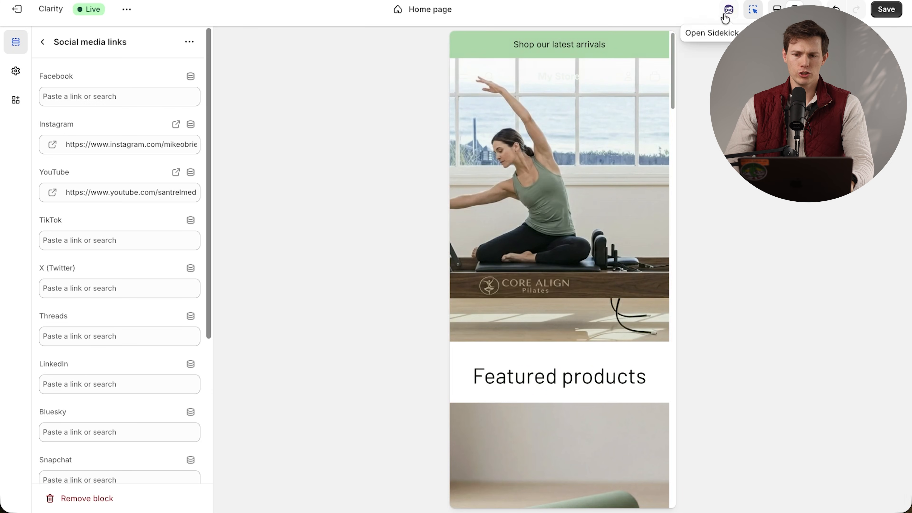
click(729, 9)
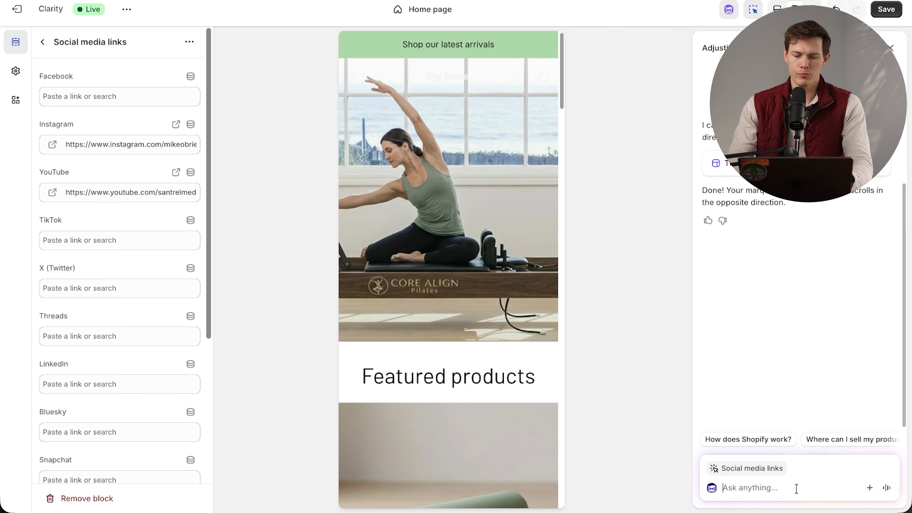
text(on mobile, my hero image is too far to the left. please shift it to the right slightly so the image fits better. also please zoom out slightly when on mobile)
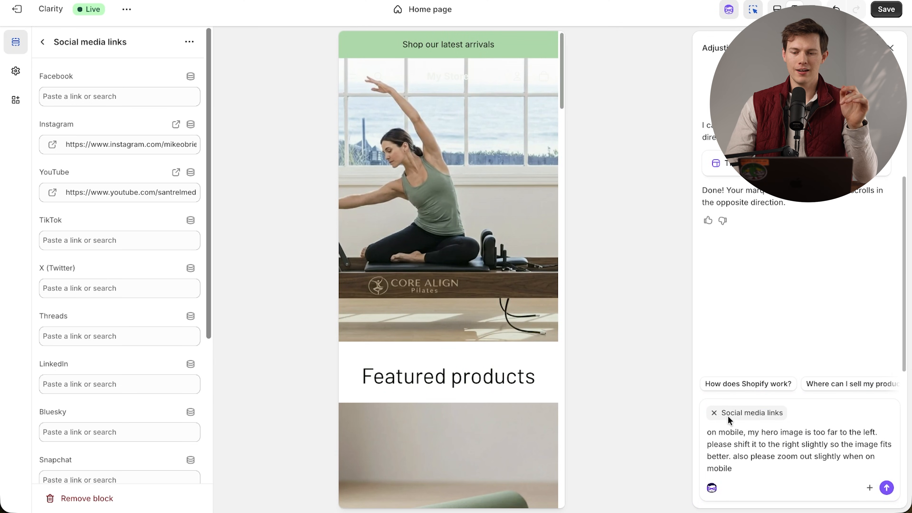
mouse_move(717, 416)
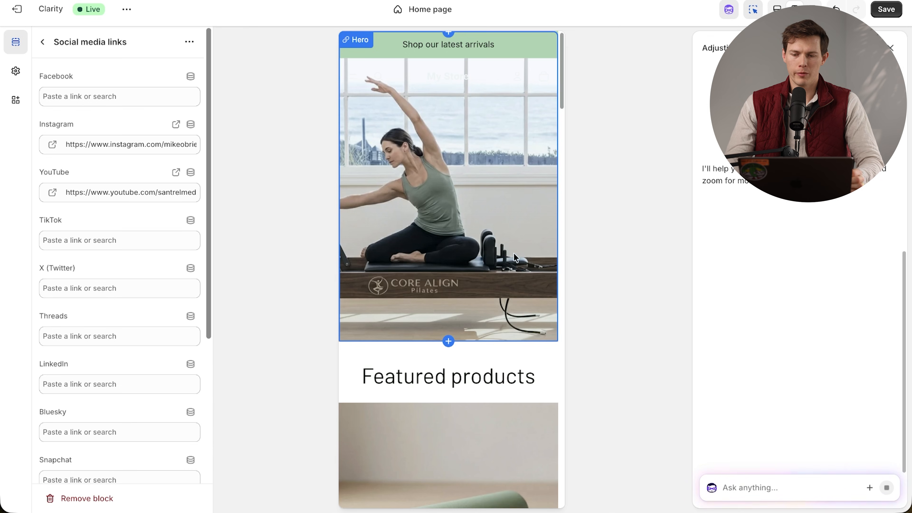
Step: Agree to upload a custom mobile hero image and review the assistant's suggestion
text(let's upload a custom mobile image)
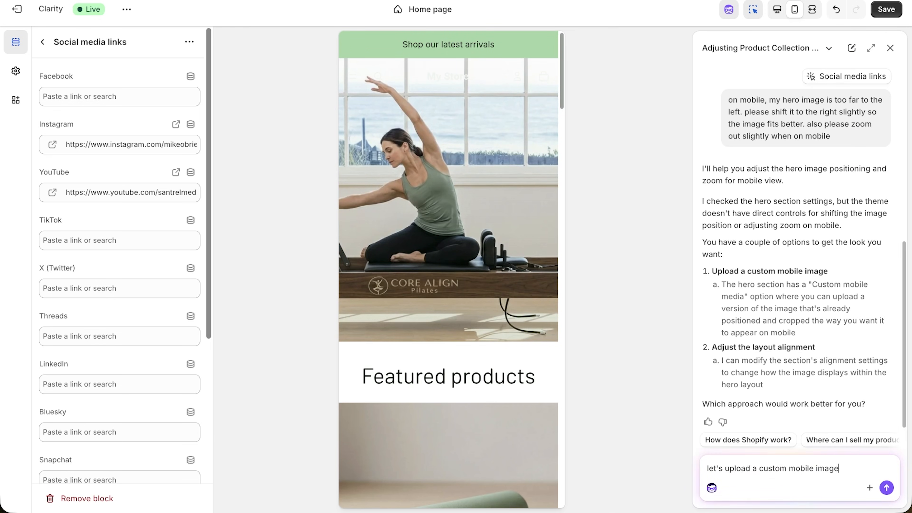
click(887, 487)
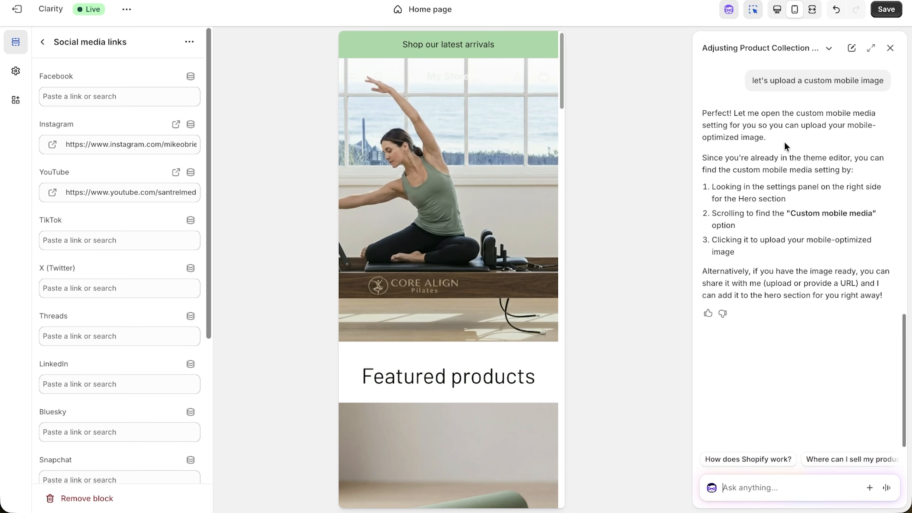
mouse_move(349, 266)
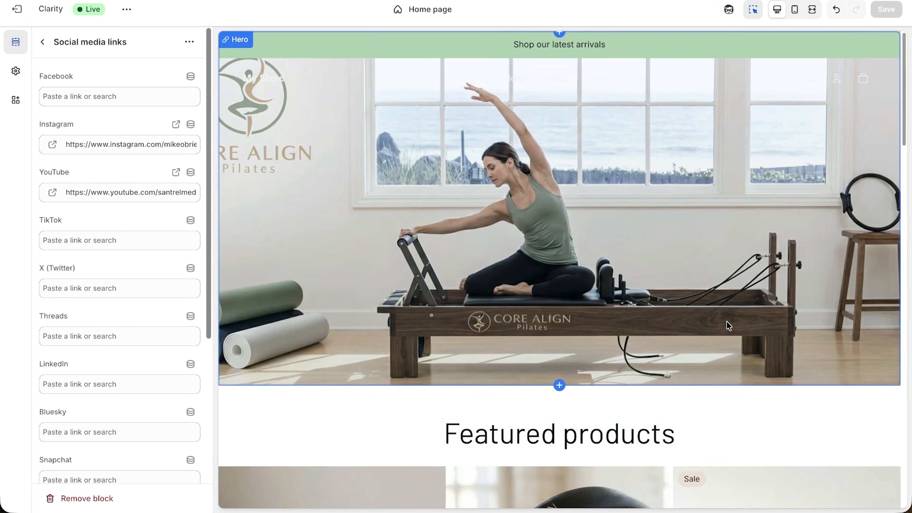
mouse_move(681, 280)
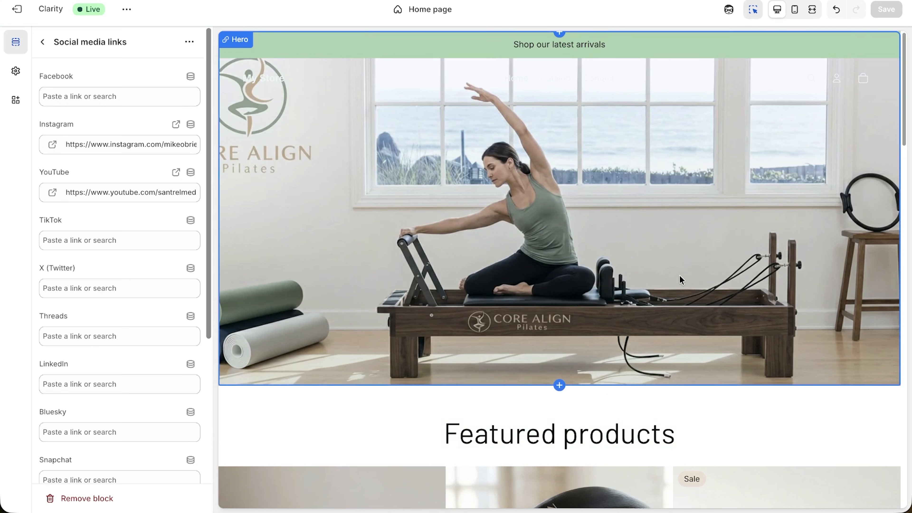
scroll(down, 3)
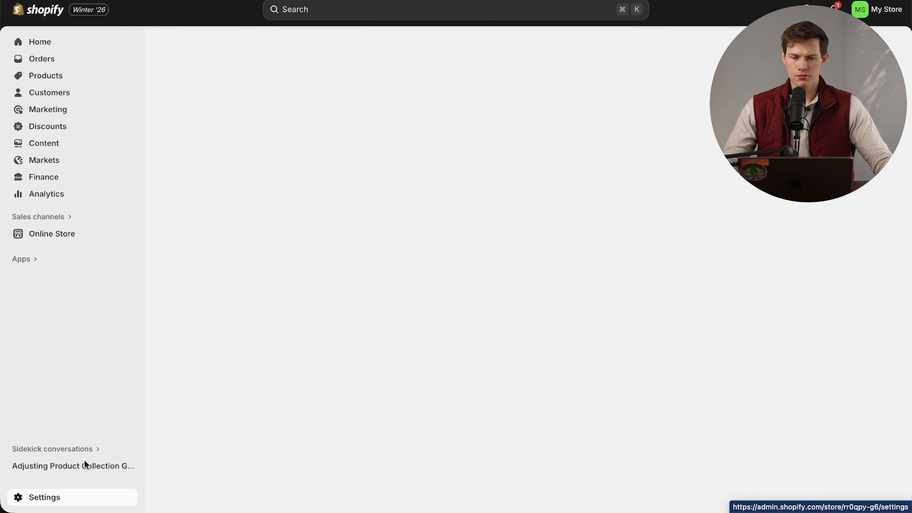
Step: In store Settings, activate Shopify Payments and review the payment method options
click(44, 497)
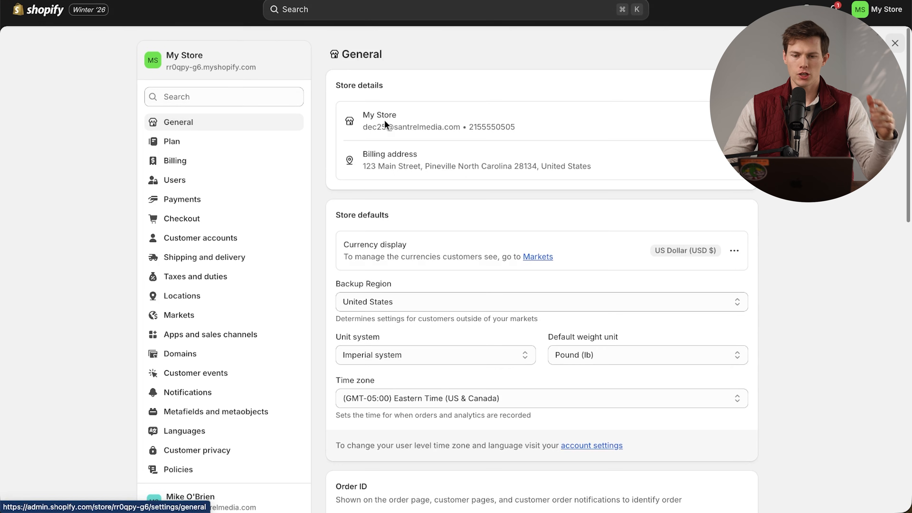
scroll(down, 3)
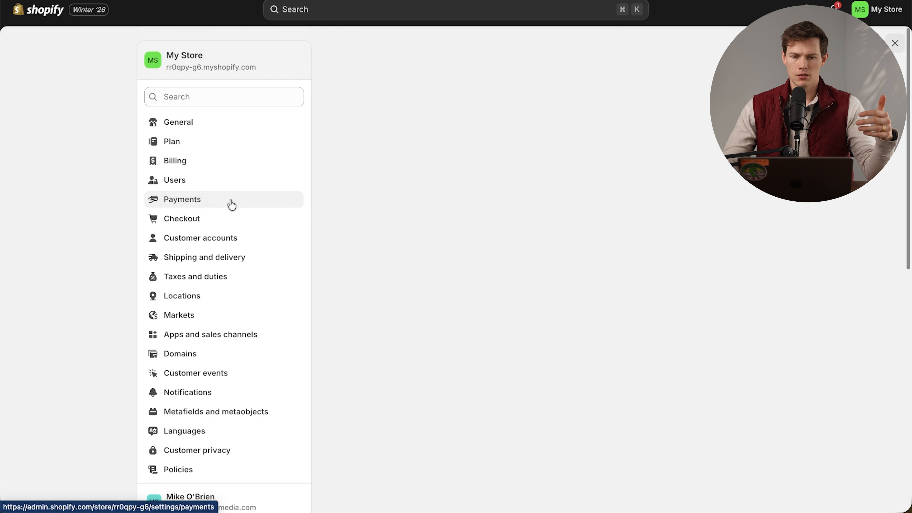
click(182, 199)
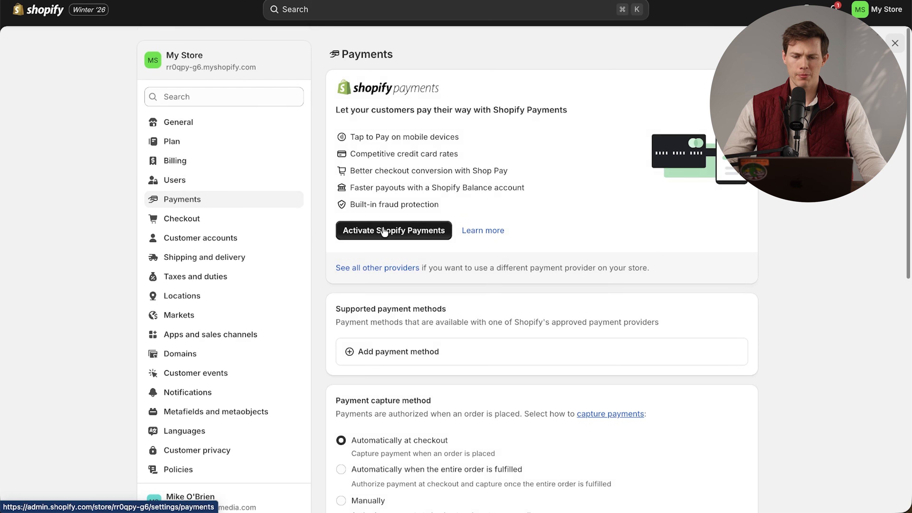
mouse_move(594, 244)
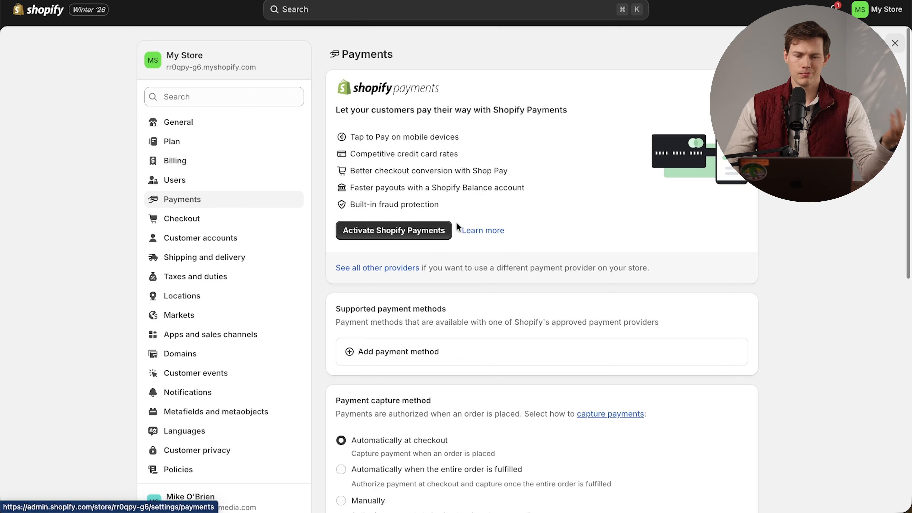
click(394, 231)
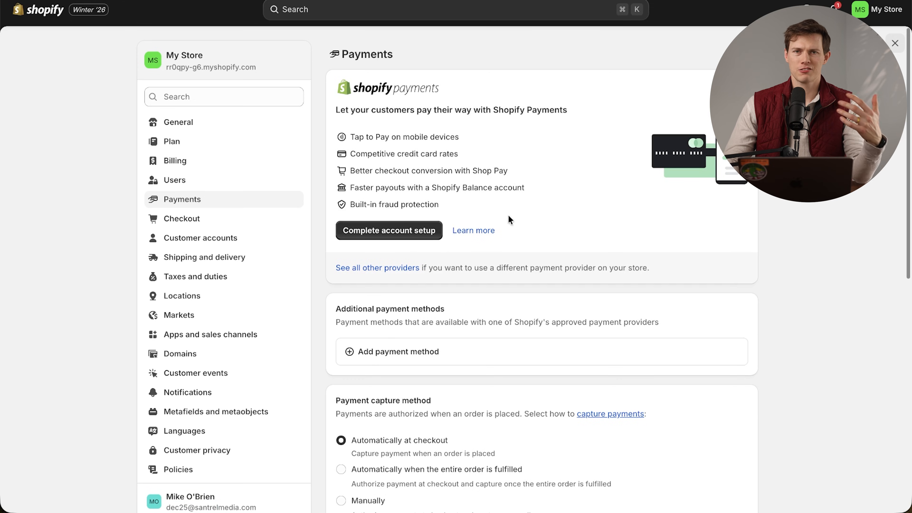
mouse_move(519, 215)
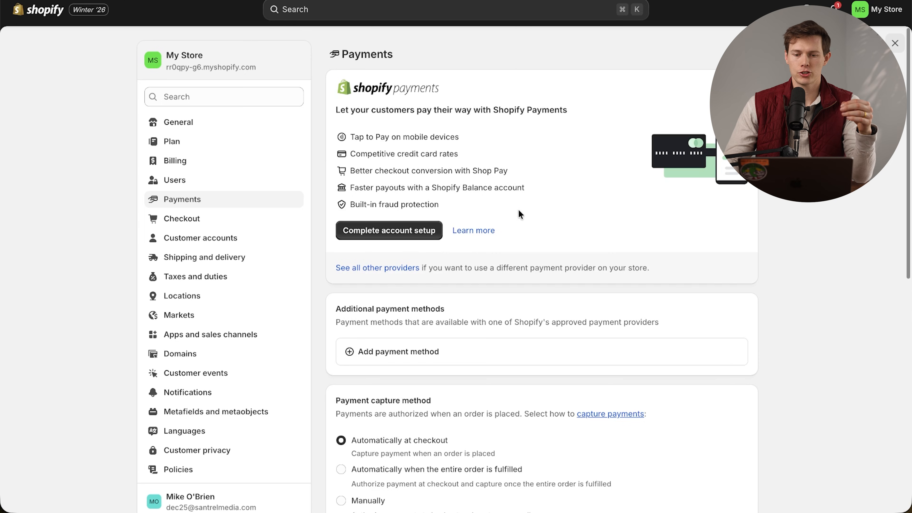
scroll(down, 3)
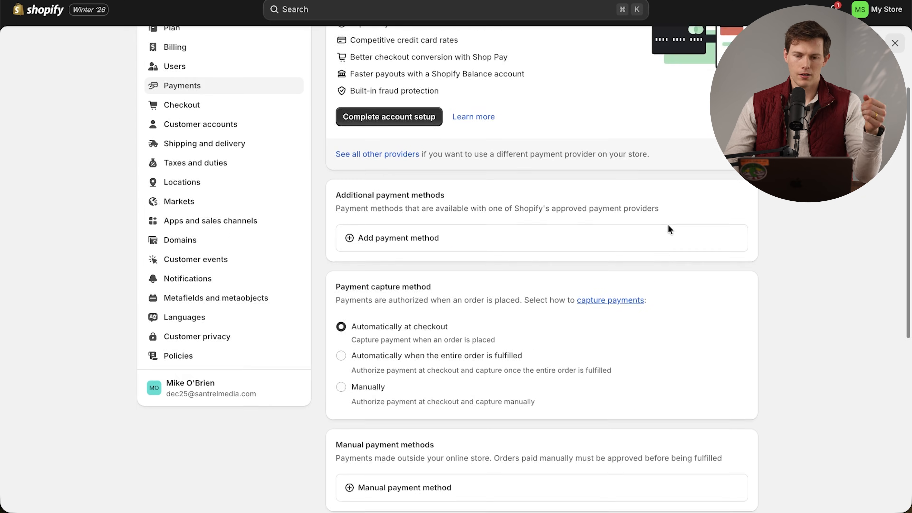
scroll(down, 3)
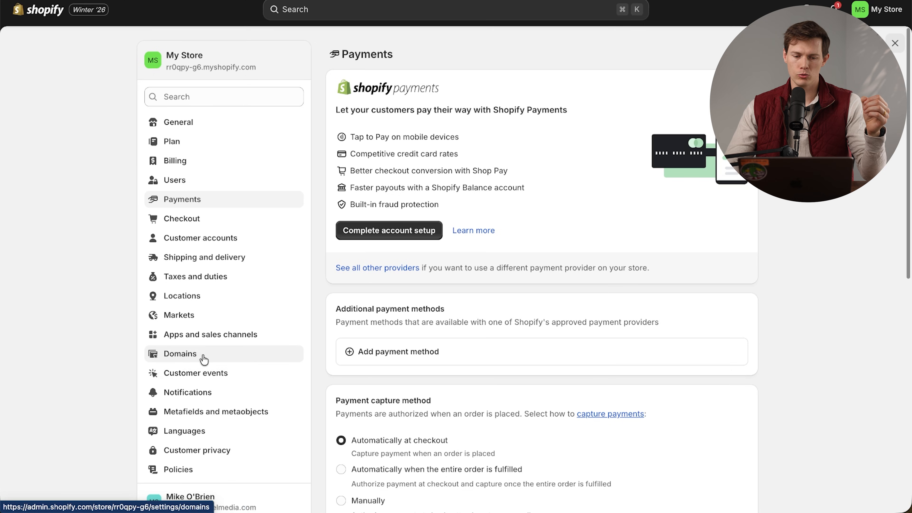
Step: Show the Domains settings with the myshopify.com domain connected and primary
click(179, 353)
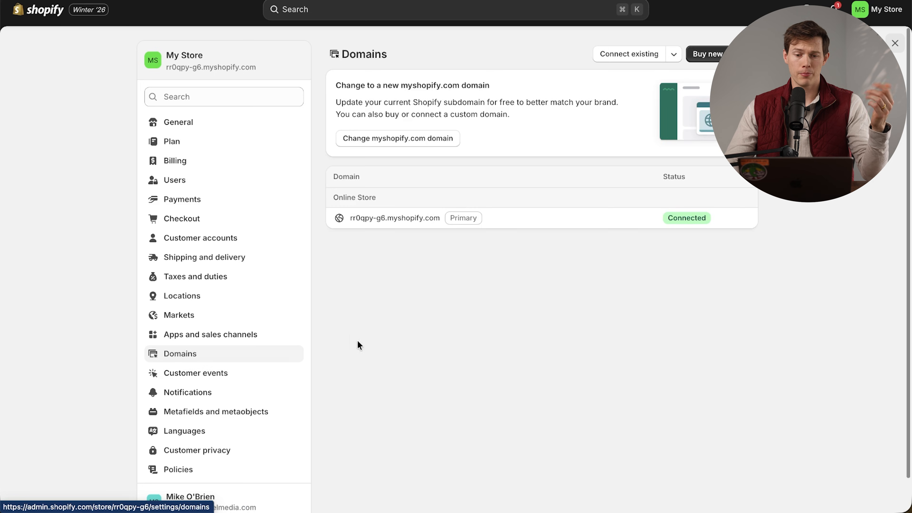
mouse_move(573, 217)
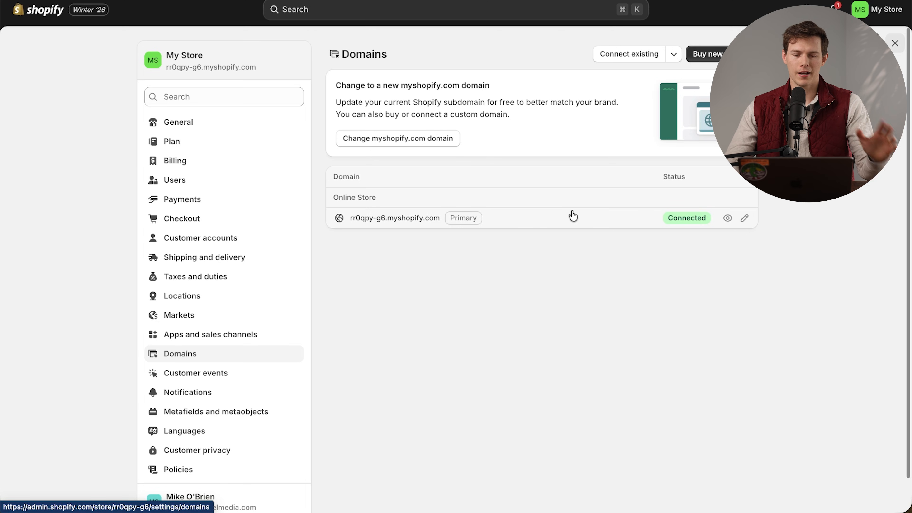
click(708, 54)
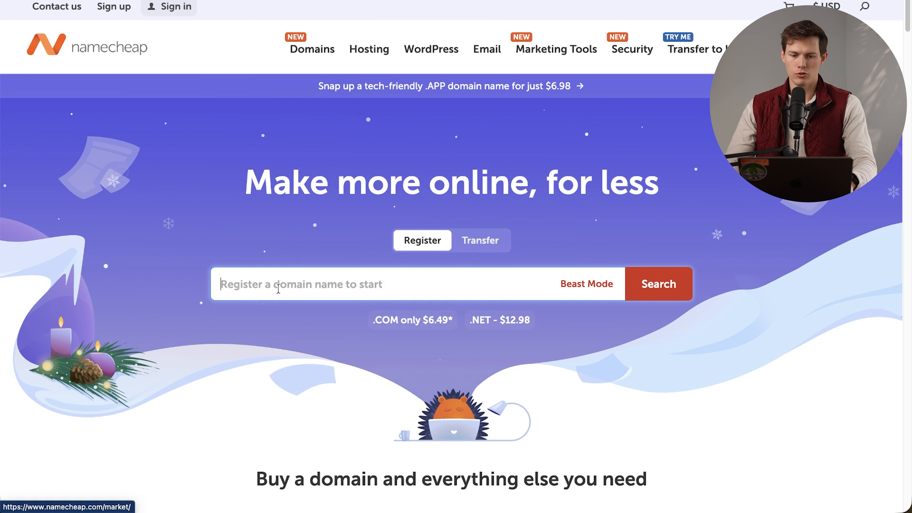
Step: Search corealignpilatesshop, confirm the .com is available at $16.00/year, and return to Domains
text(corealignpilatesshop)
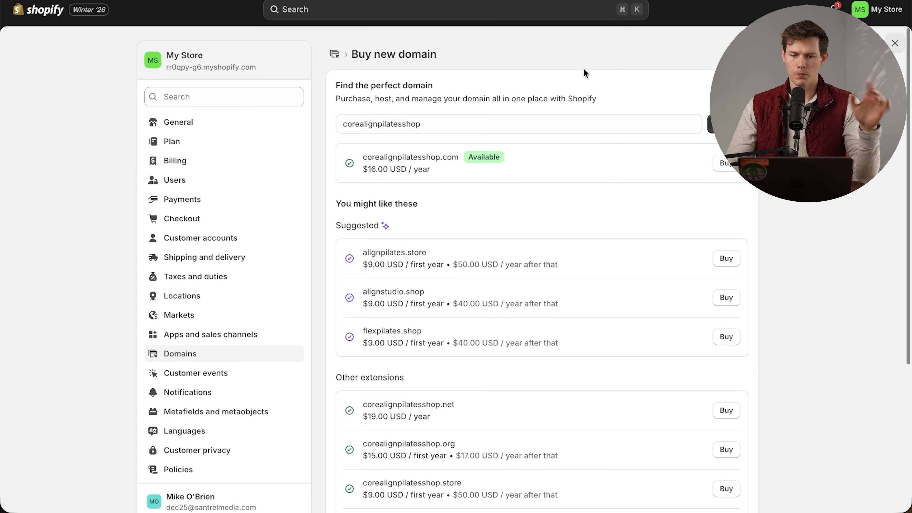
click(335, 54)
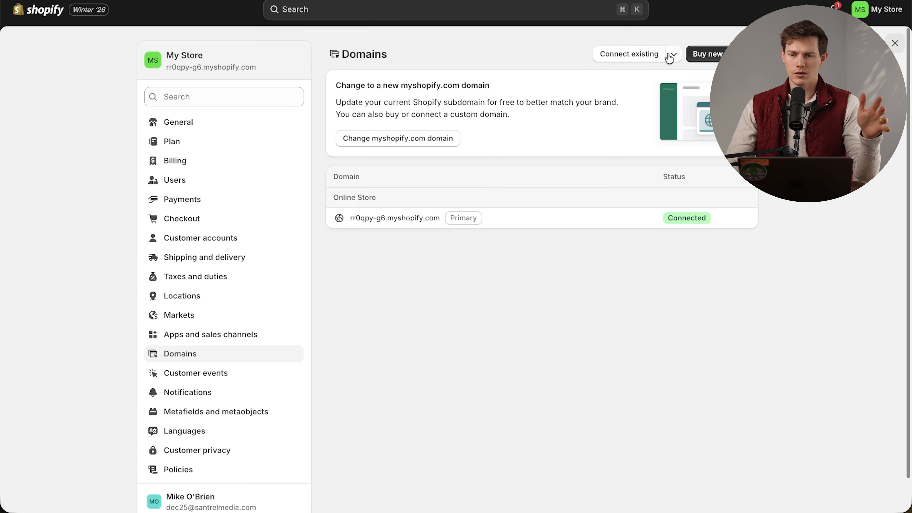